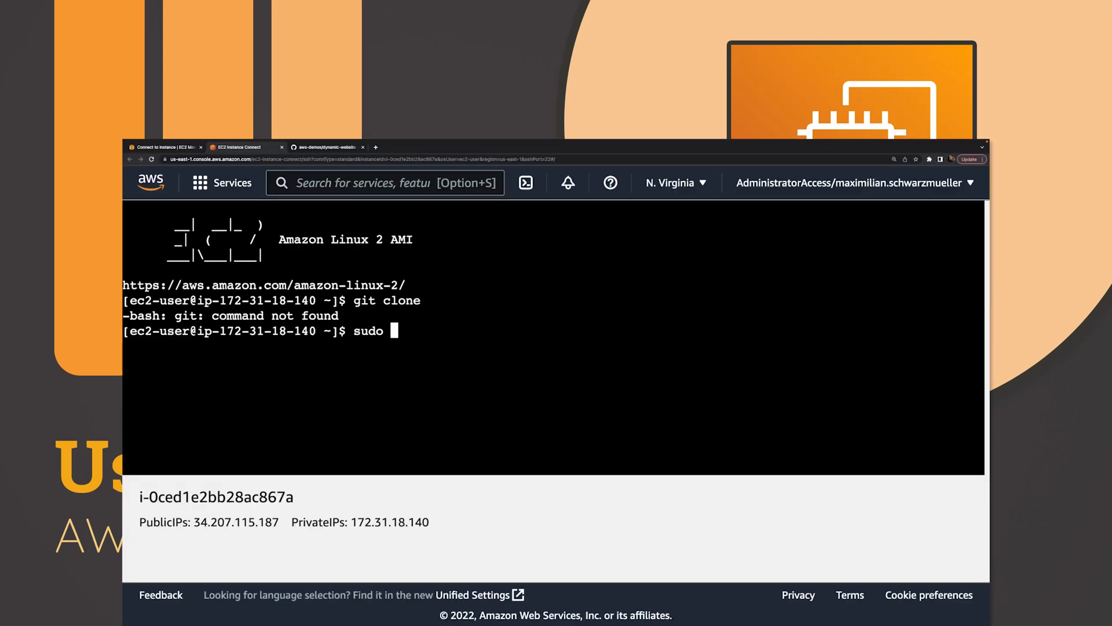
text(yum update)
text(sudo yum install git)
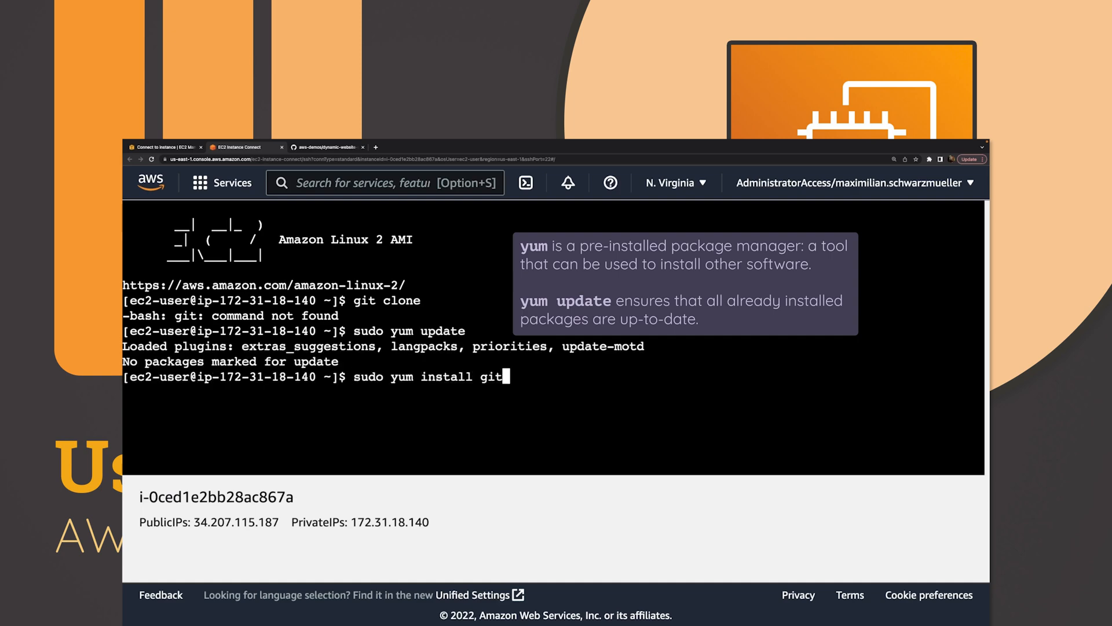
key(Return)
text(git clone)
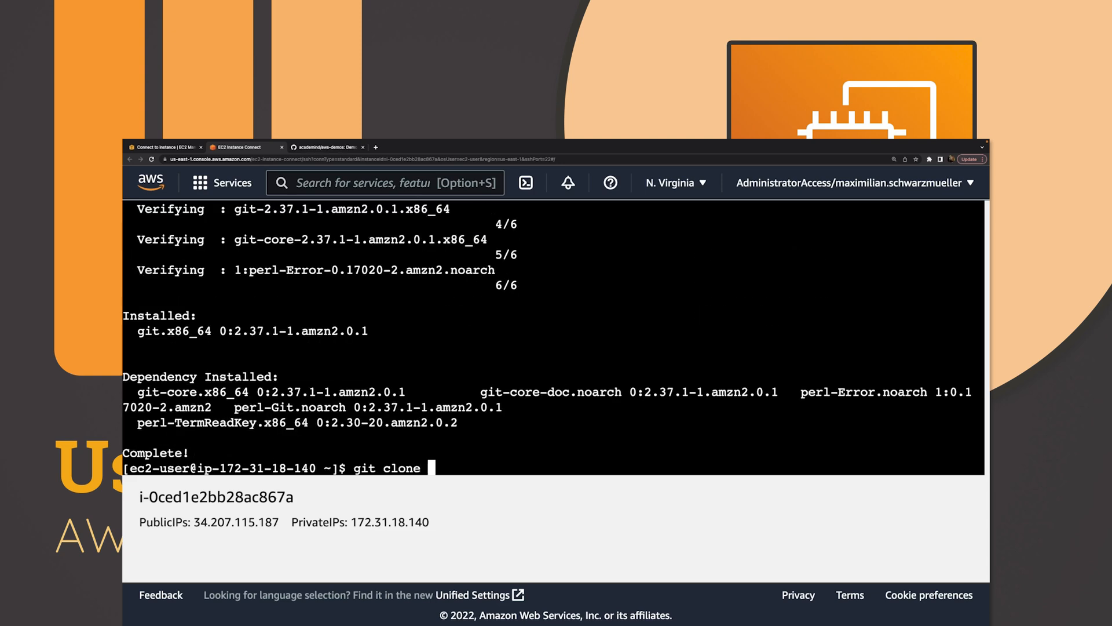
text(https://github.com/academind/aws-demos.git)
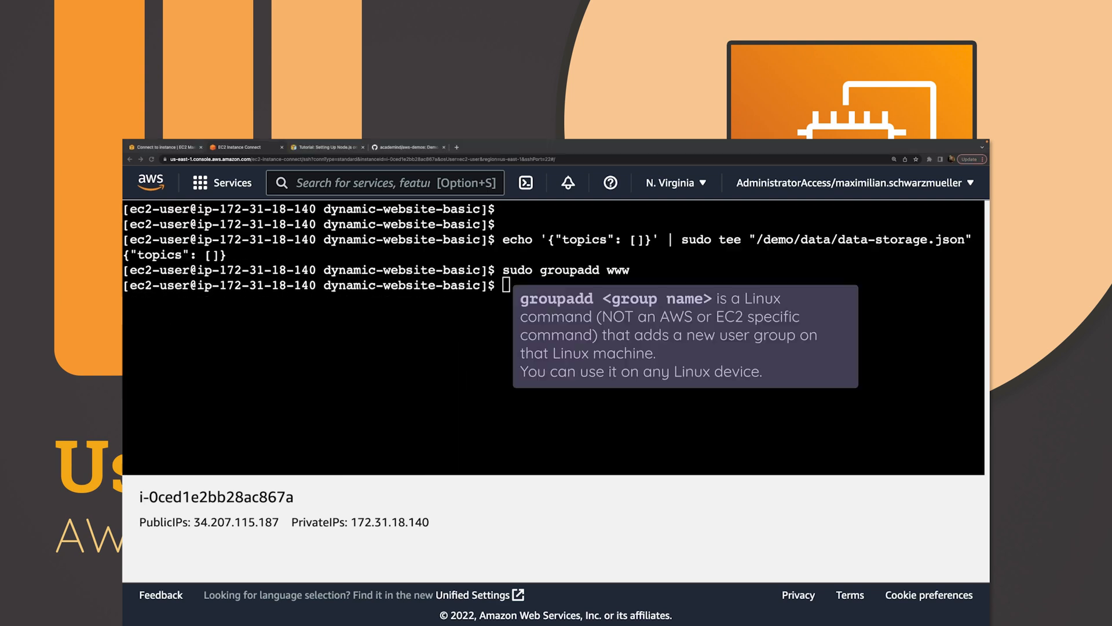
text(sudo usermod -a -G www ec2-user)
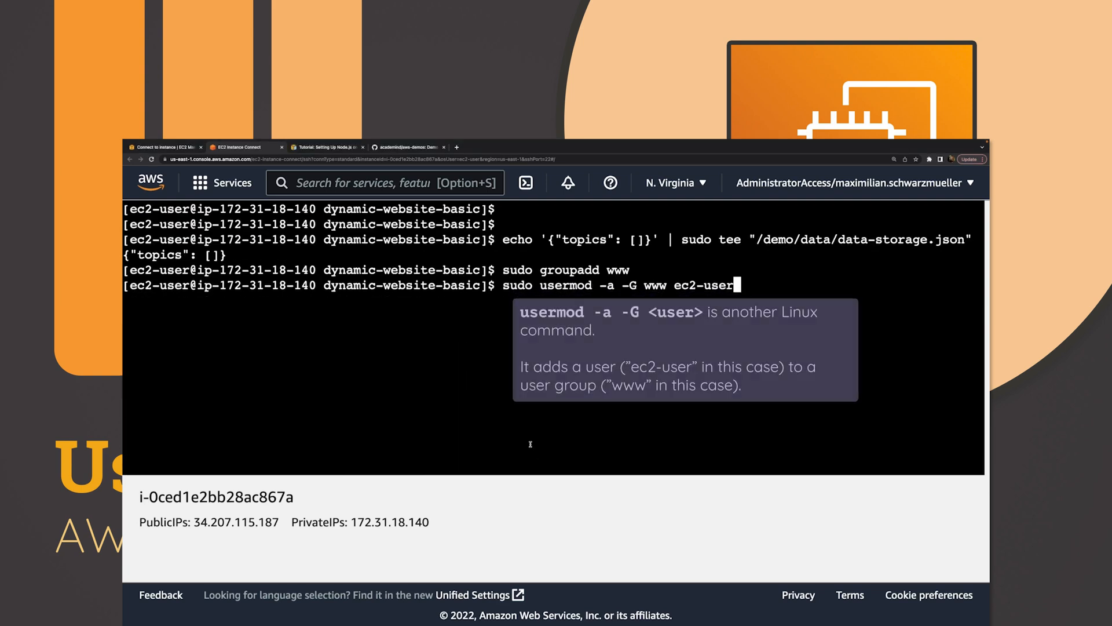
key(Return)
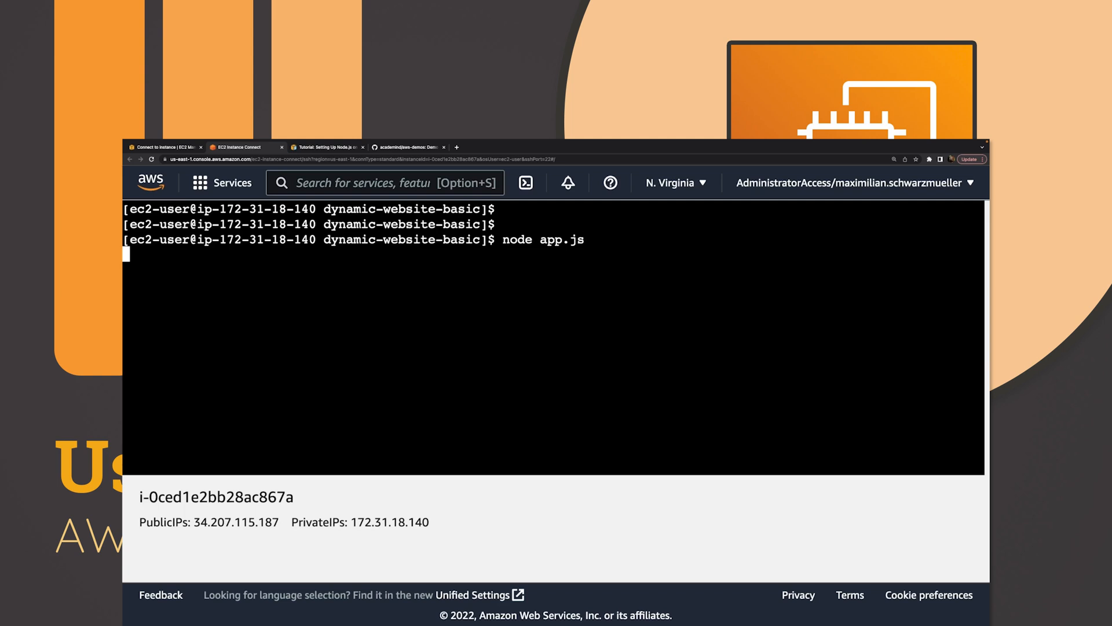
- Share a new topic titled 'AWS is awesome!' with a short statement
click(485, 147)
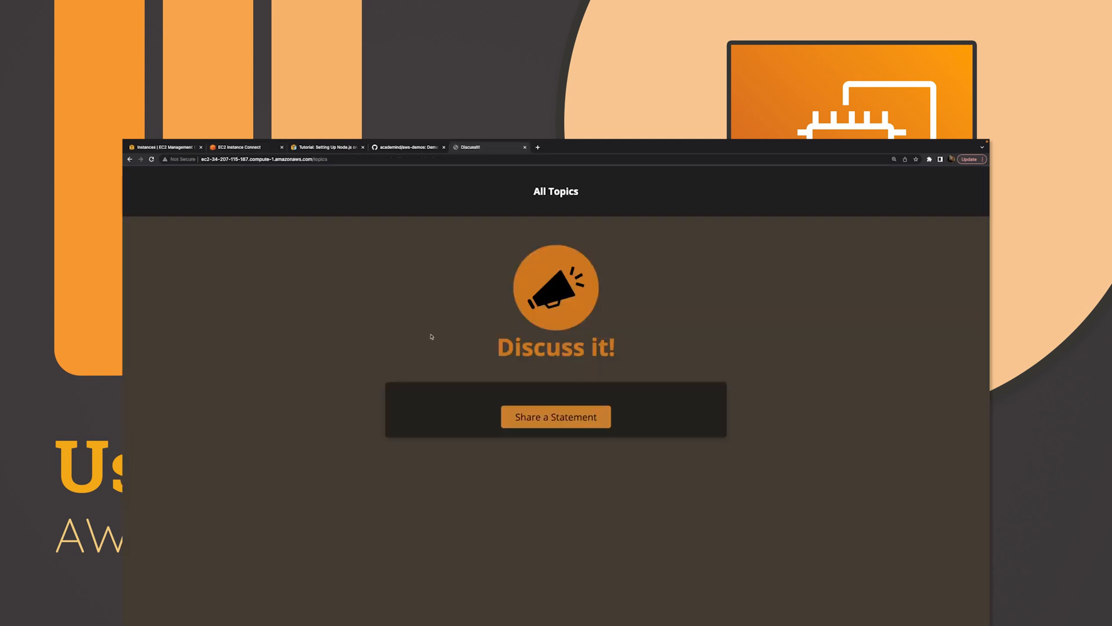
text(AWS is aw)
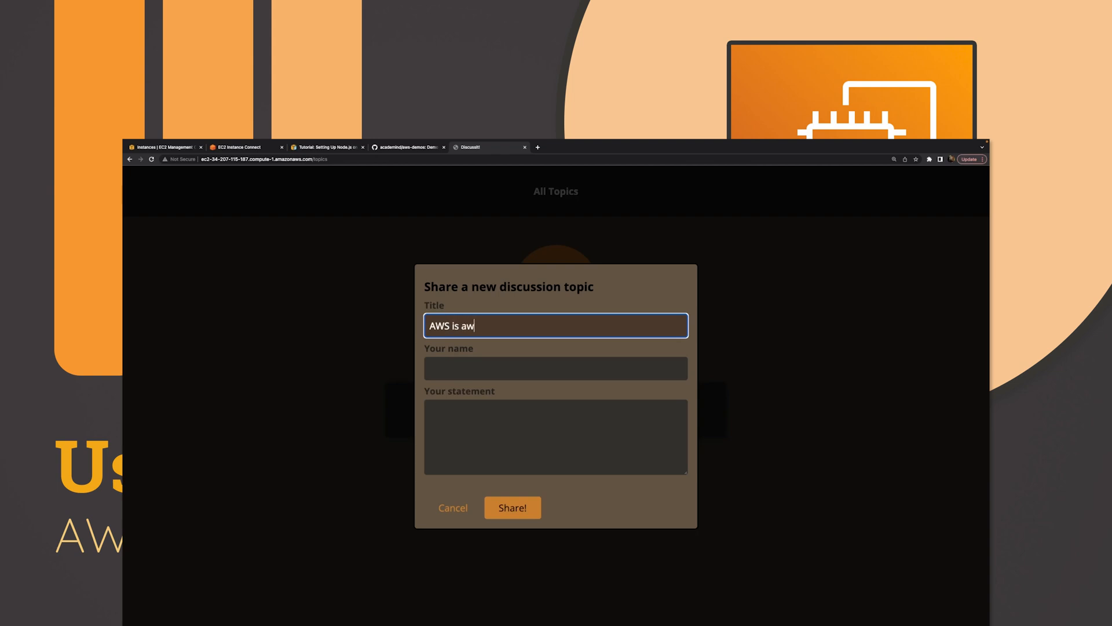
click(511, 508)
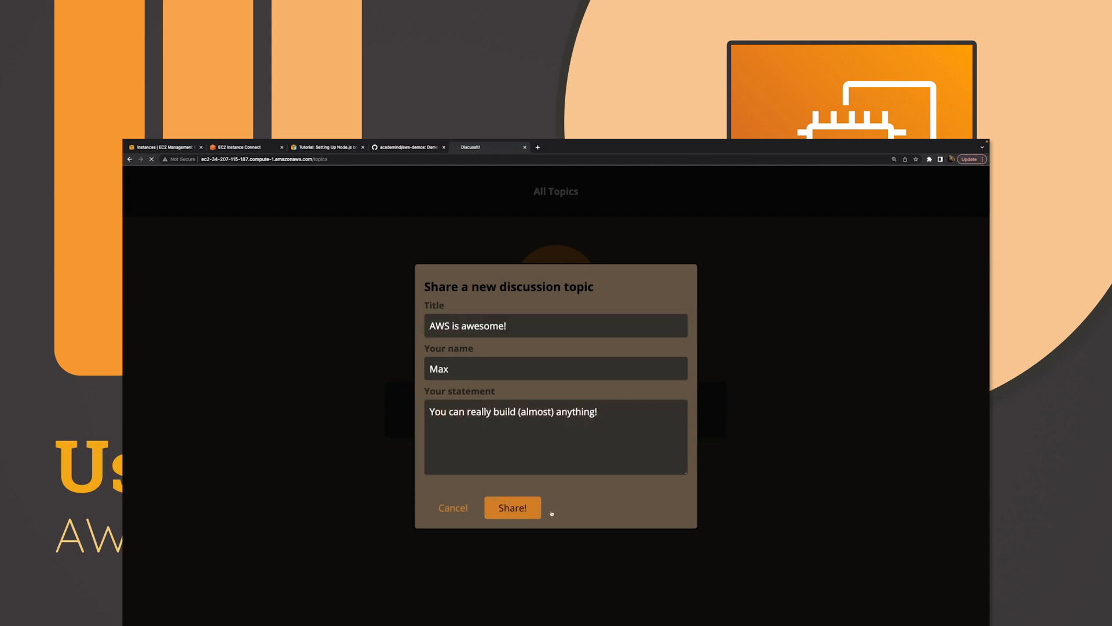
click(511, 508)
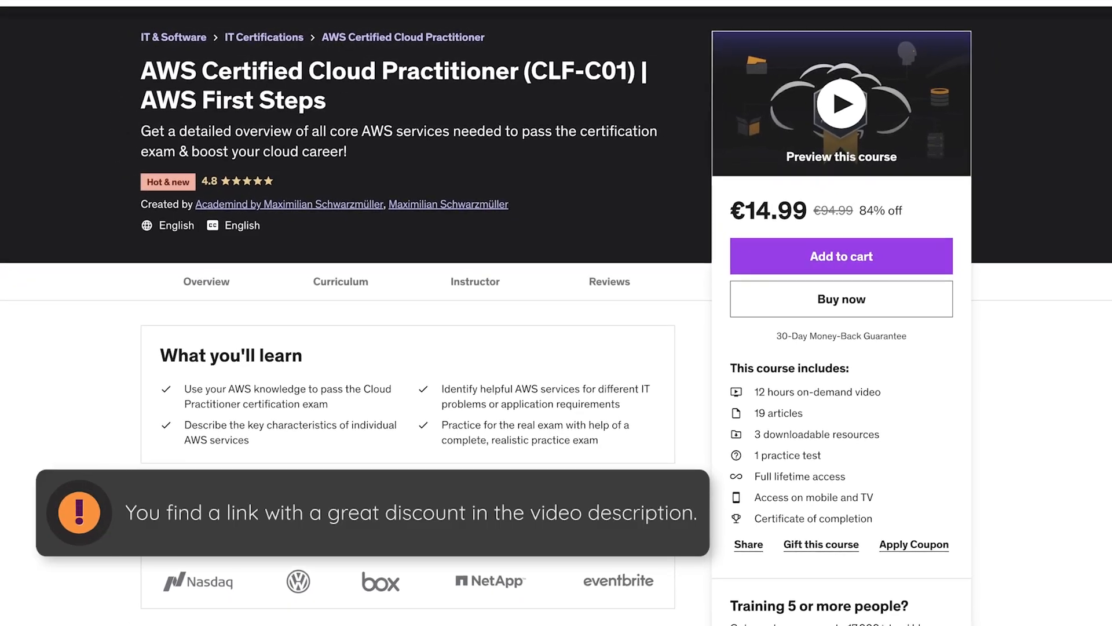
scroll(down, 3)
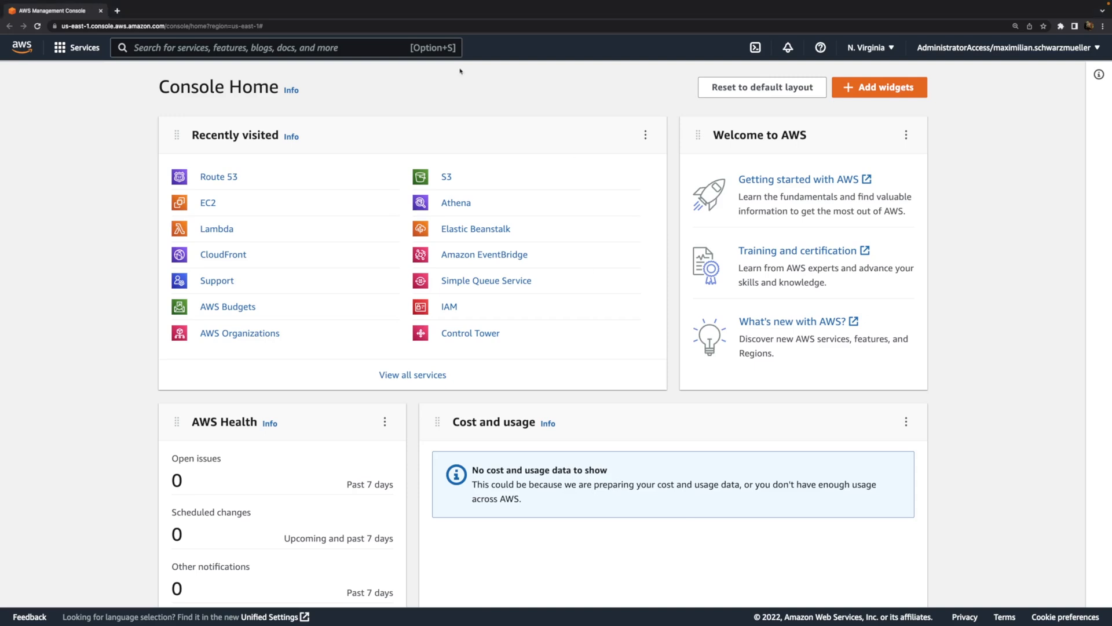
- Find the EC2 service via the search bar and start launching a new instance
text(ec2)
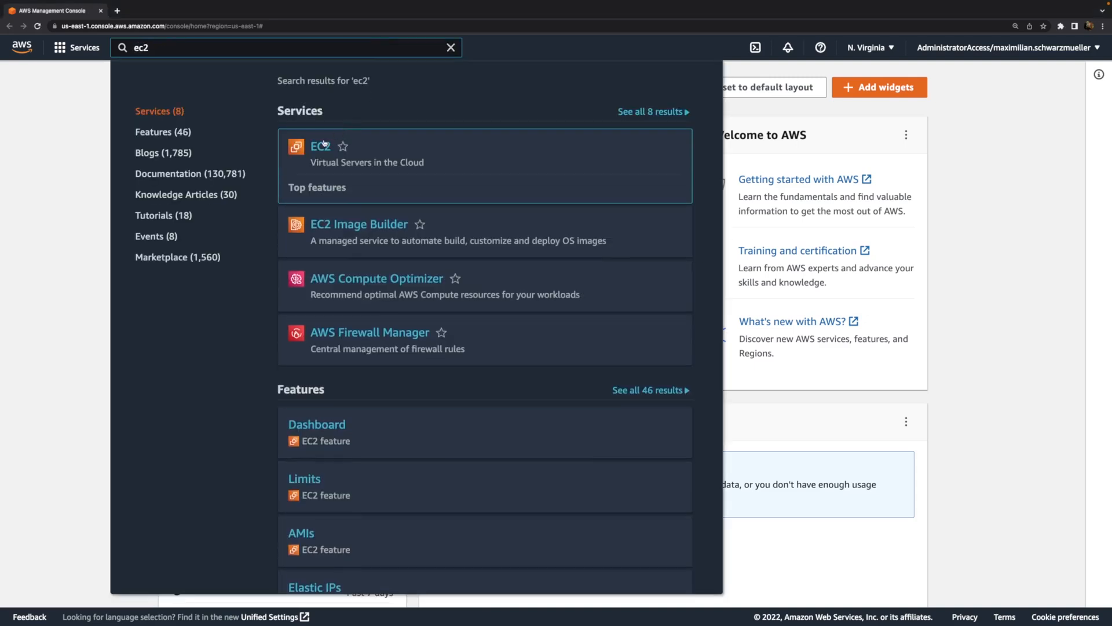
click(320, 146)
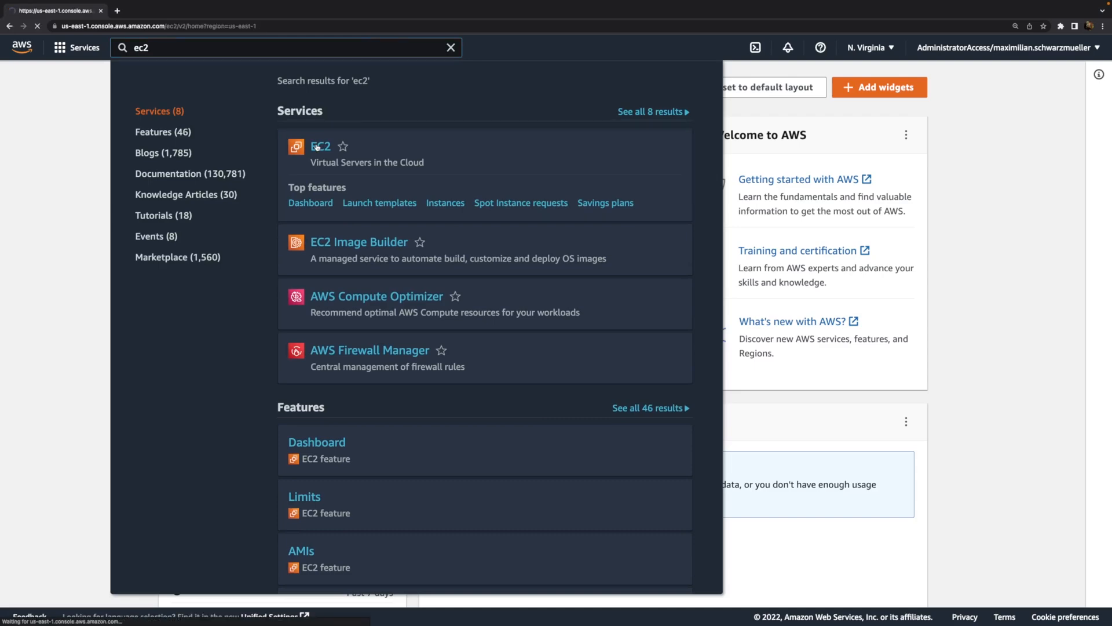
click(320, 146)
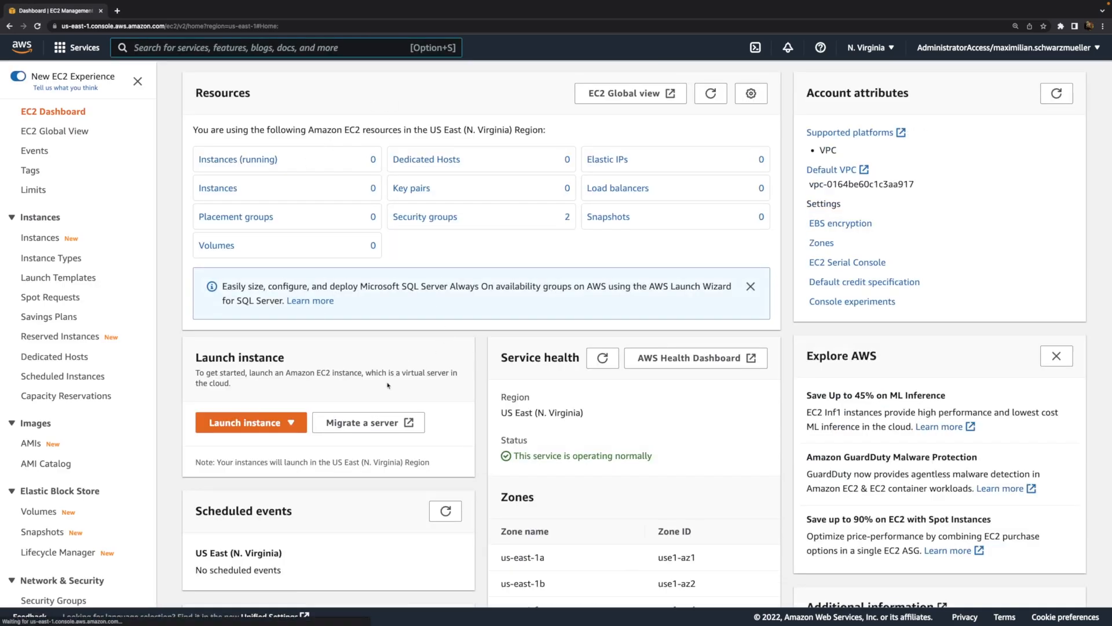
click(246, 421)
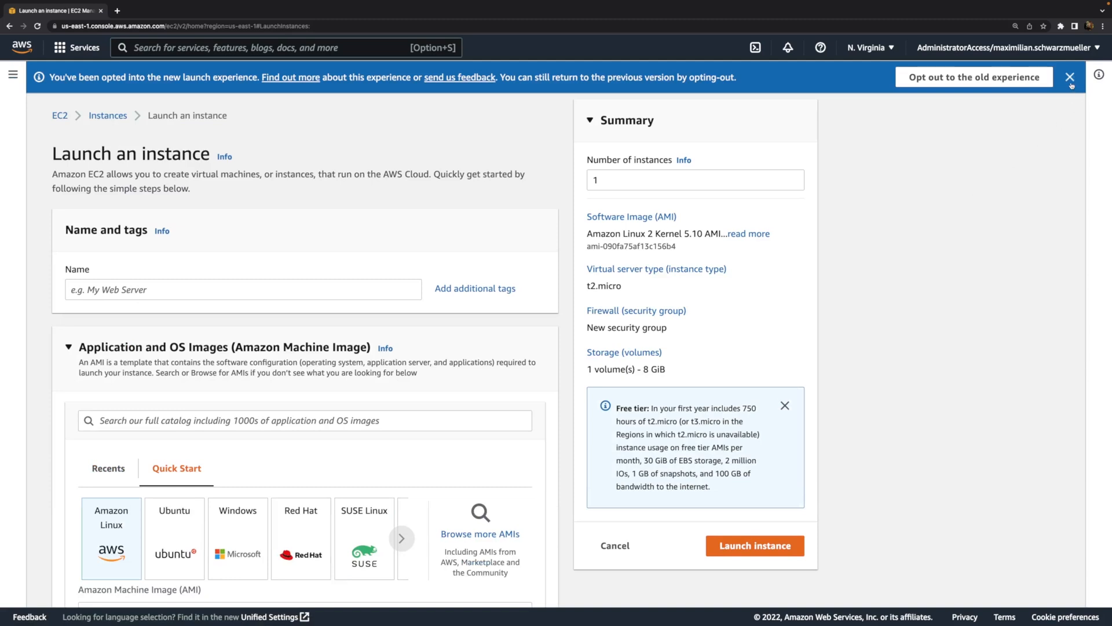
- Dismiss the new launch experience notice, keeping the default Amazon Linux 2 AMI and t2.micro type
click(1069, 76)
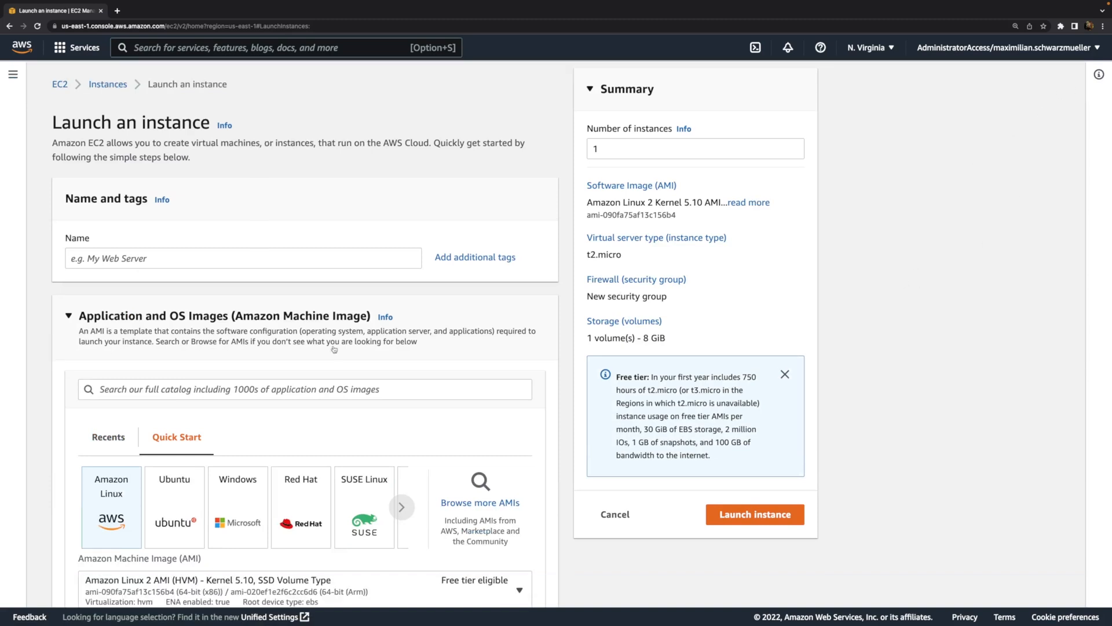
scroll(down, 3)
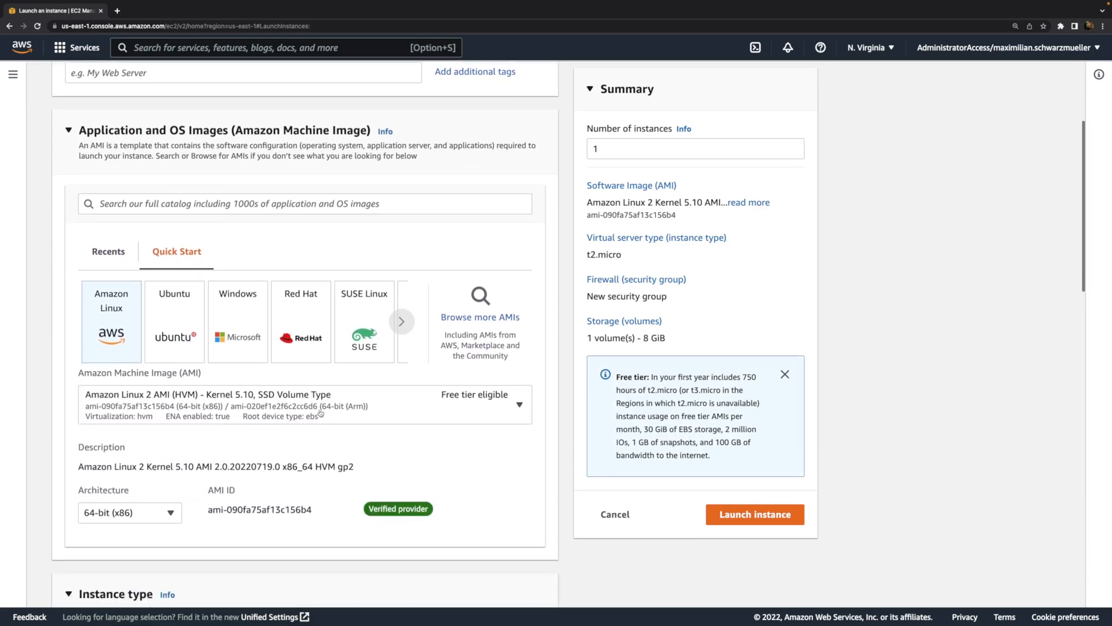
scroll(down, 3)
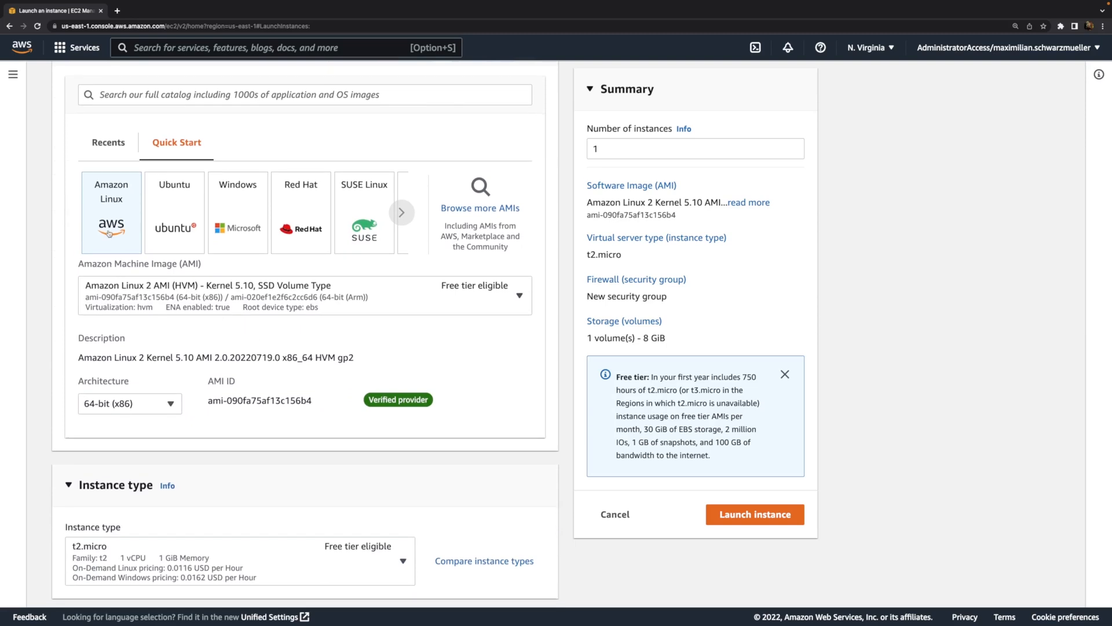
mouse_move(103, 243)
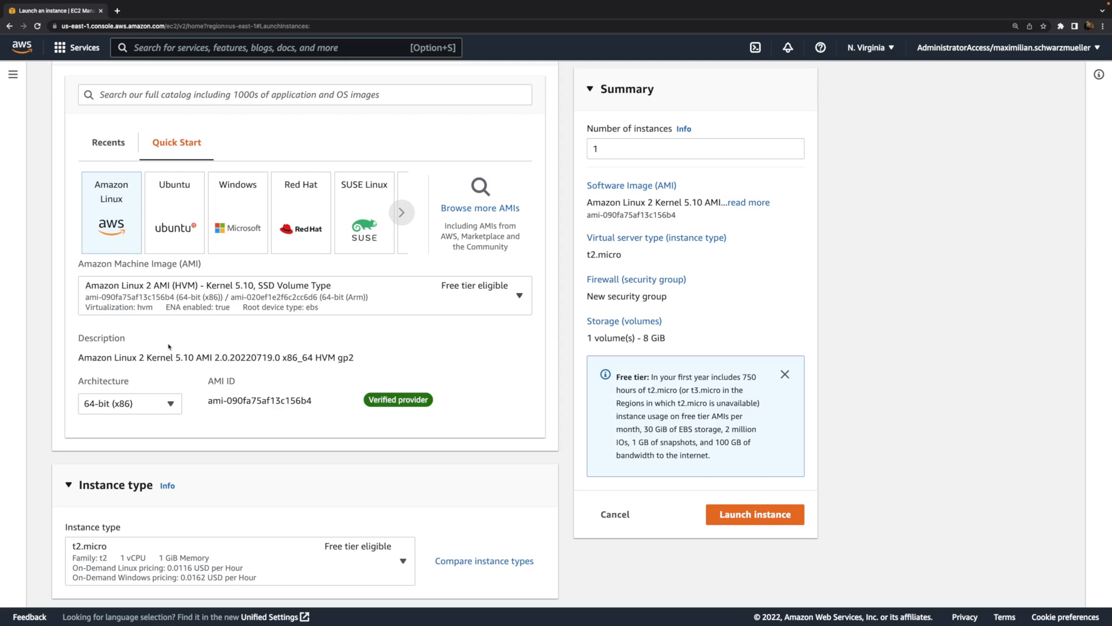
mouse_move(187, 299)
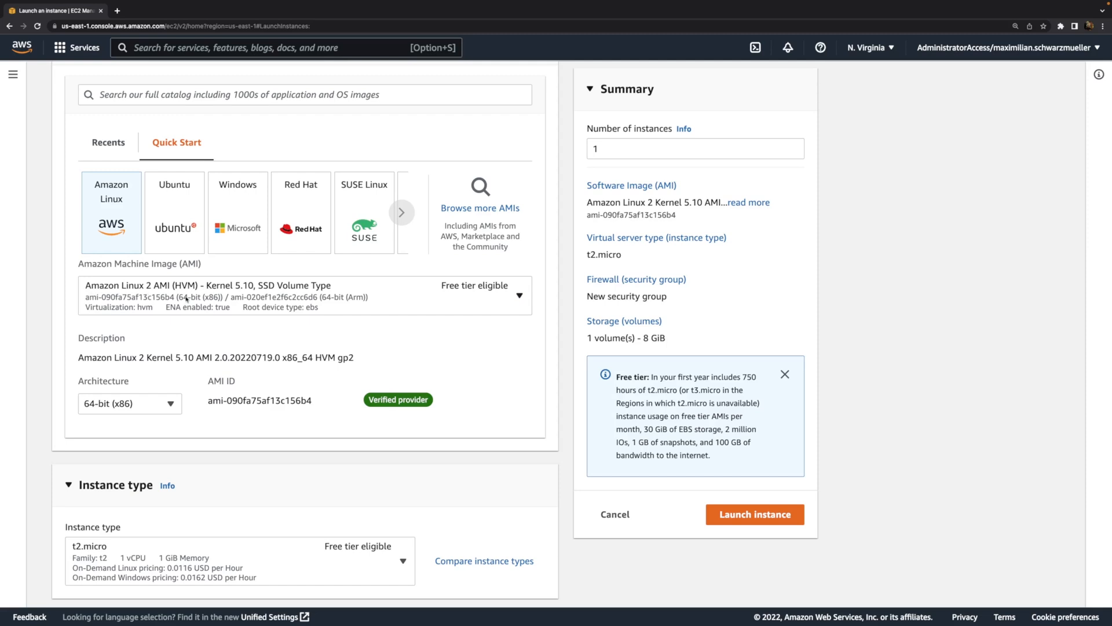
mouse_move(184, 368)
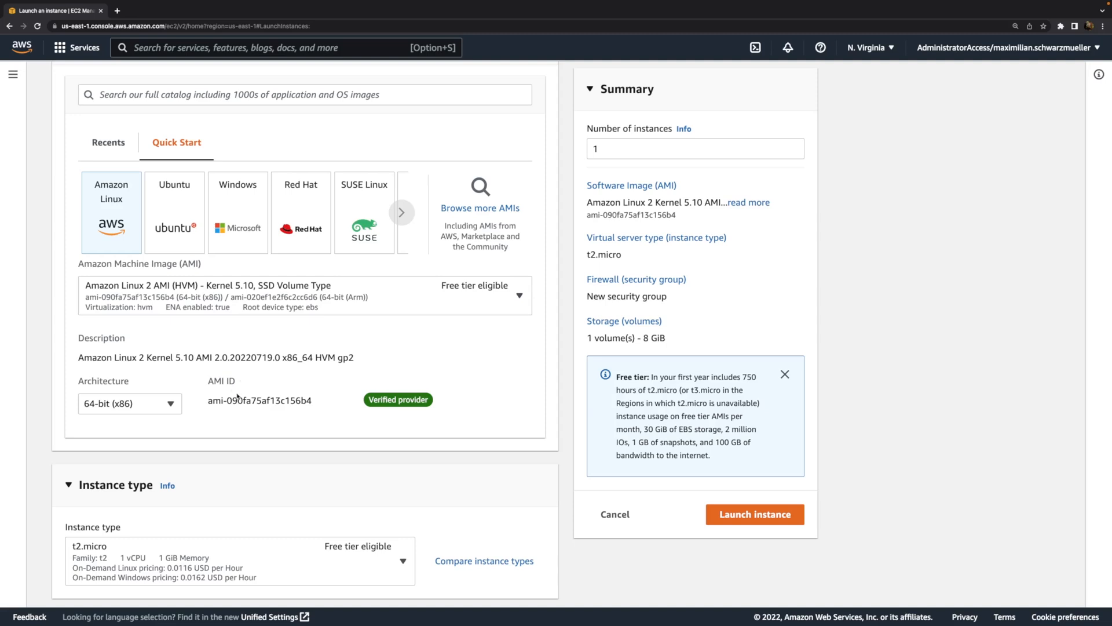
scroll(down, 3)
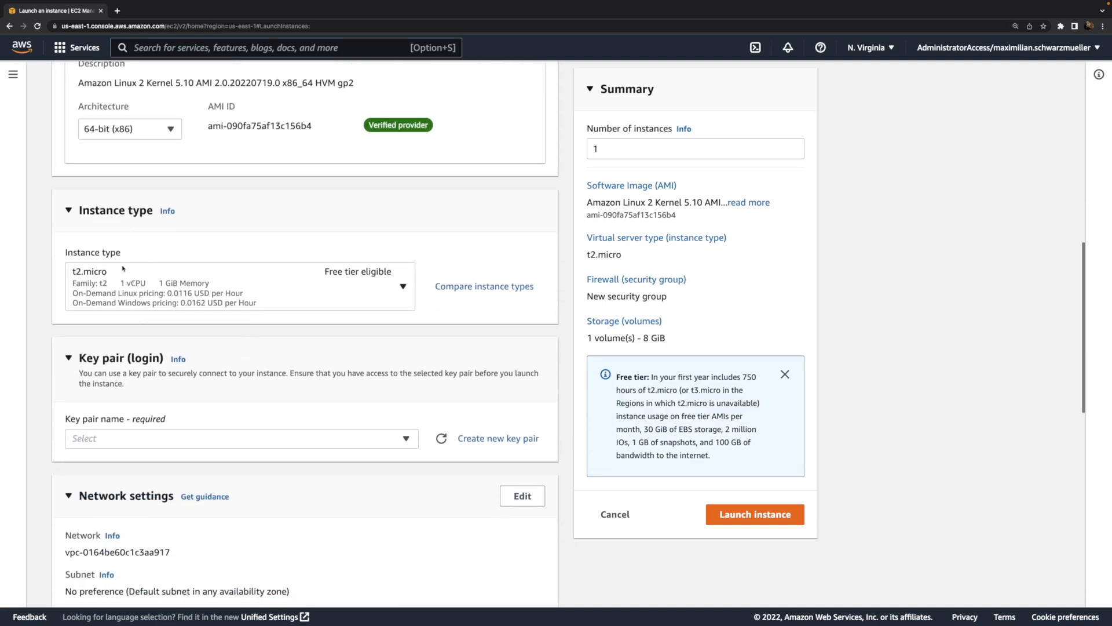
mouse_move(155, 344)
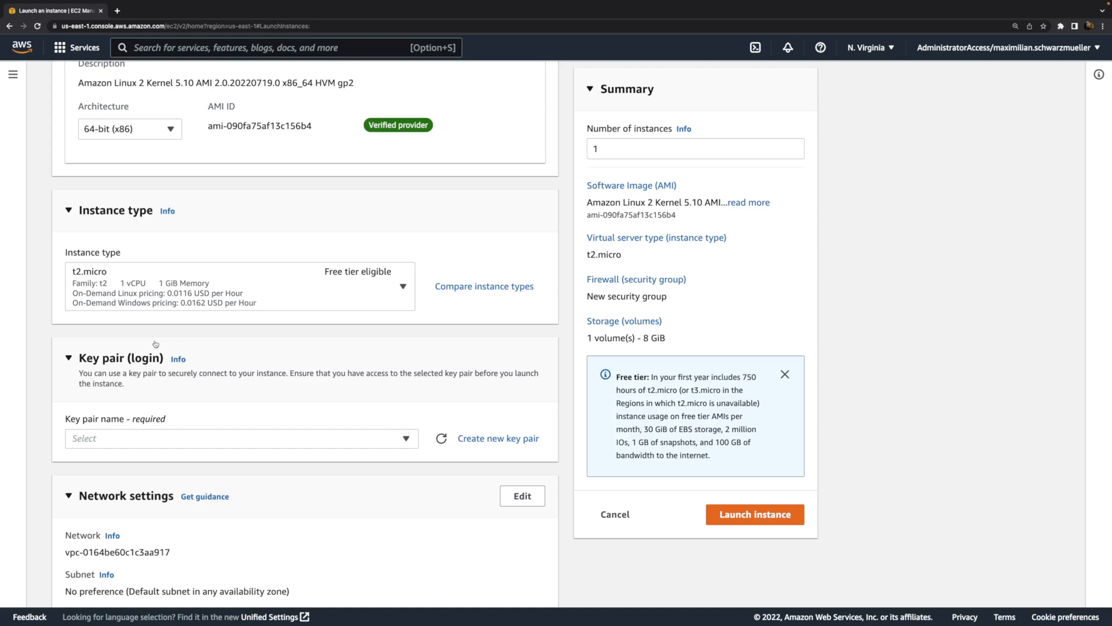
scroll(down, 3)
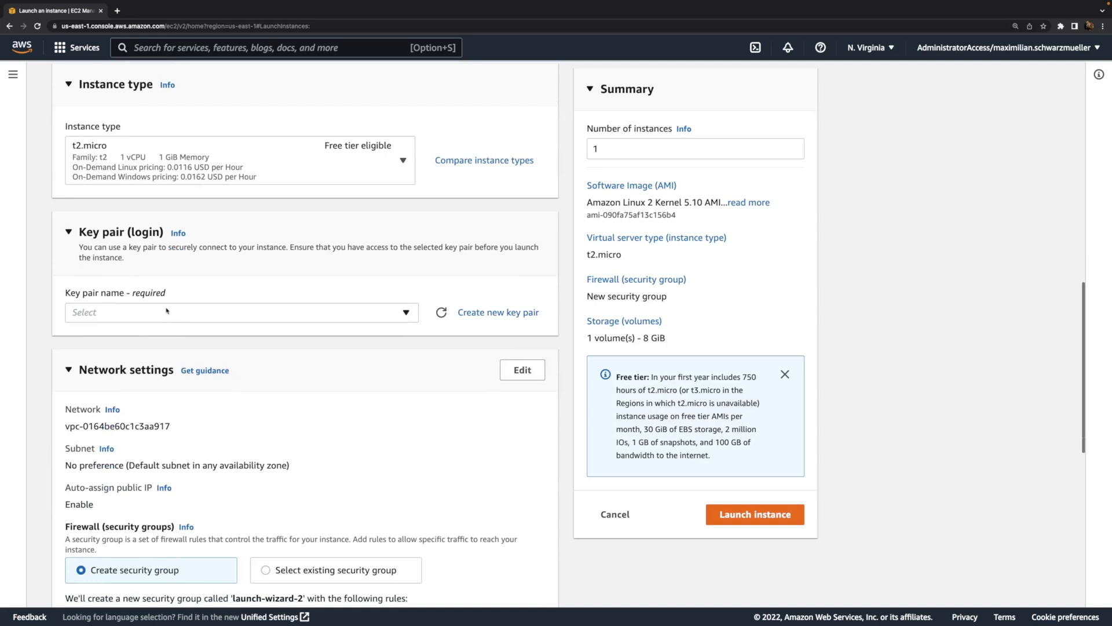
- Choose 'Proceed without a key pair (Not recommended)' for the instance login
click(241, 312)
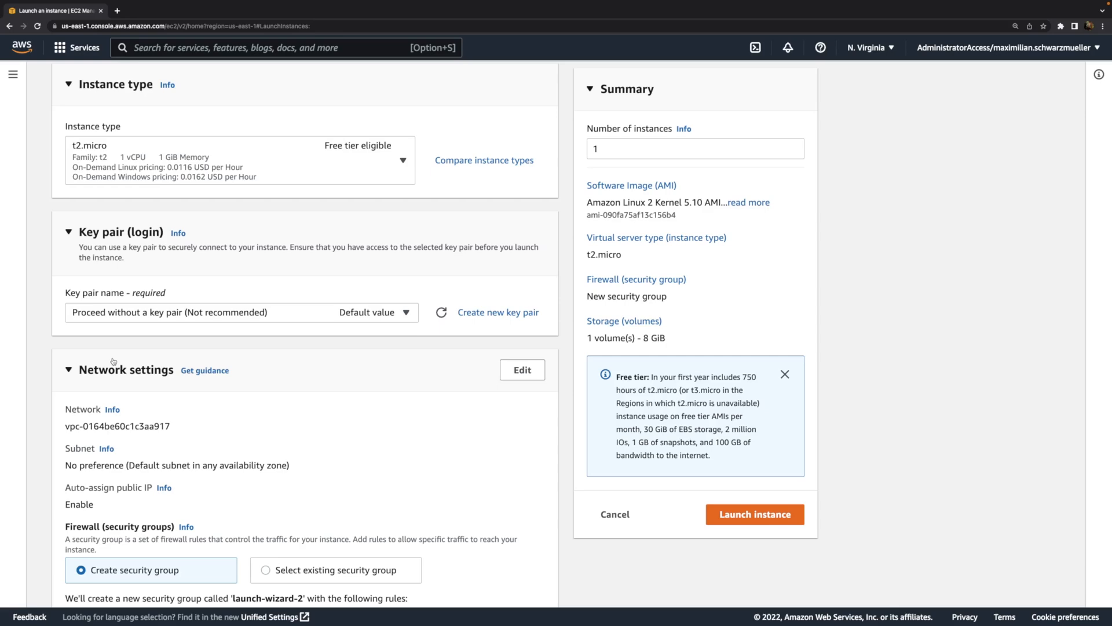
scroll(down, 3)
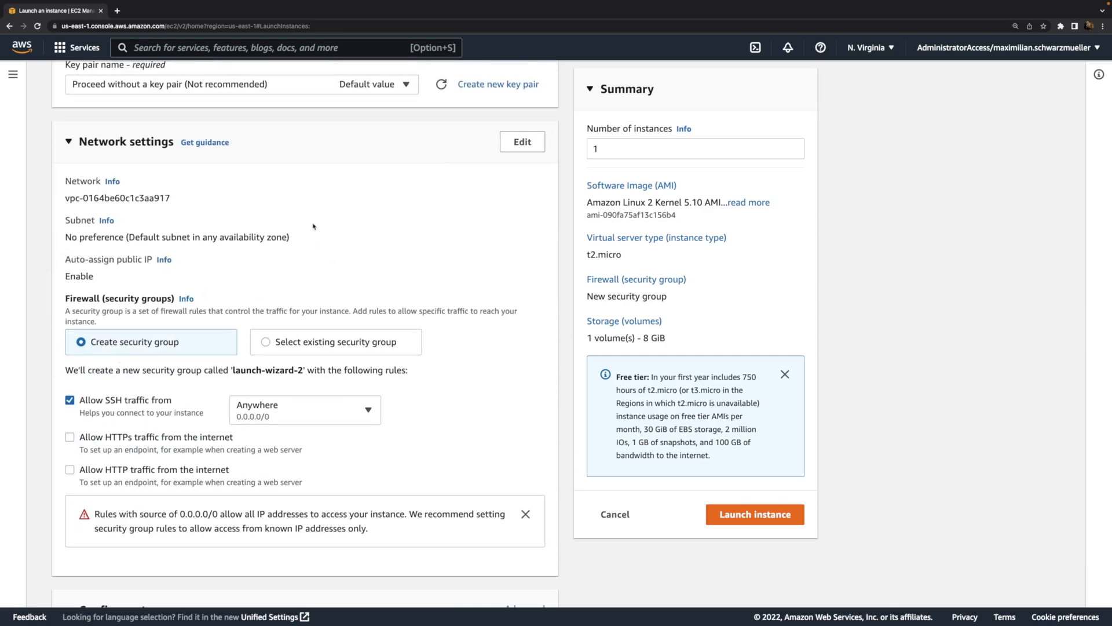
mouse_move(304, 208)
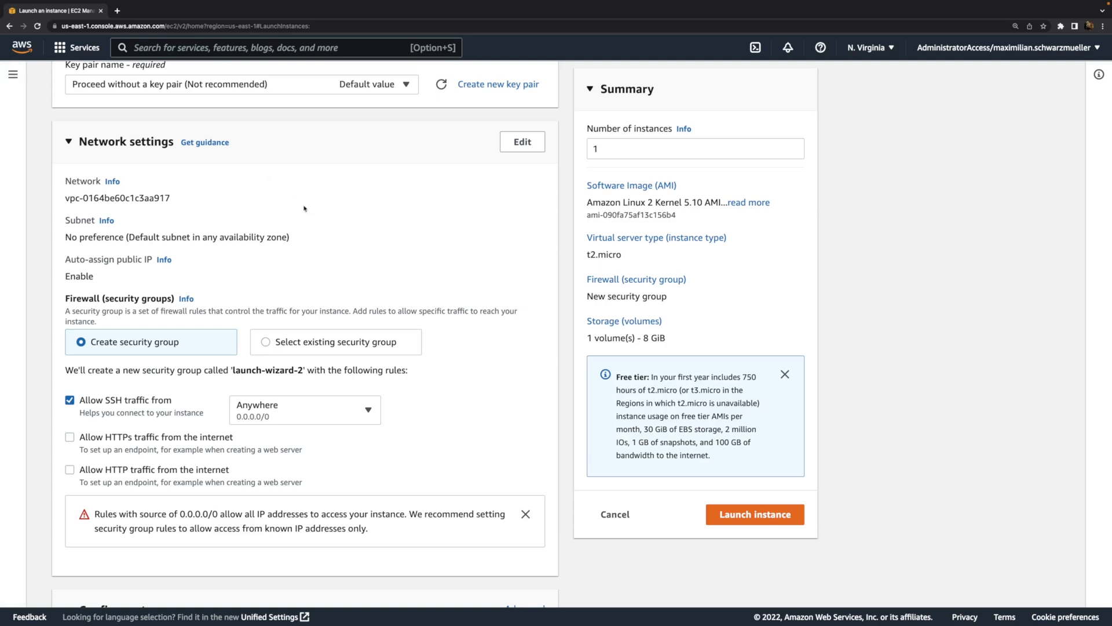
- Review an existing security group's inbound rules and return to the launch form
click(266, 341)
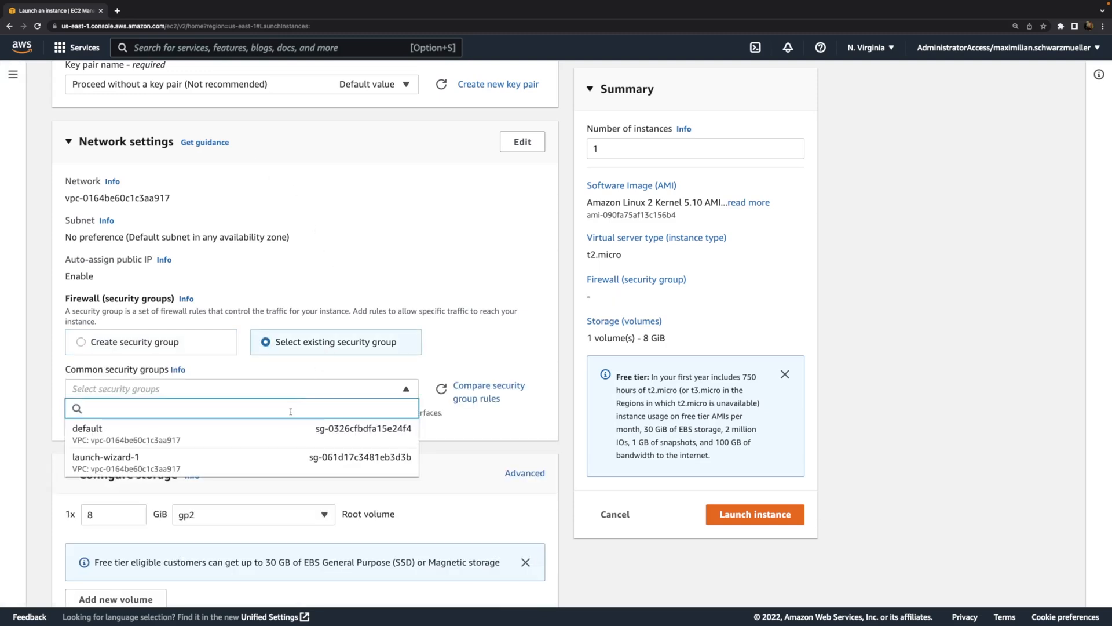
click(100, 456)
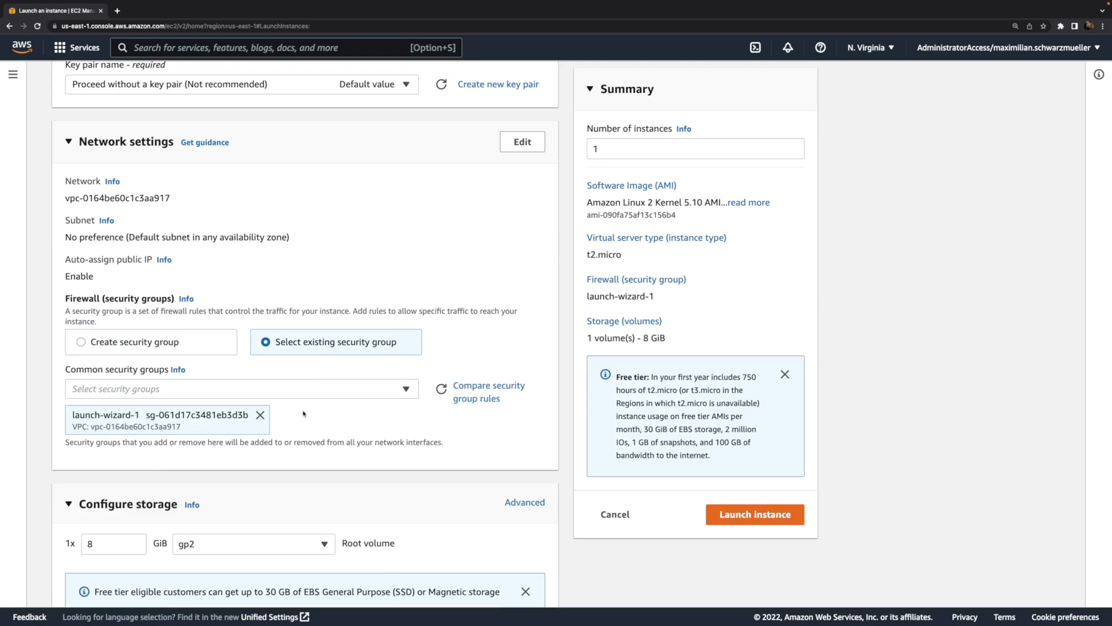
mouse_move(414, 409)
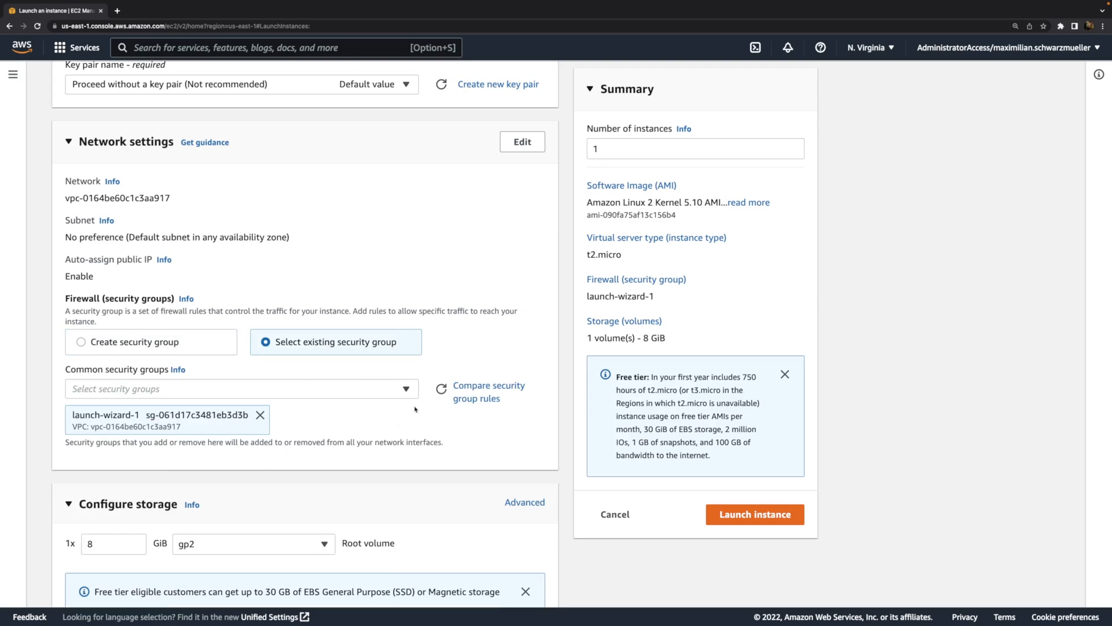
click(488, 385)
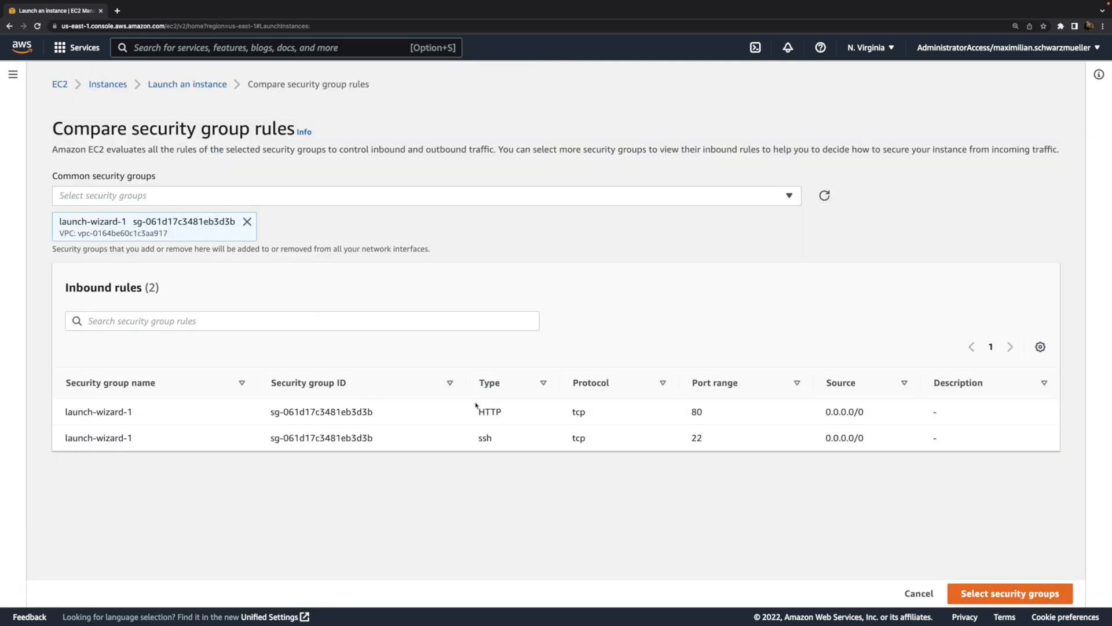
mouse_move(537, 487)
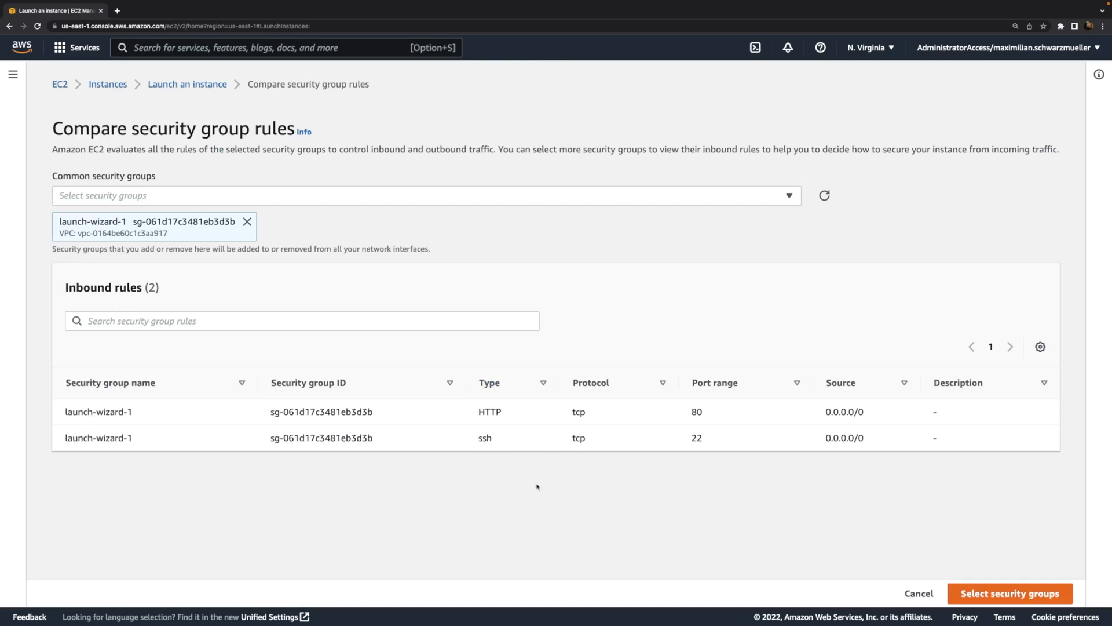
mouse_move(187, 83)
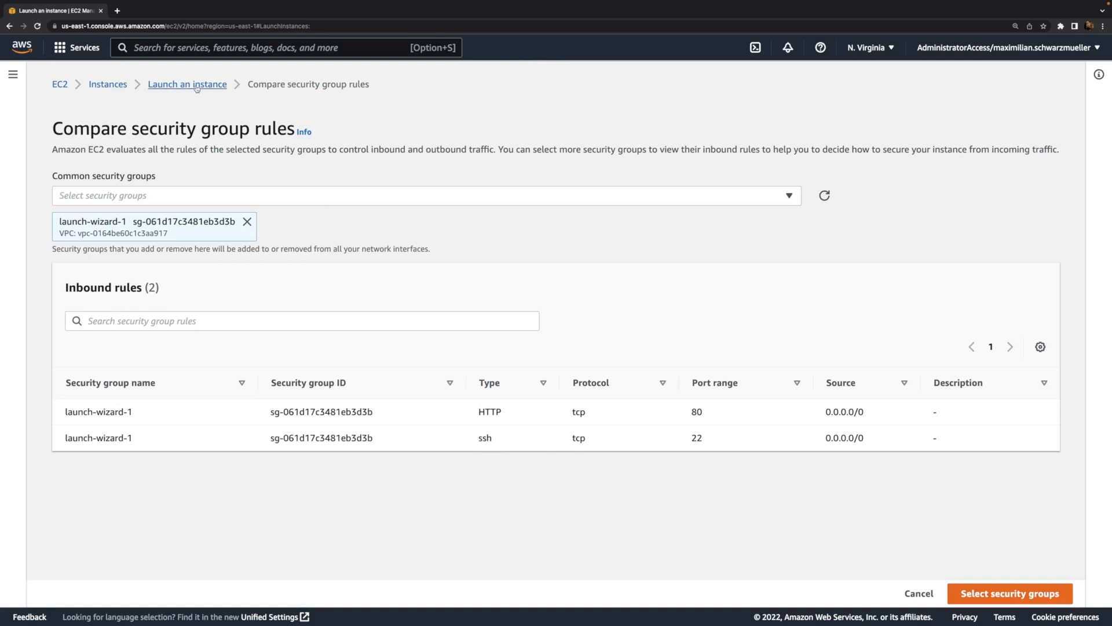
click(1009, 593)
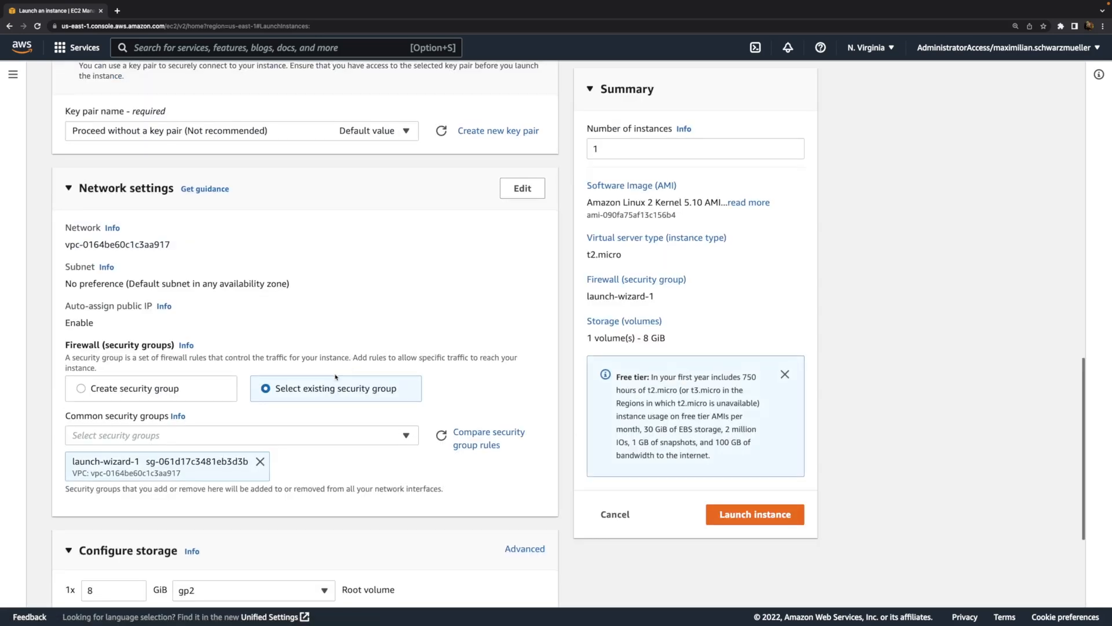
- Create a new security group allowing HTTP from the internet and no SSH
click(81, 281)
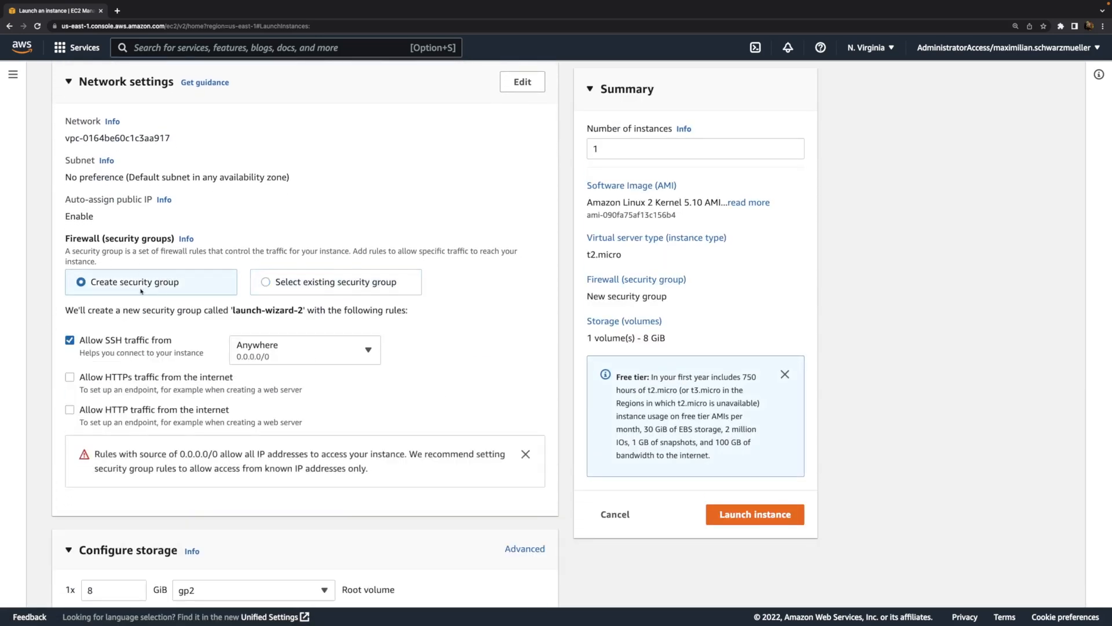
scroll(down, 3)
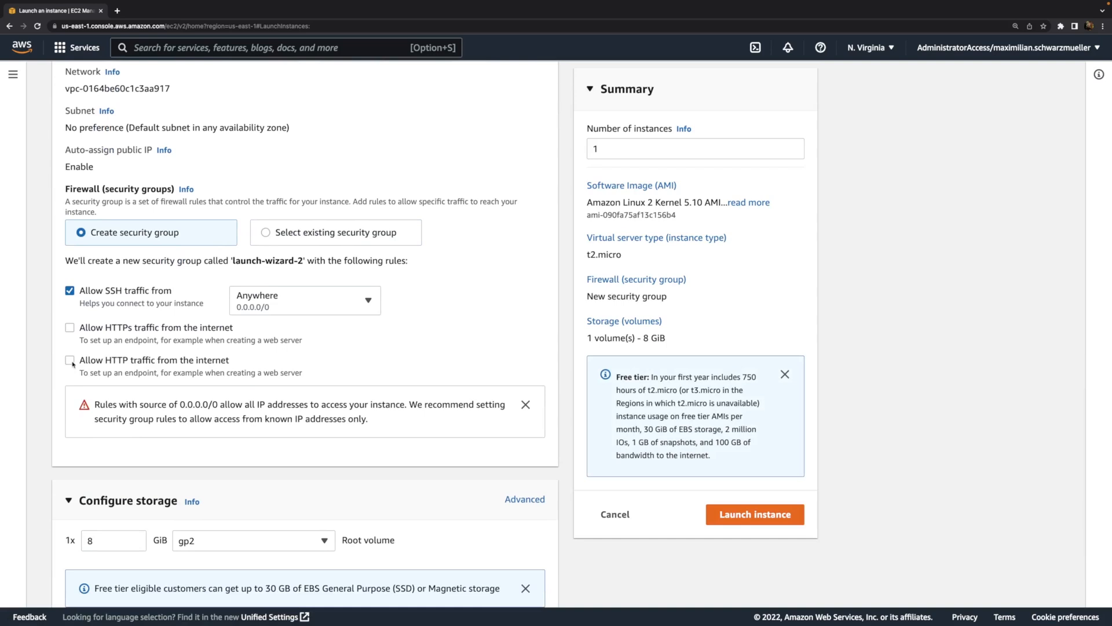
click(70, 360)
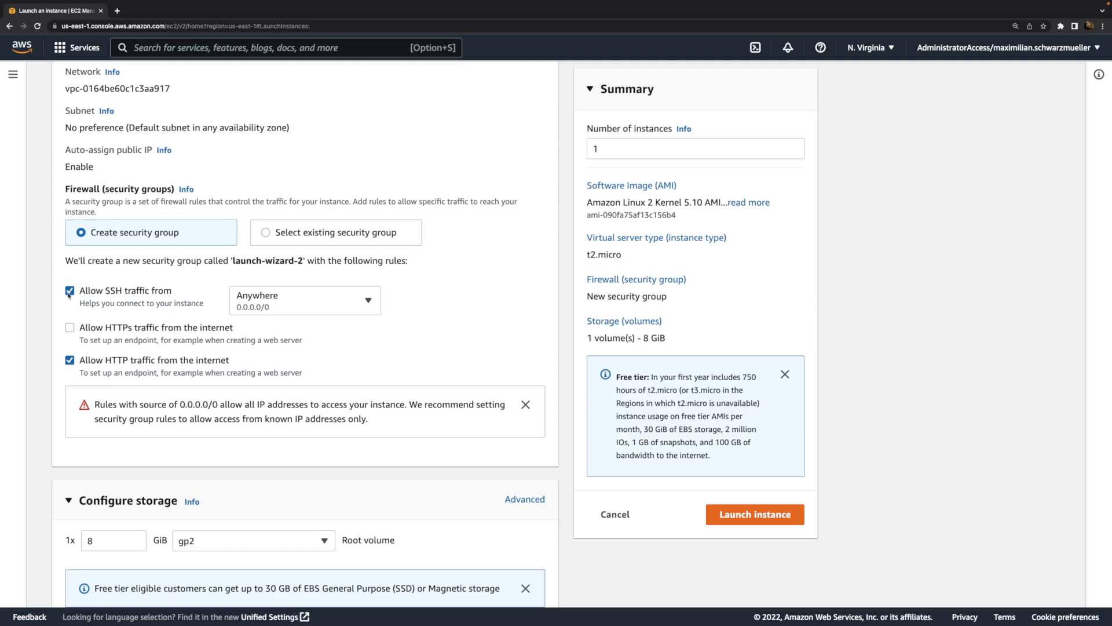
click(70, 290)
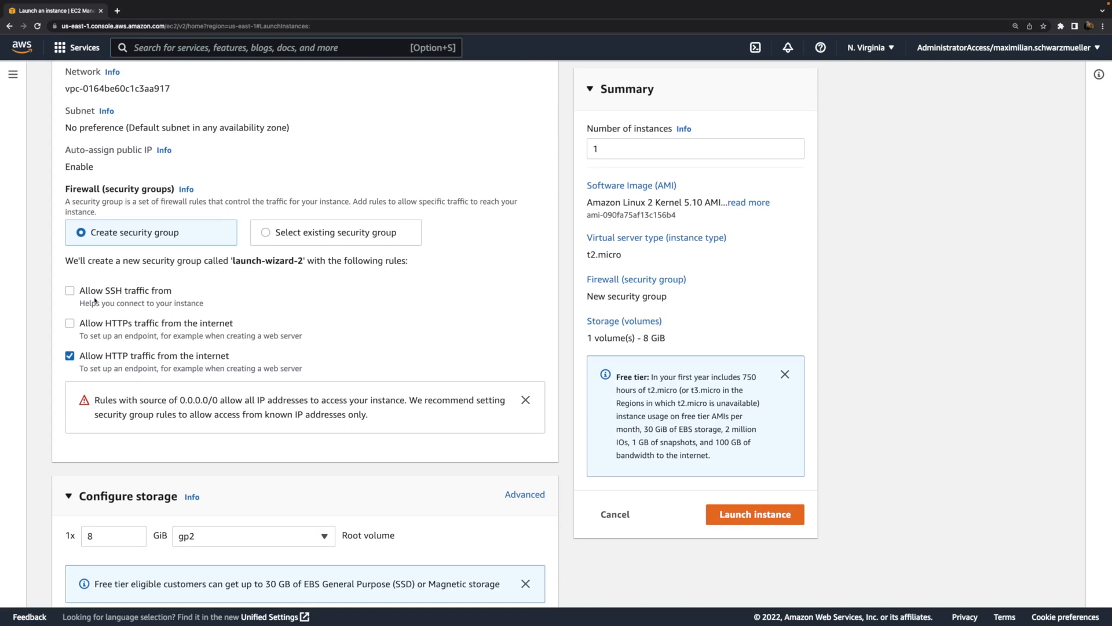
mouse_move(44, 163)
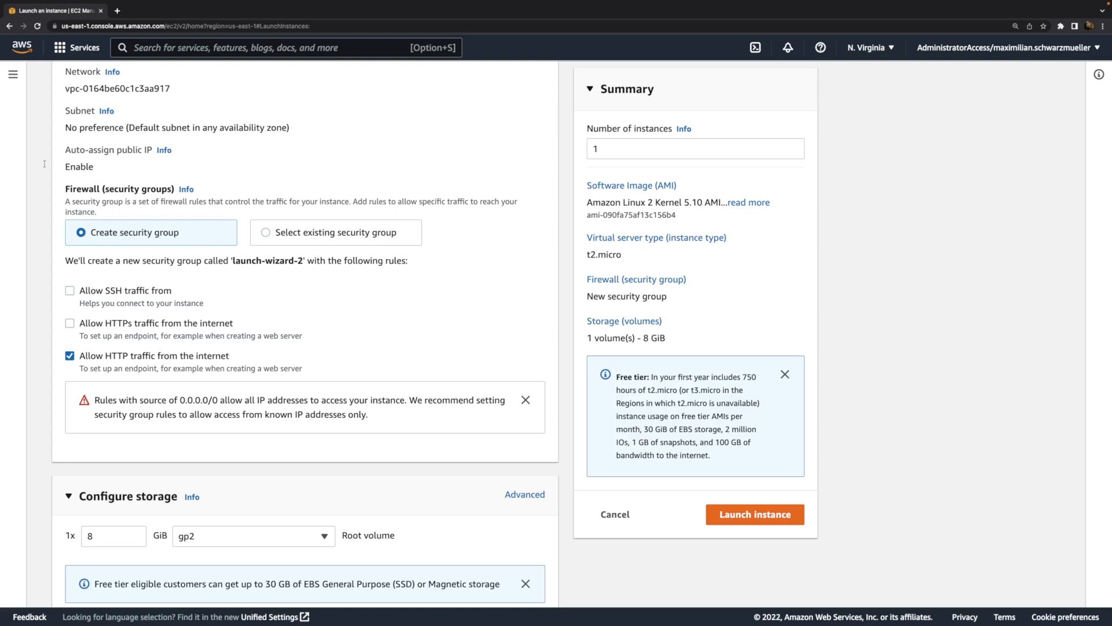
mouse_move(151, 251)
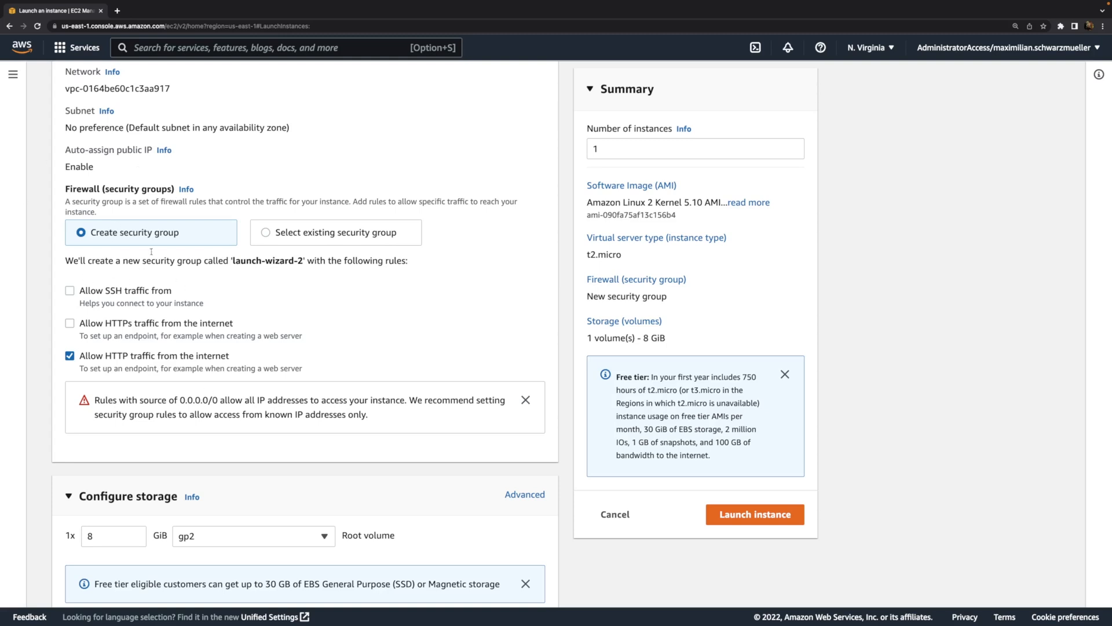
mouse_move(179, 285)
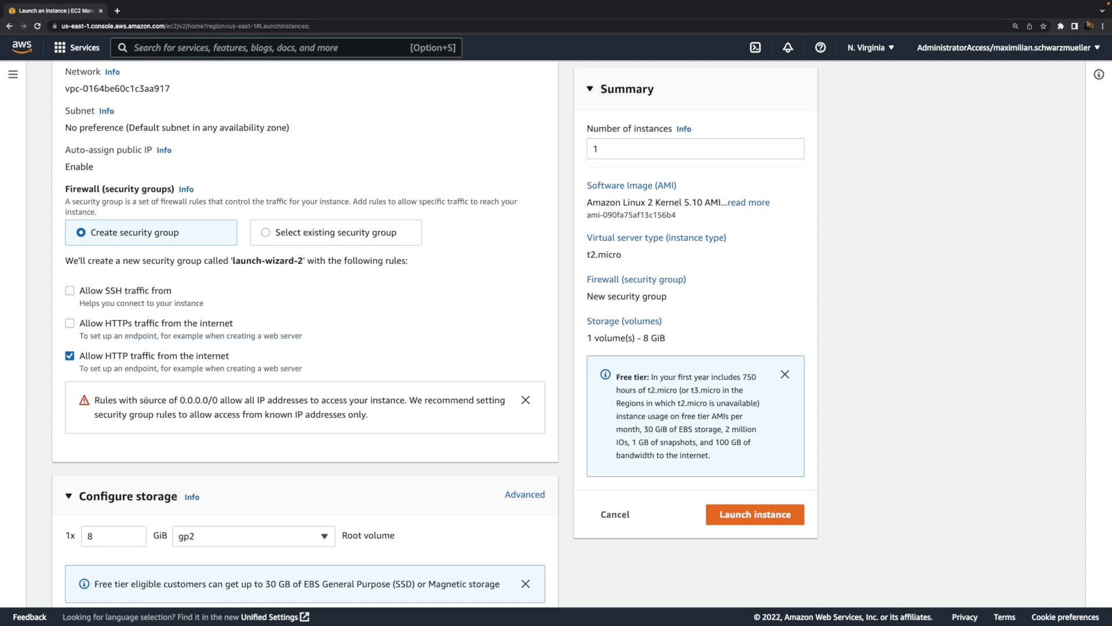
- Scroll down to Advanced details and reach the empty User data field
scroll(down, 3)
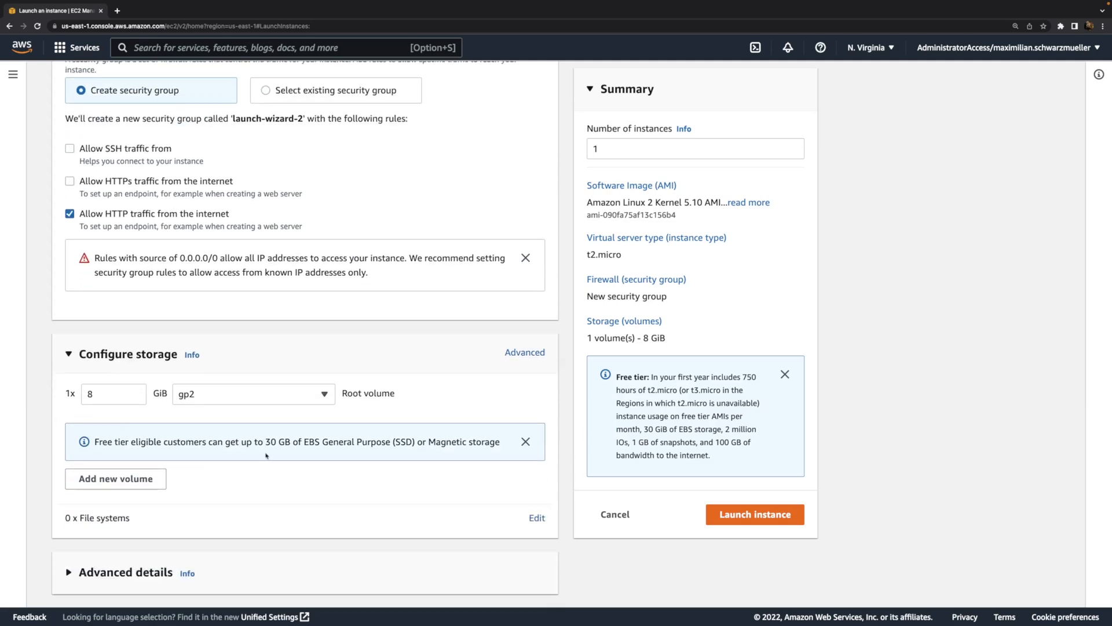
mouse_move(241, 577)
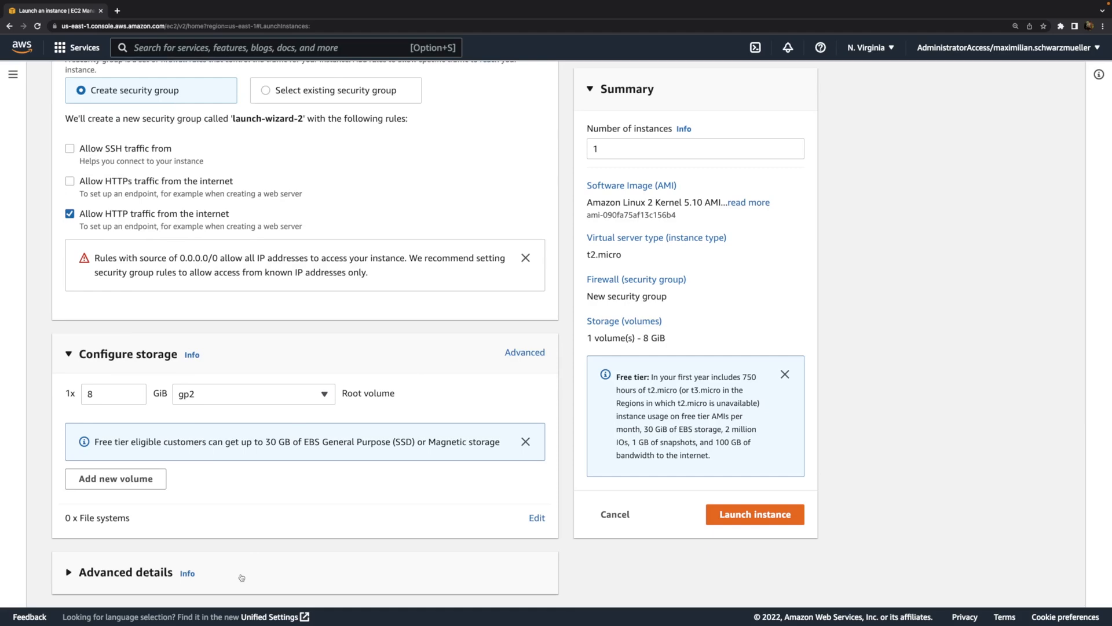
scroll(down, 3)
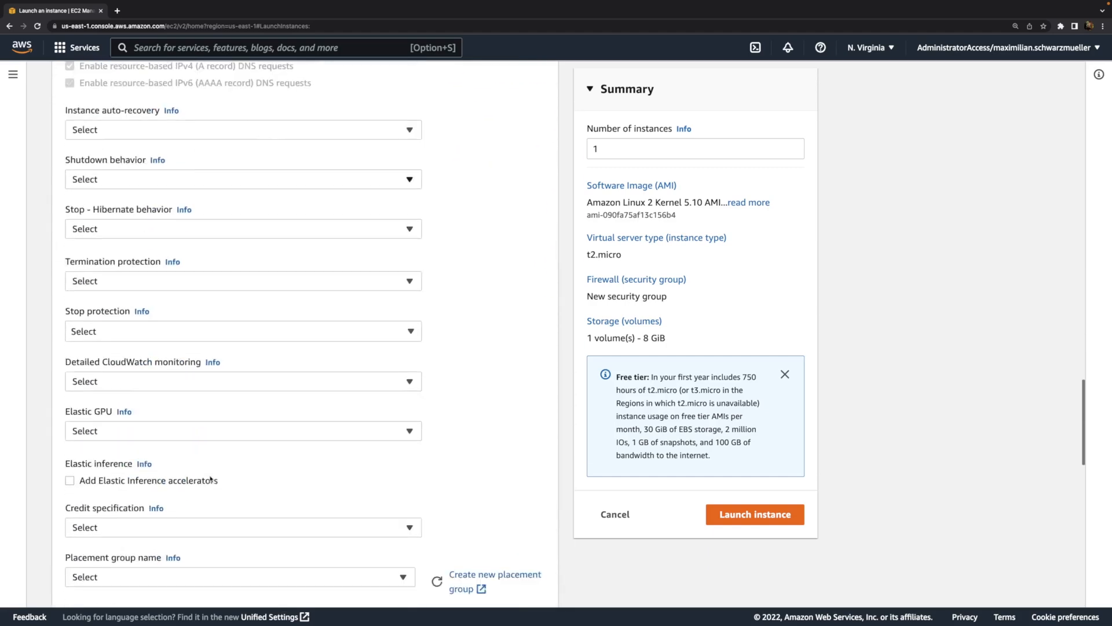
scroll(down, 3)
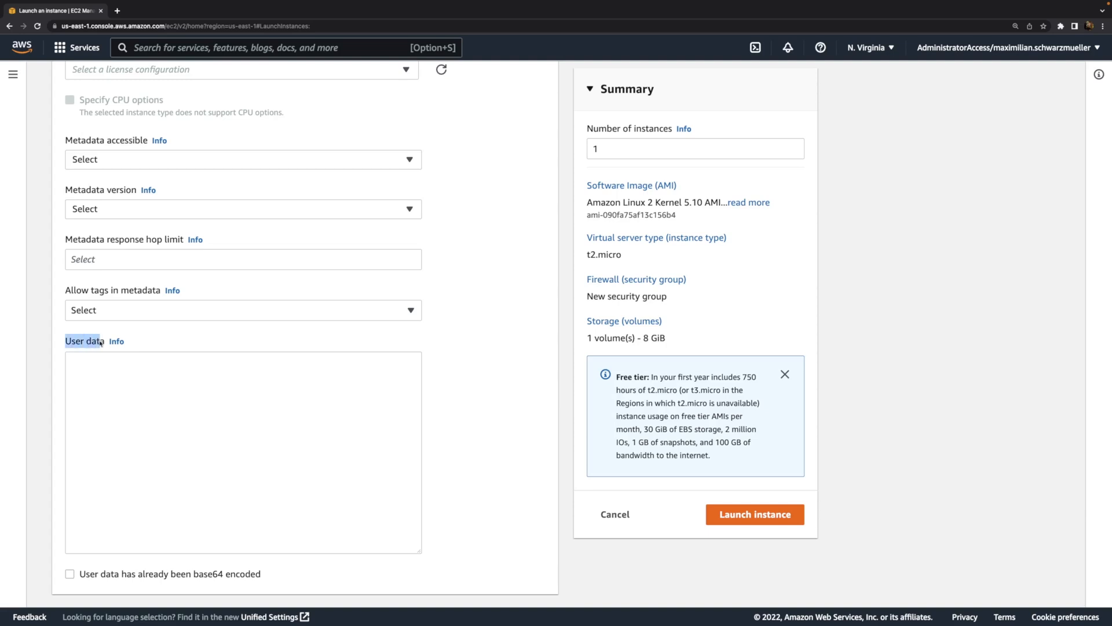
mouse_move(422, 525)
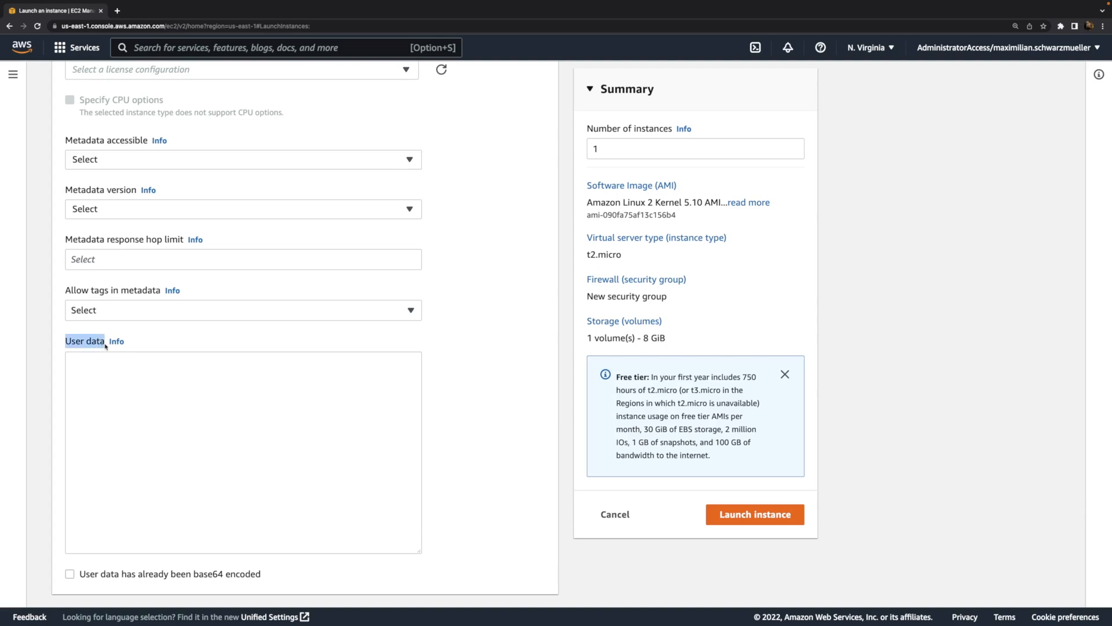
mouse_move(418, 402)
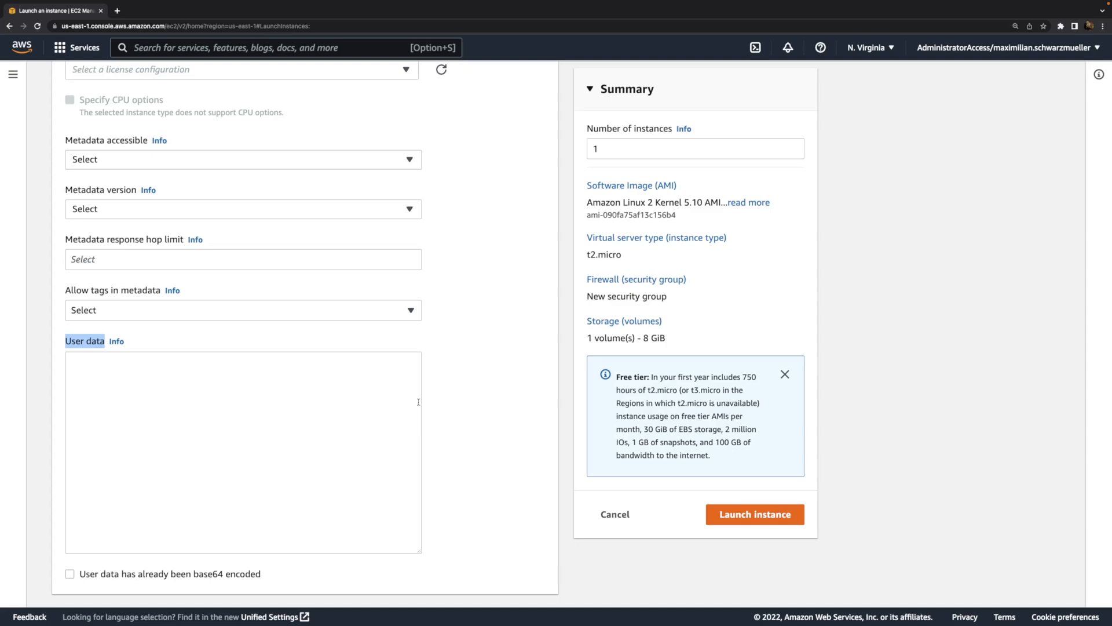
mouse_move(418, 402)
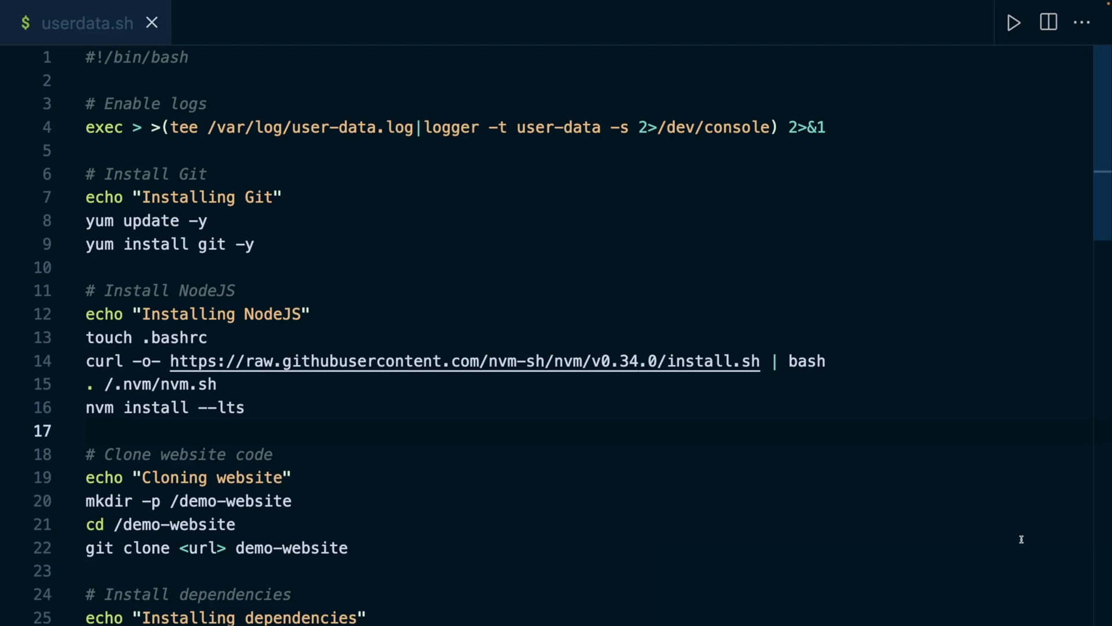
click(84, 430)
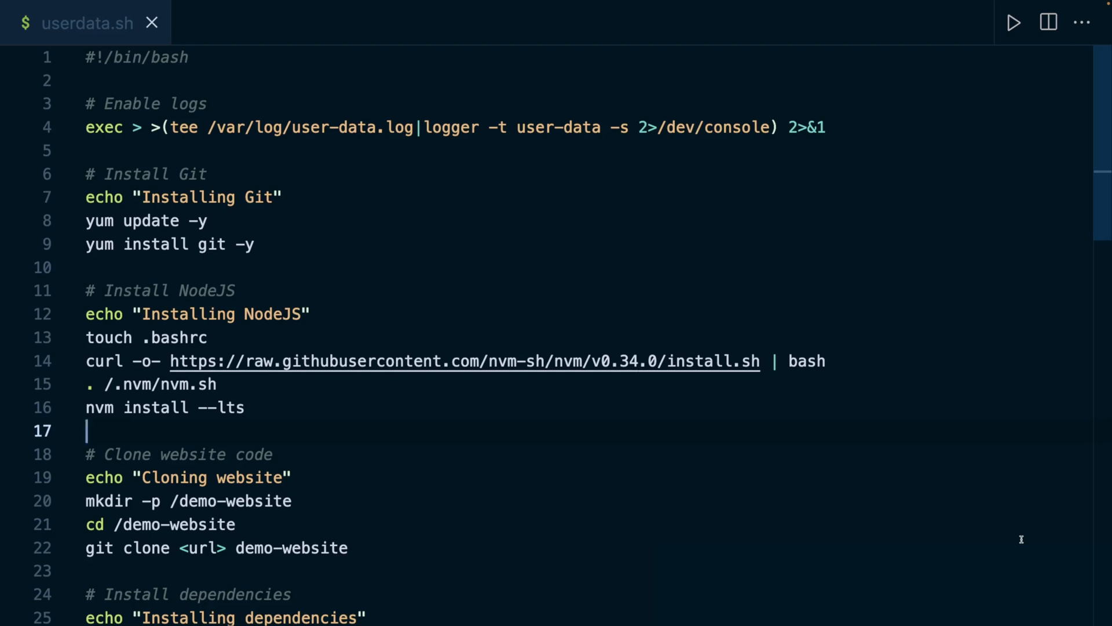
mouse_move(795, 445)
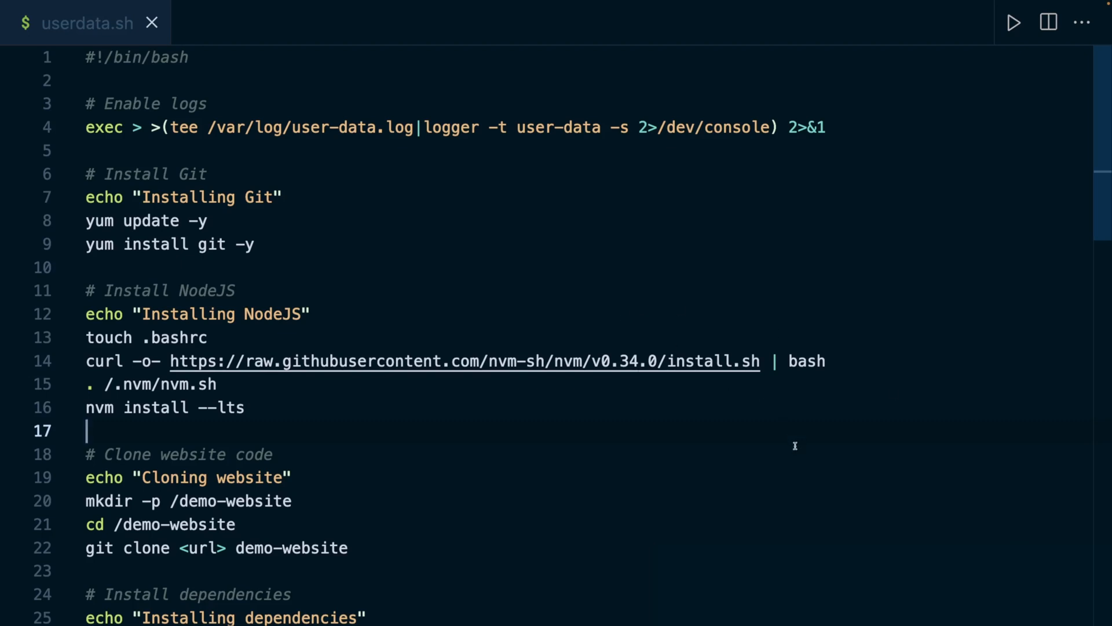
mouse_move(334, 187)
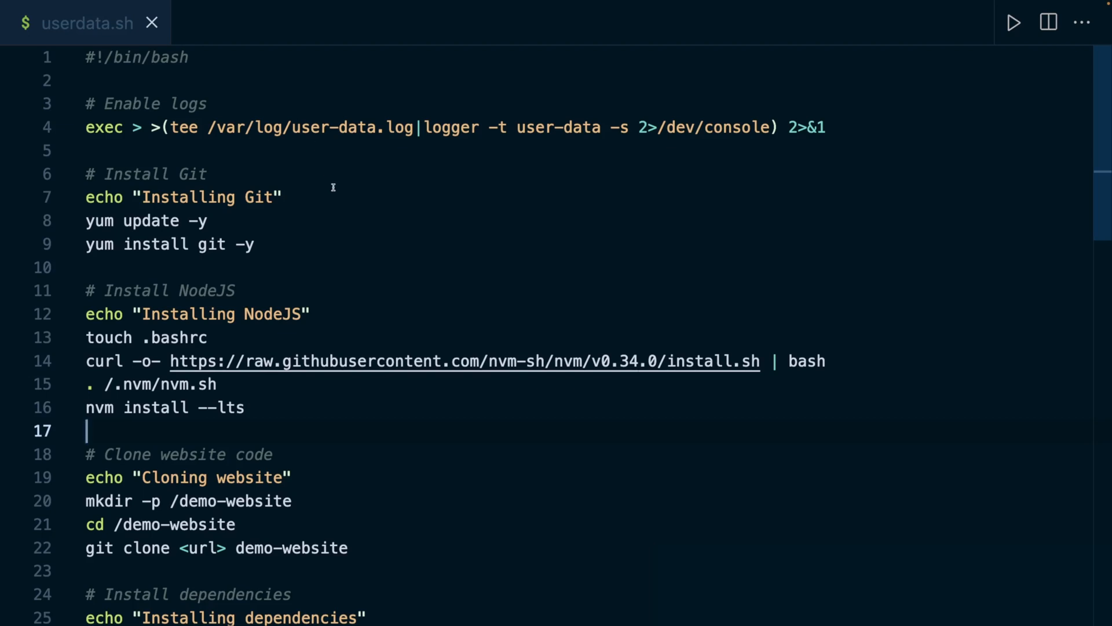
mouse_move(313, 140)
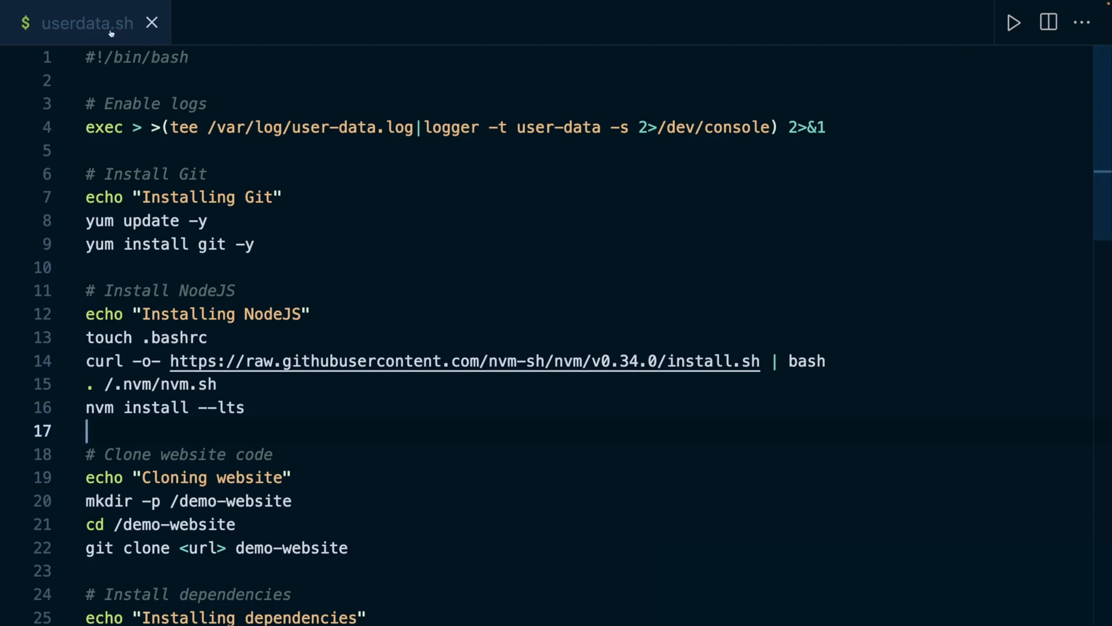
mouse_move(398, 232)
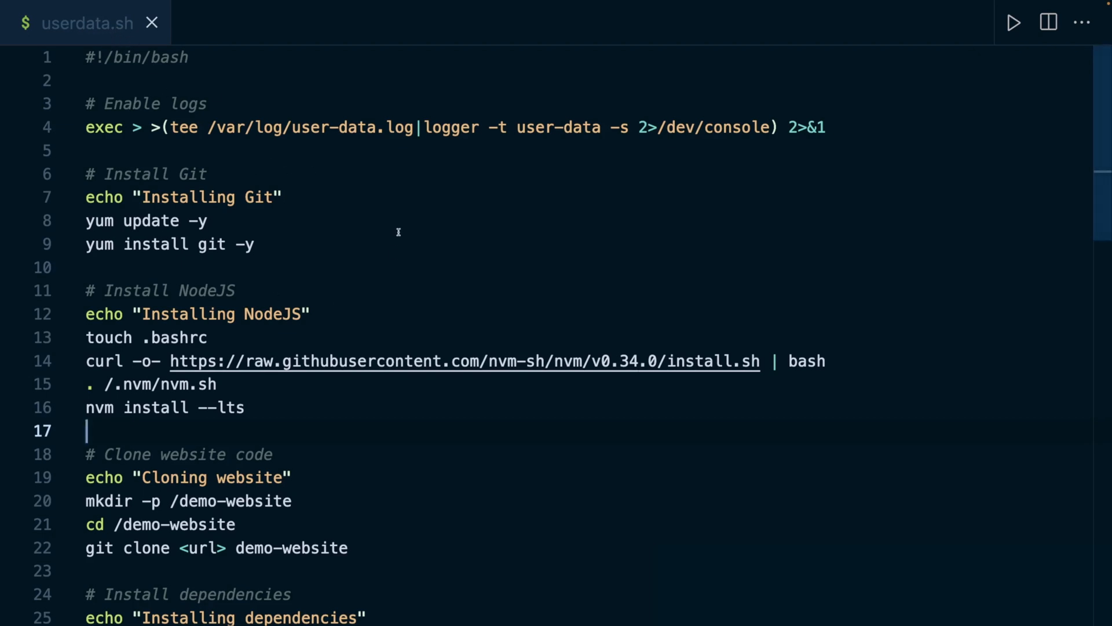
mouse_move(381, 239)
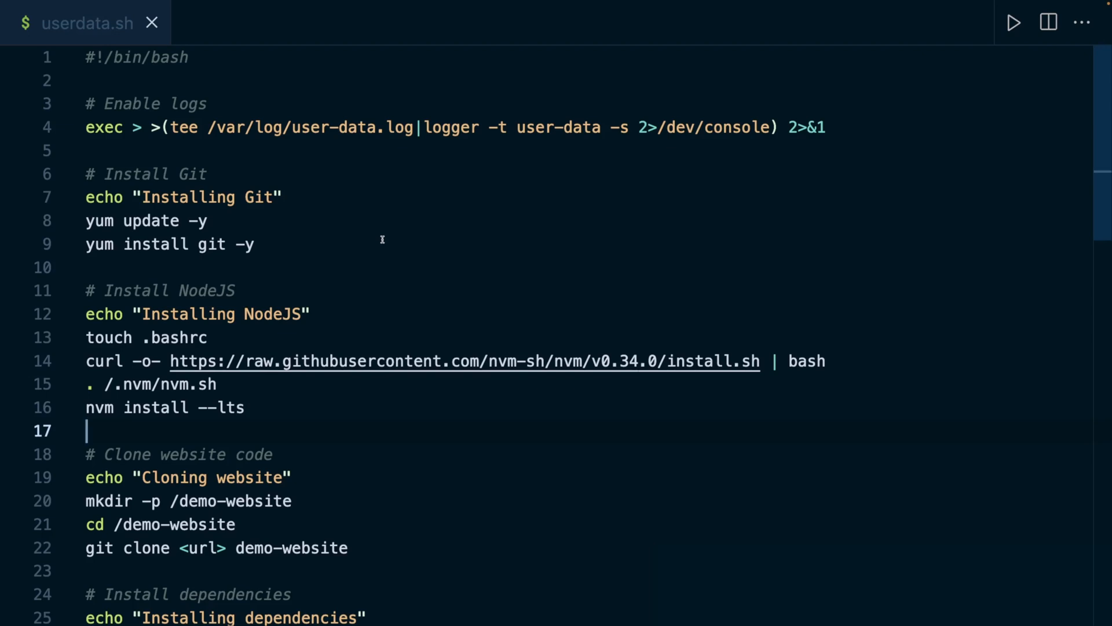
mouse_move(340, 170)
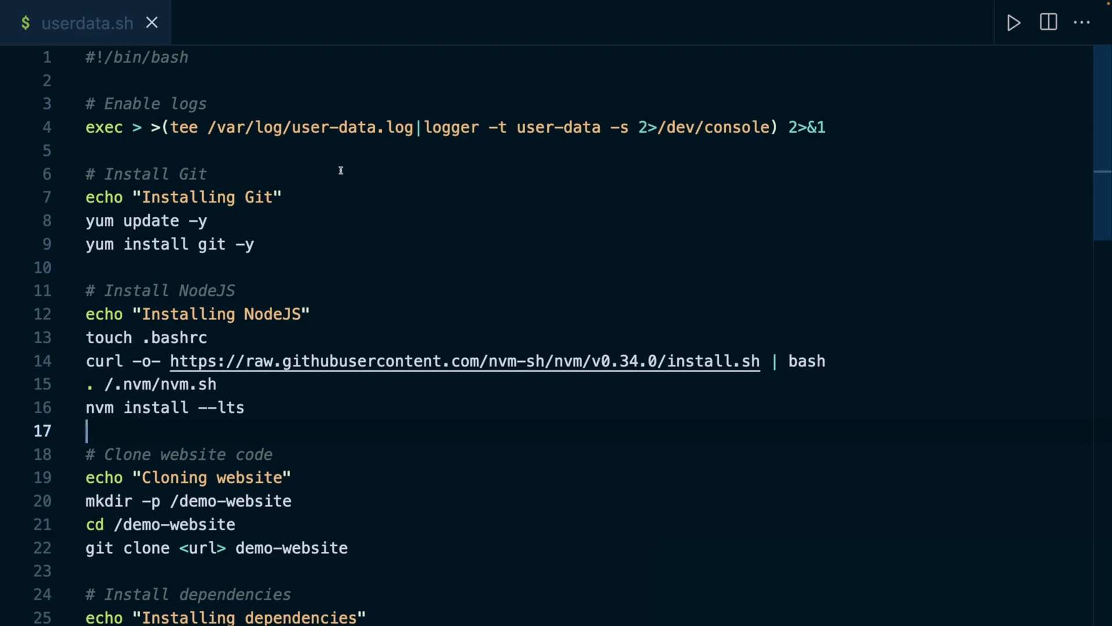
click(188, 58)
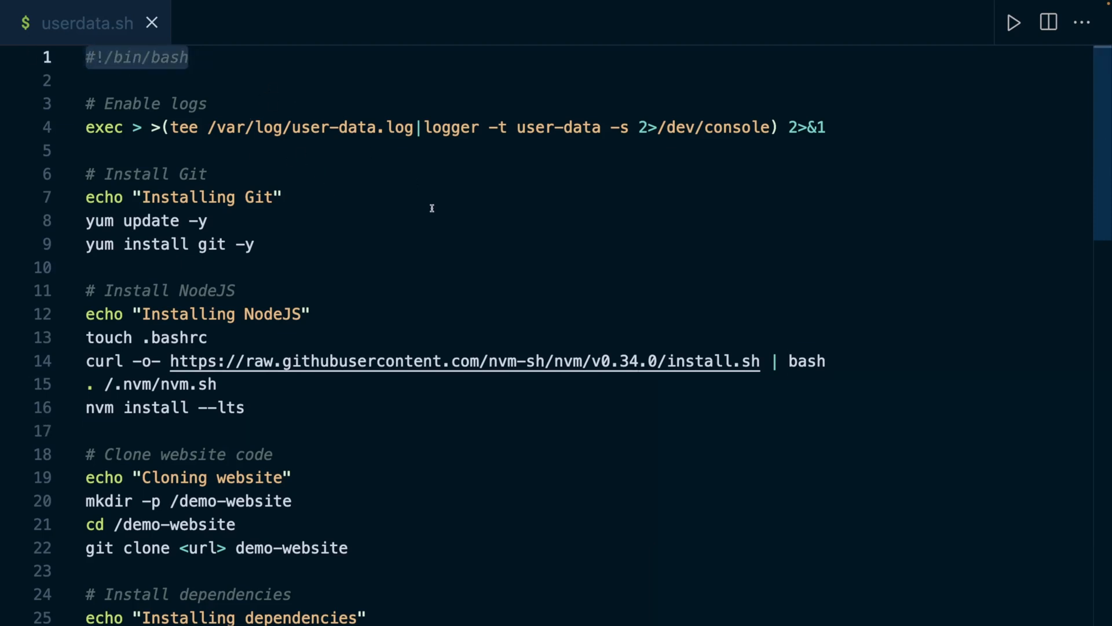
drag(85, 58, 255, 243)
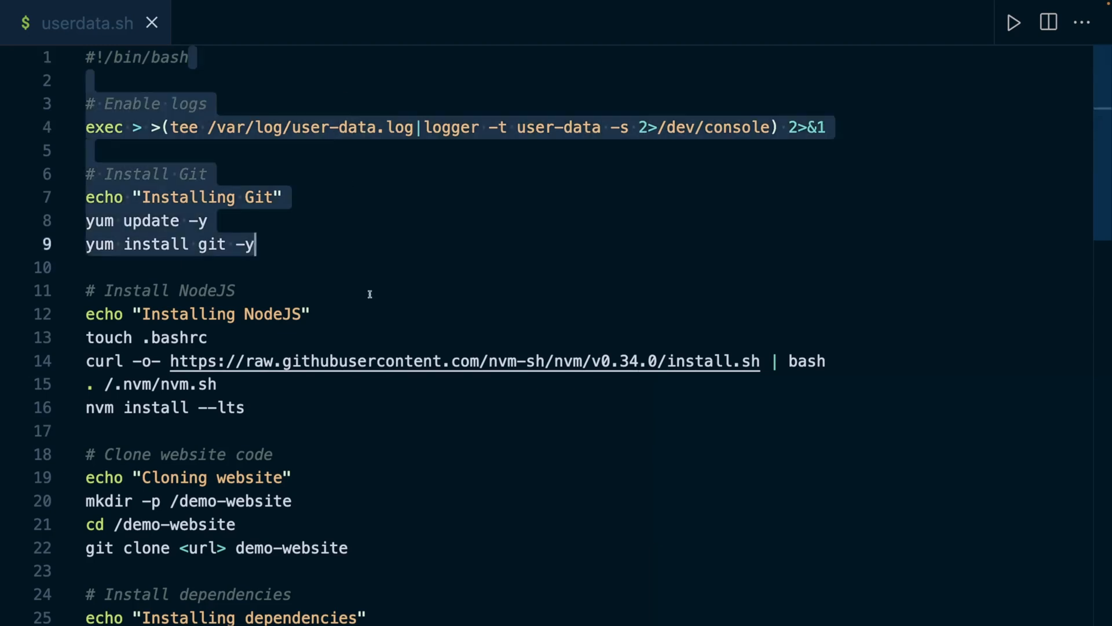
click(472, 431)
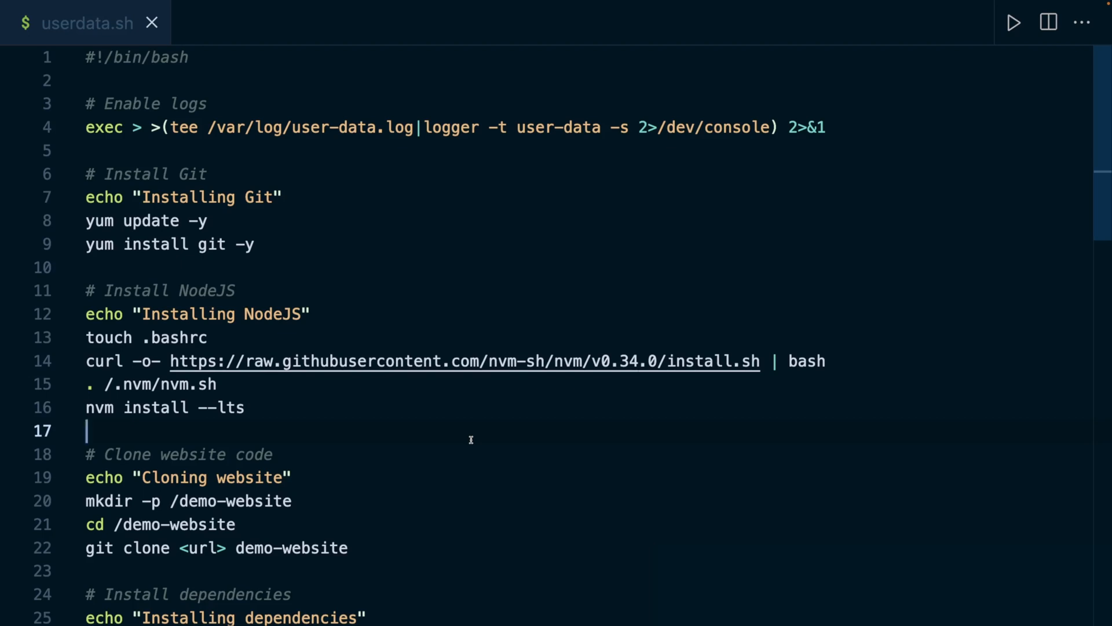
mouse_move(383, 243)
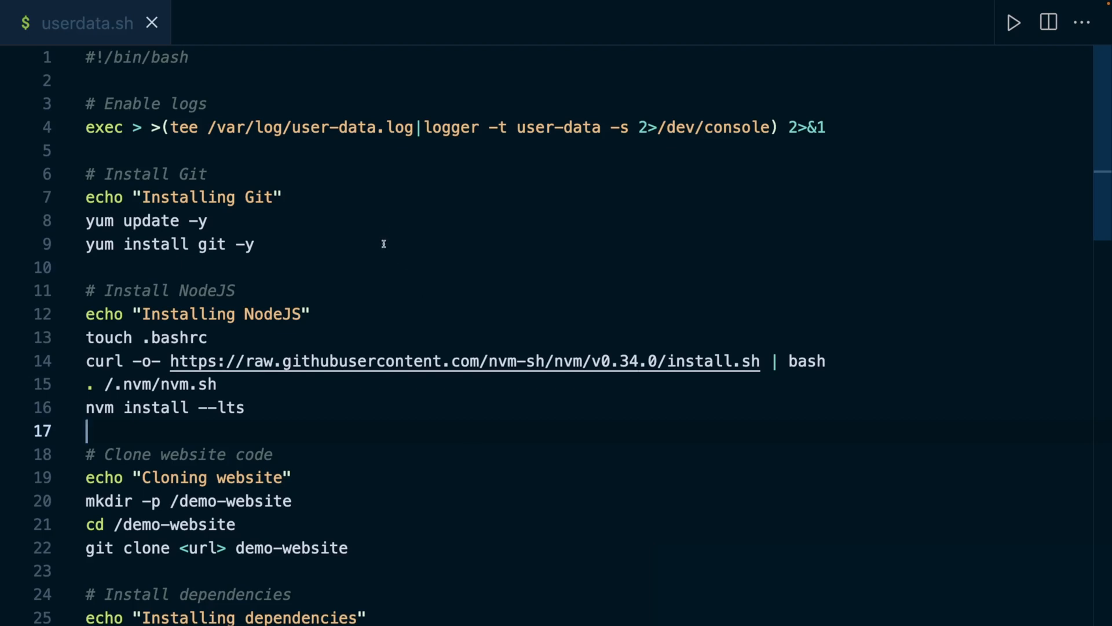
mouse_move(160, 67)
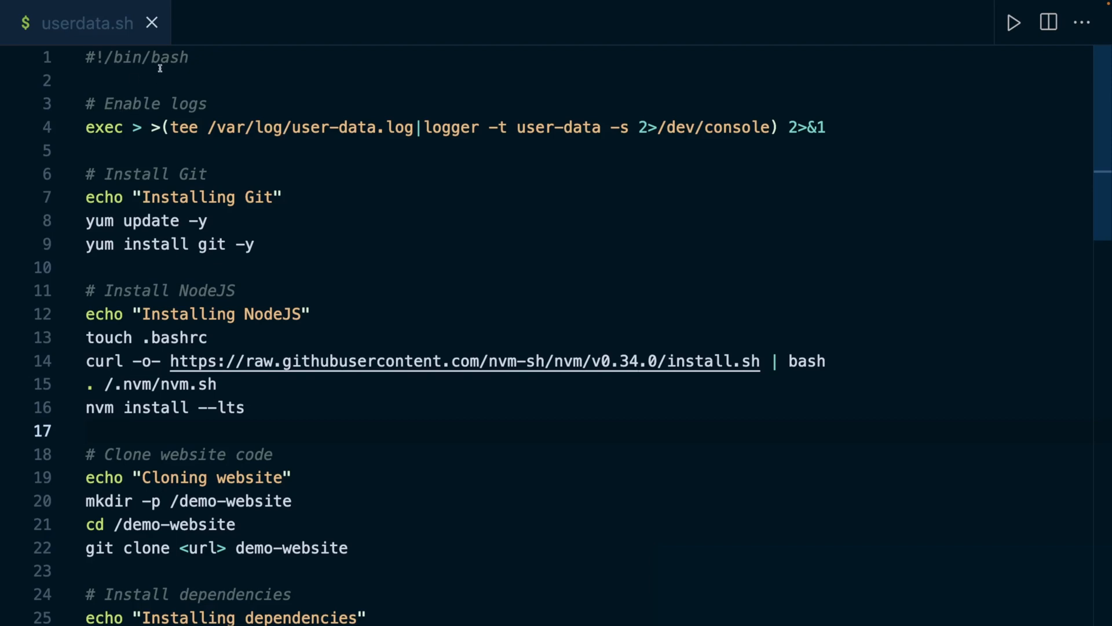
mouse_move(204, 146)
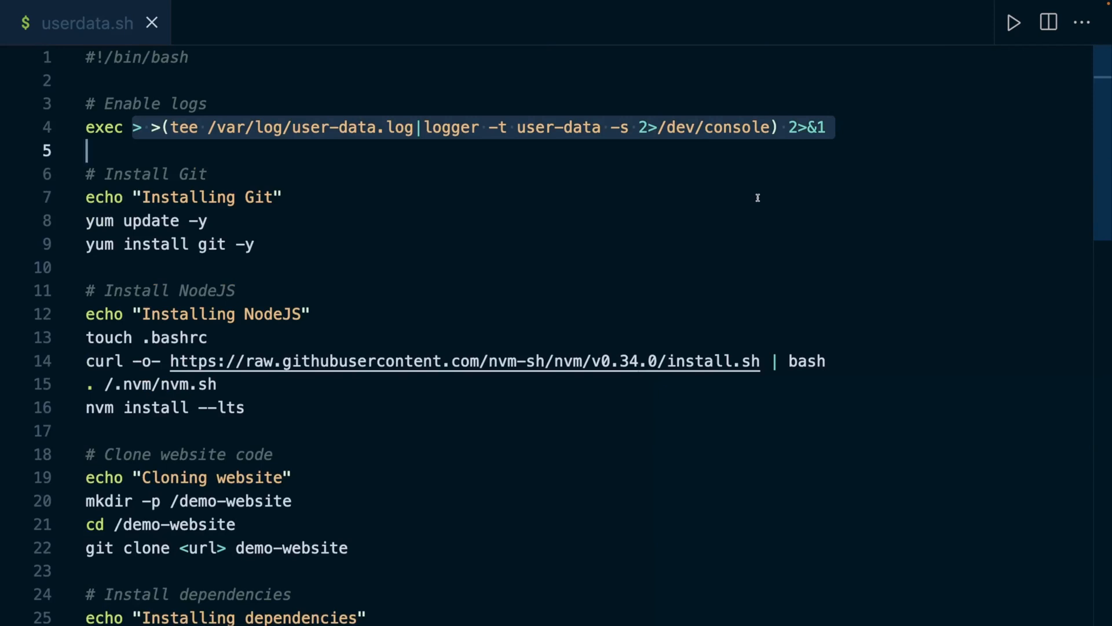
click(284, 197)
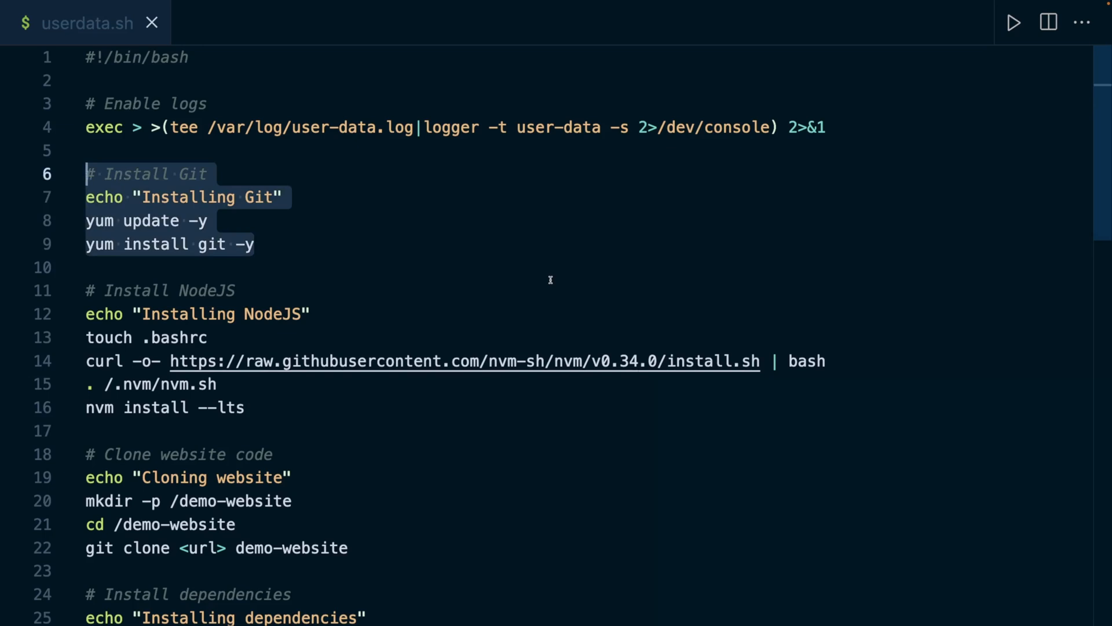
scroll(down, 3)
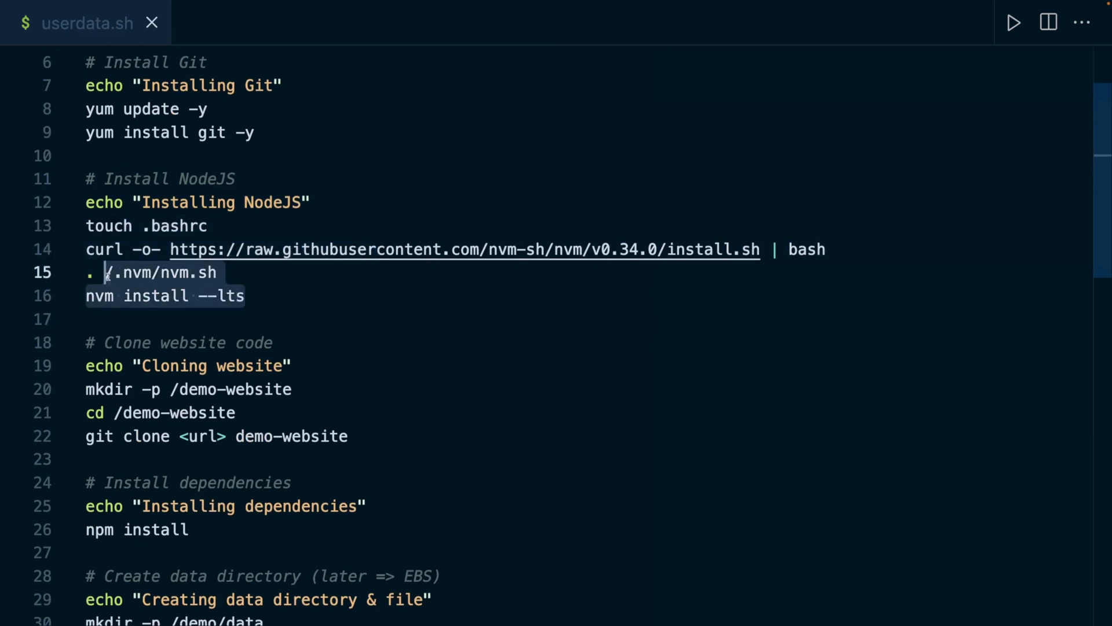
scroll(down, 3)
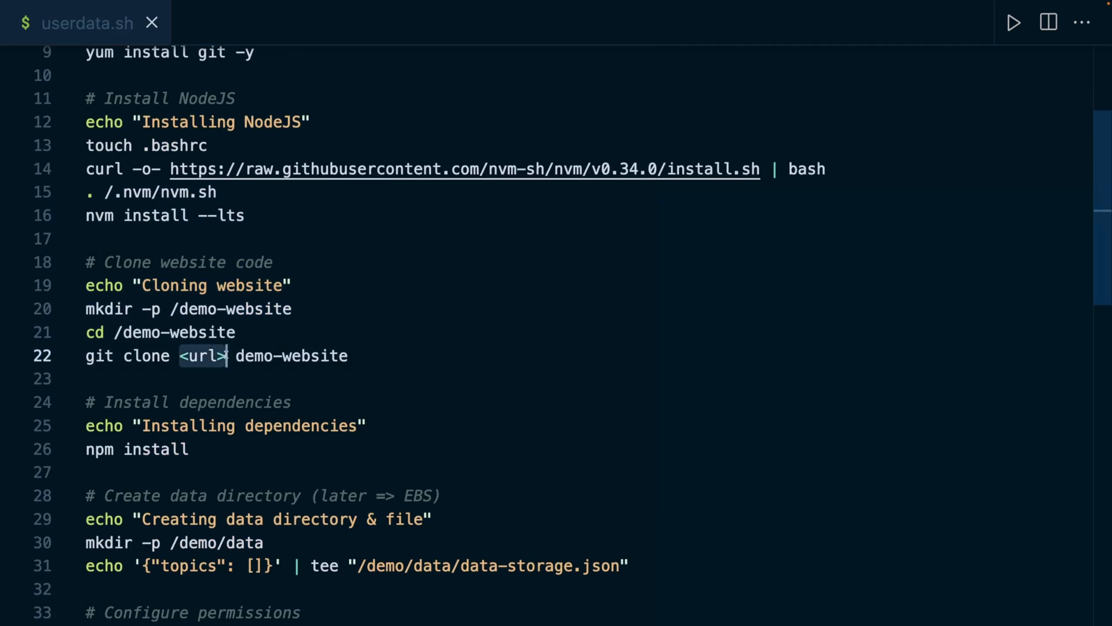
mouse_move(406, 342)
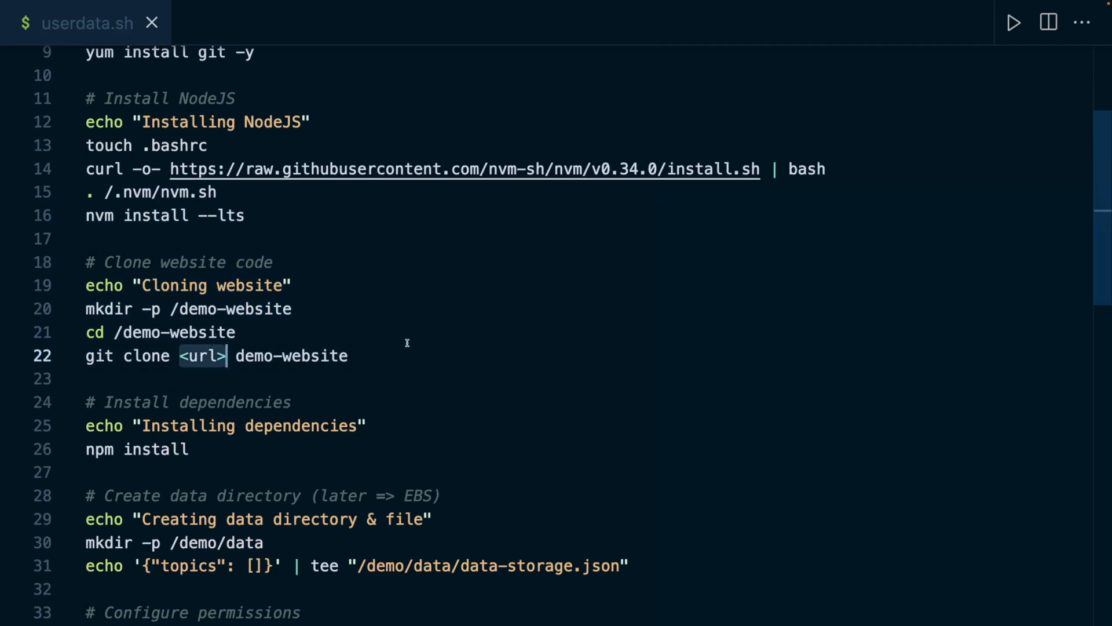
scroll(down, 3)
text(.)
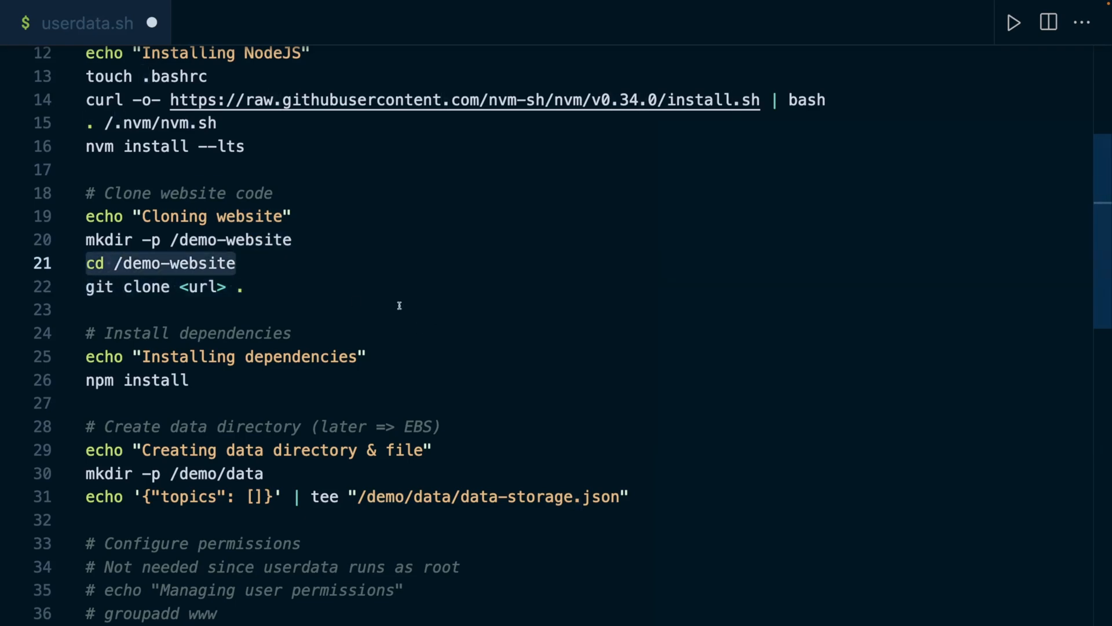
- Review userdata.sh through the data directory step and select the commented permissions block
scroll(down, 3)
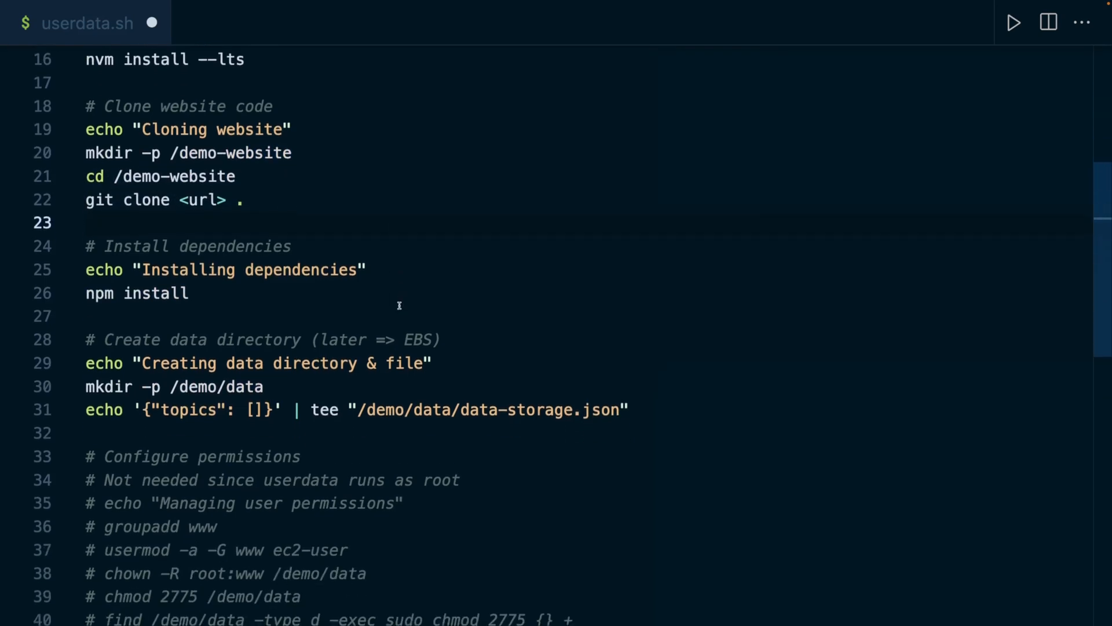
scroll(down, 3)
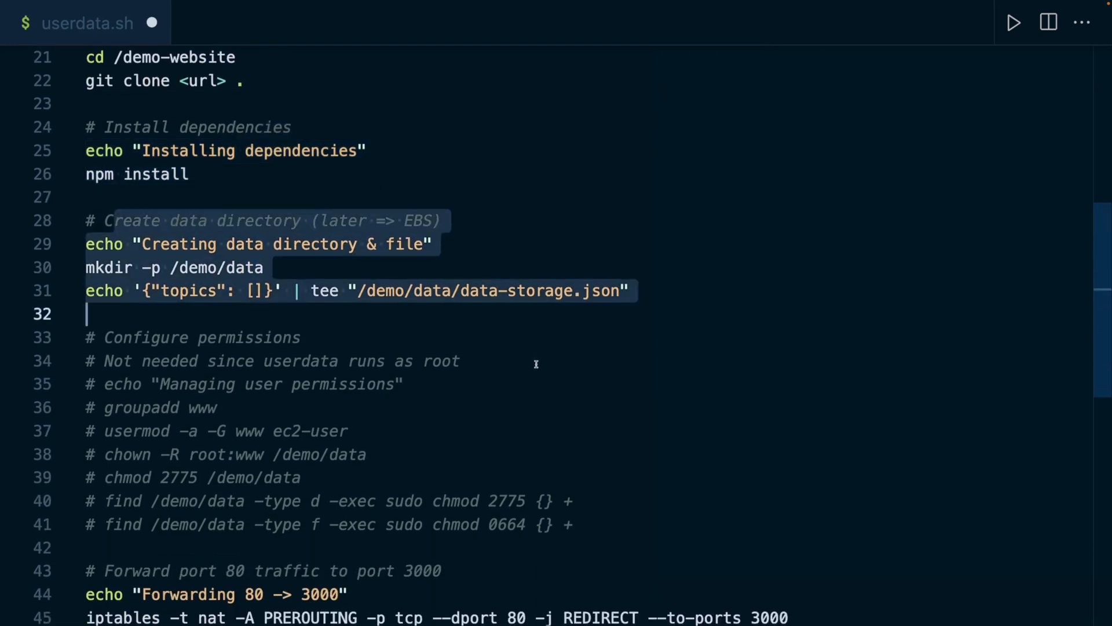
click(117, 267)
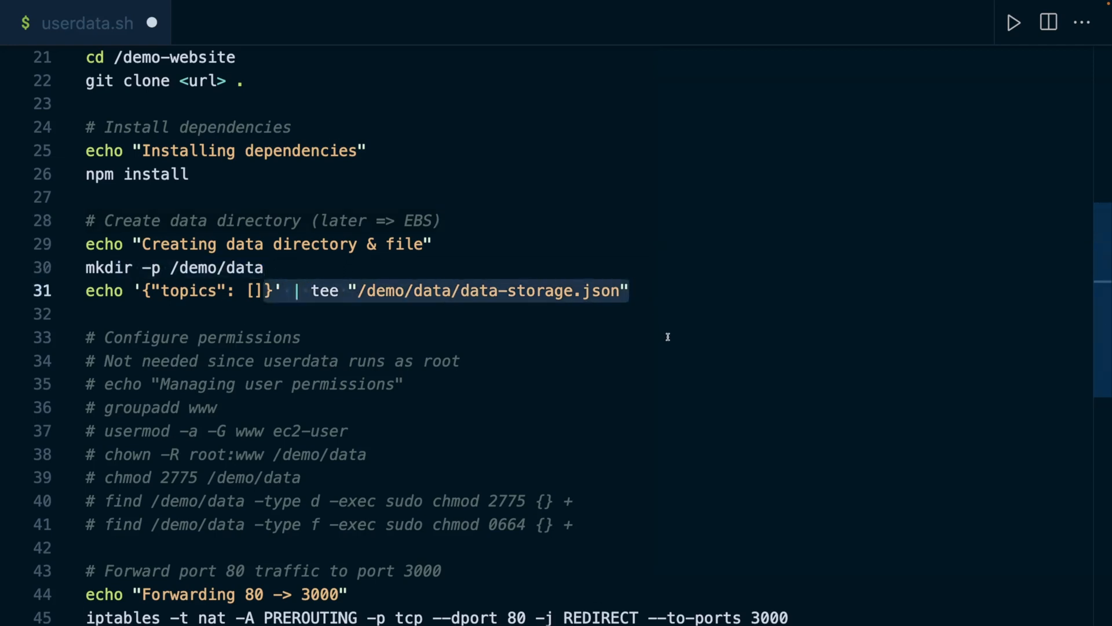
scroll(up, 3)
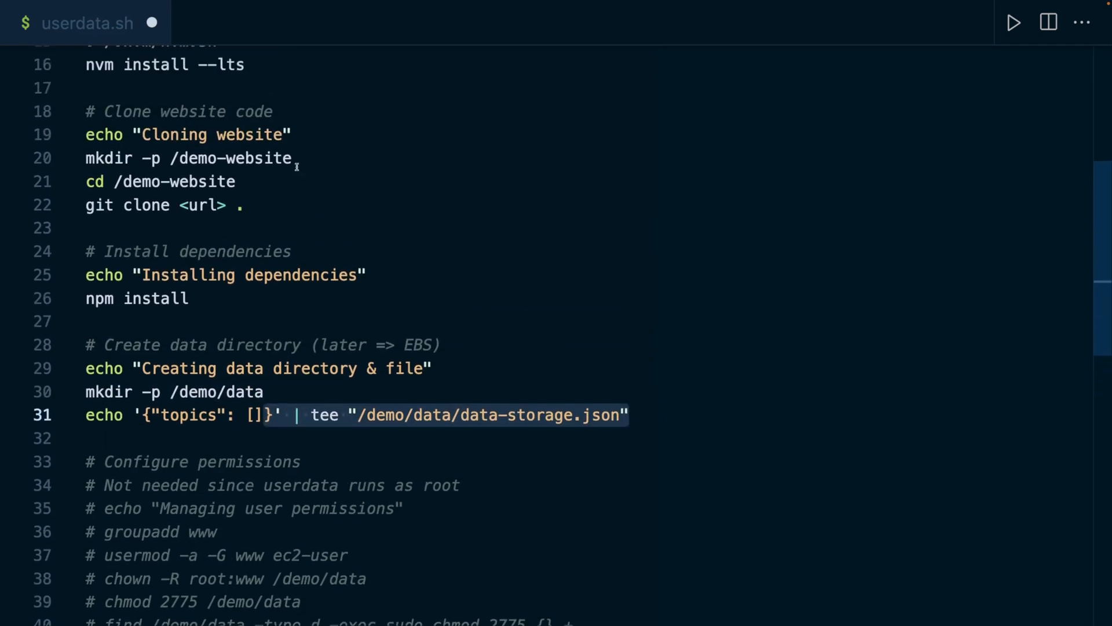
scroll(down, 3)
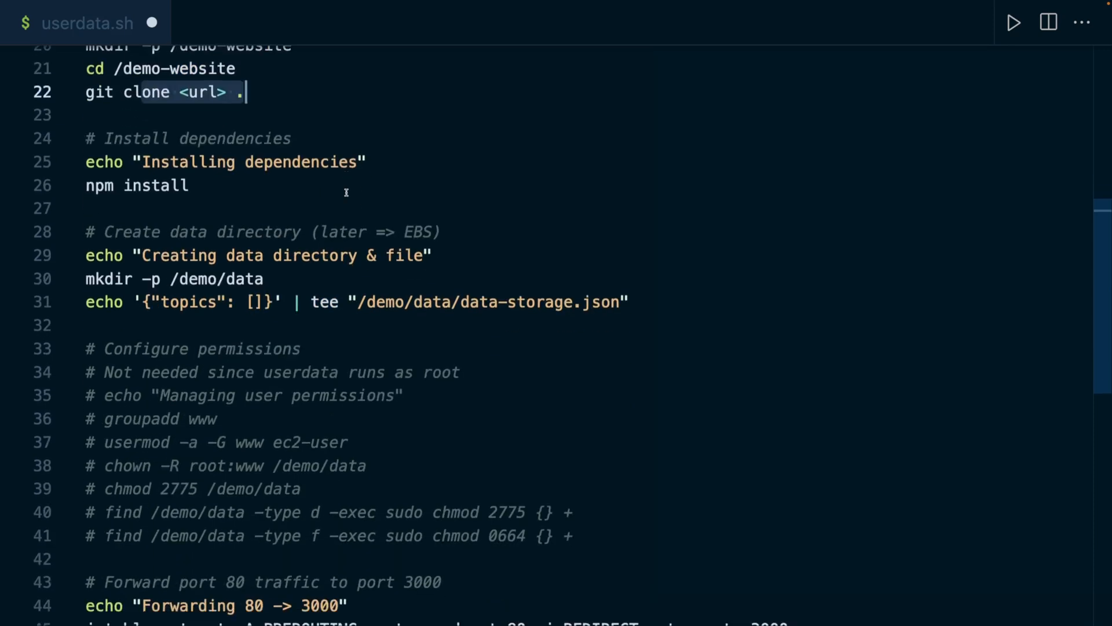
scroll(down, 3)
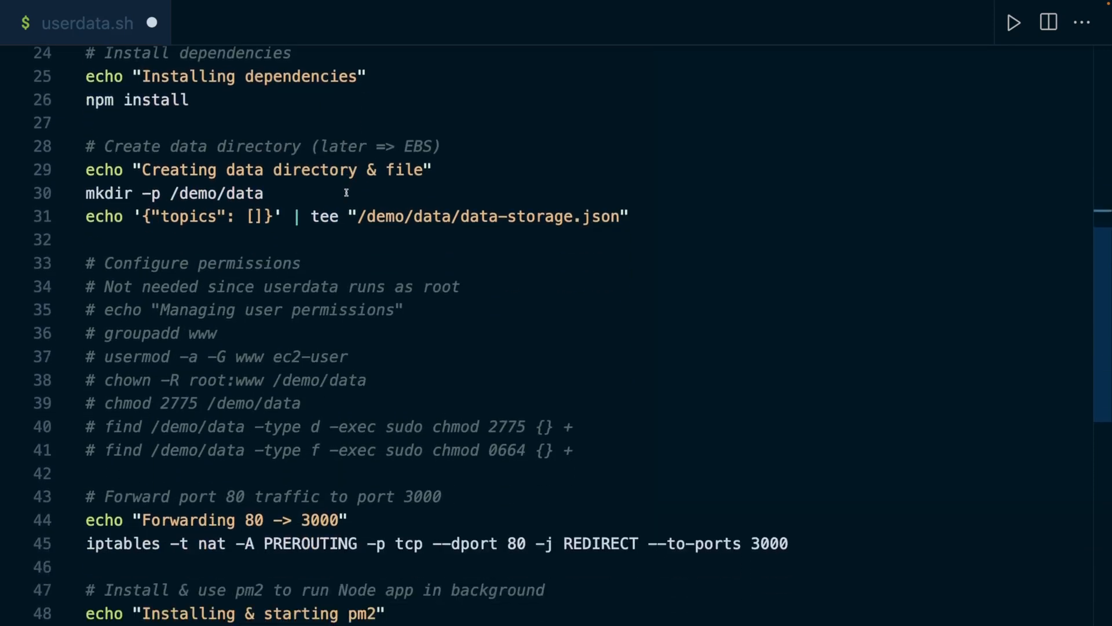
double_click(200, 333)
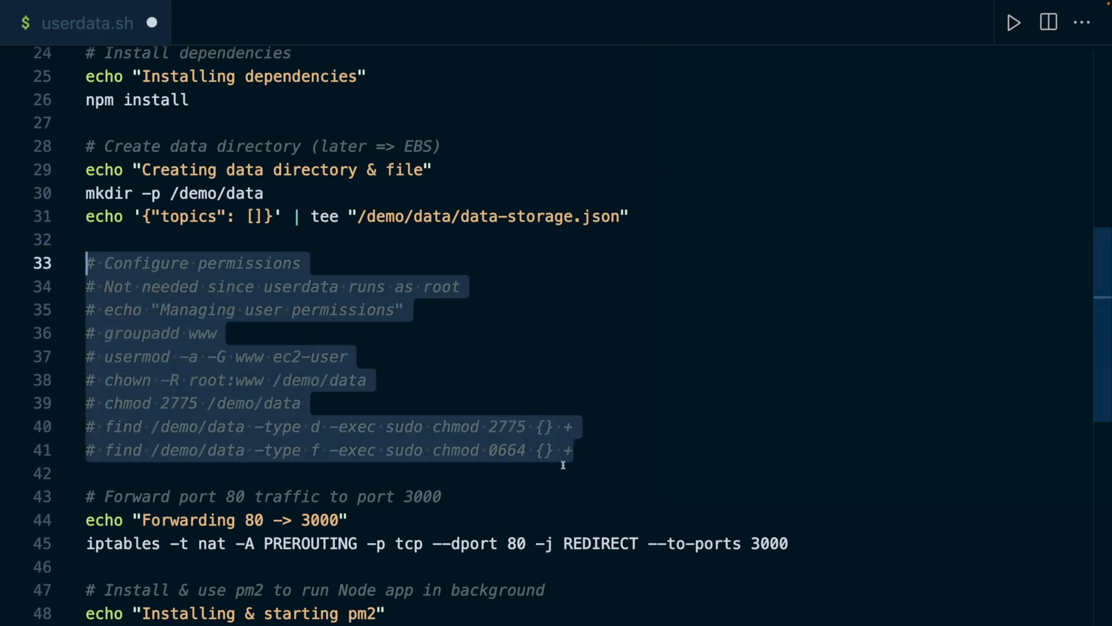
mouse_move(632, 419)
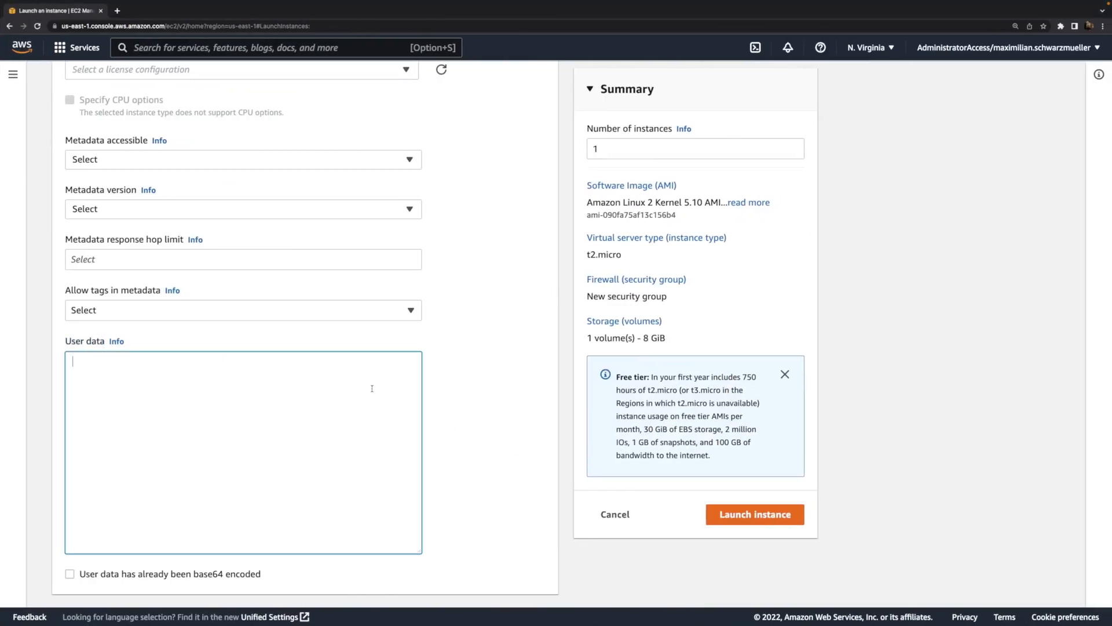
mouse_move(537, 460)
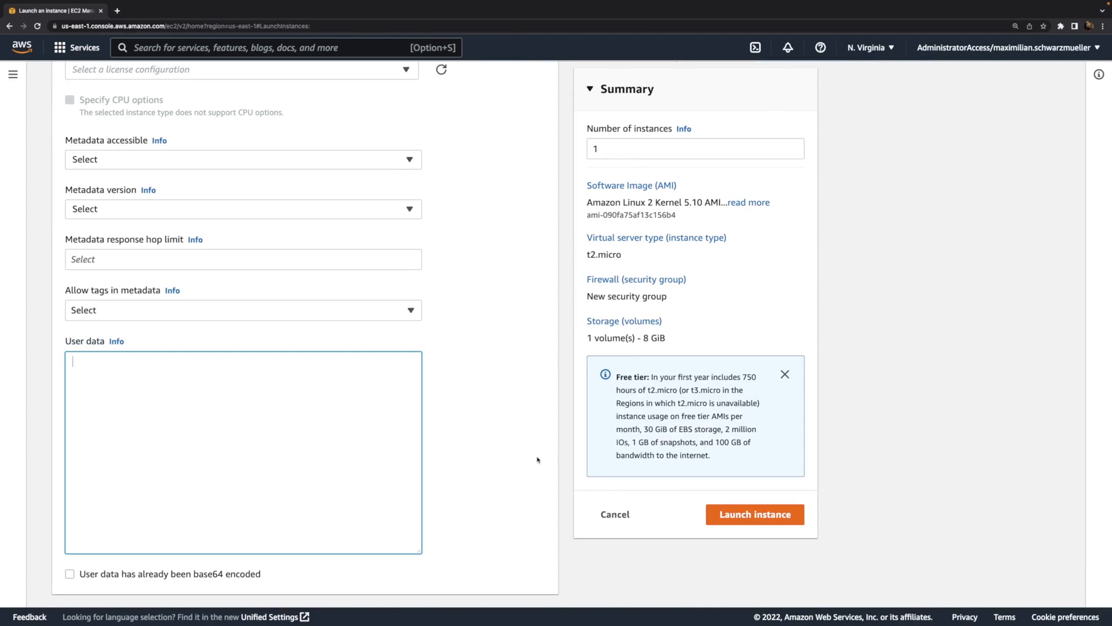
mouse_move(387, 466)
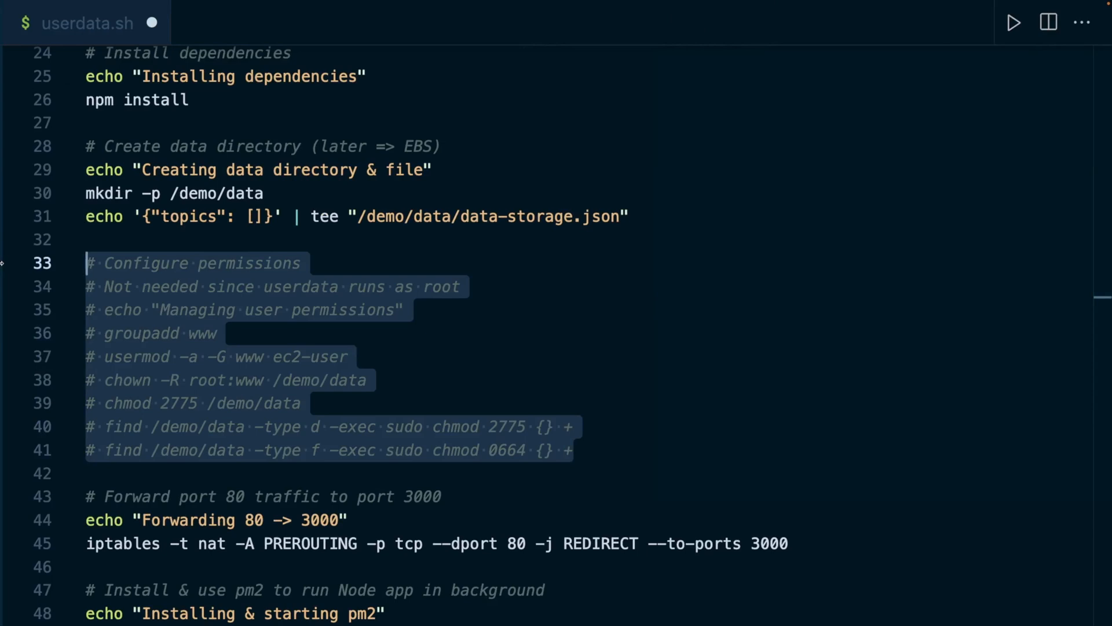
- Delete the commented '# Configure permissions' block, leaving port forwarding and pm2 steps
key(Delete)
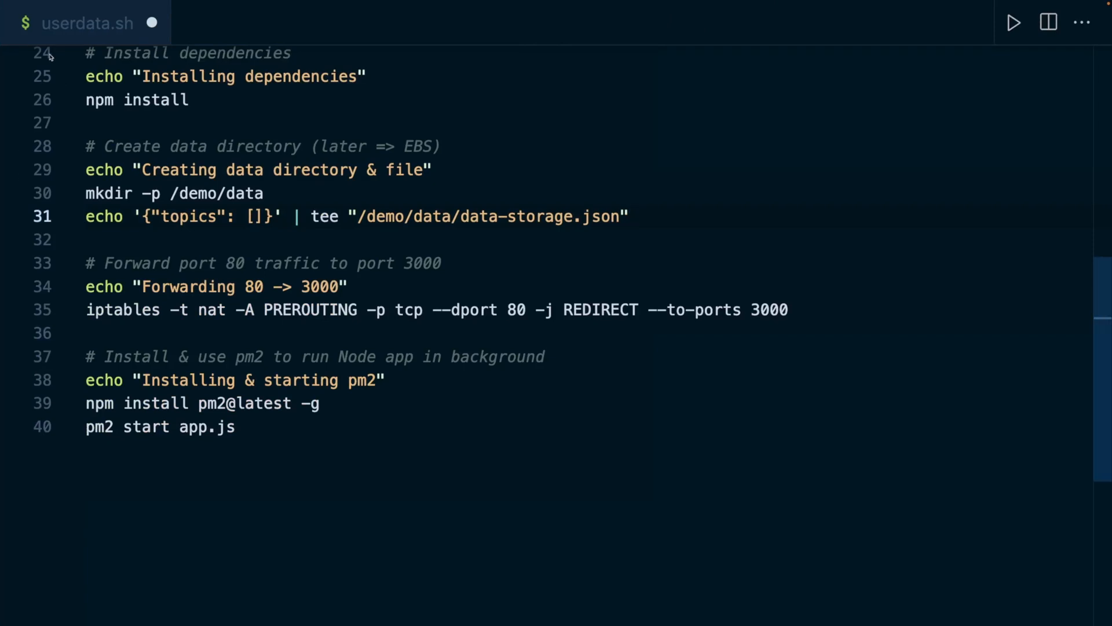
click(389, 240)
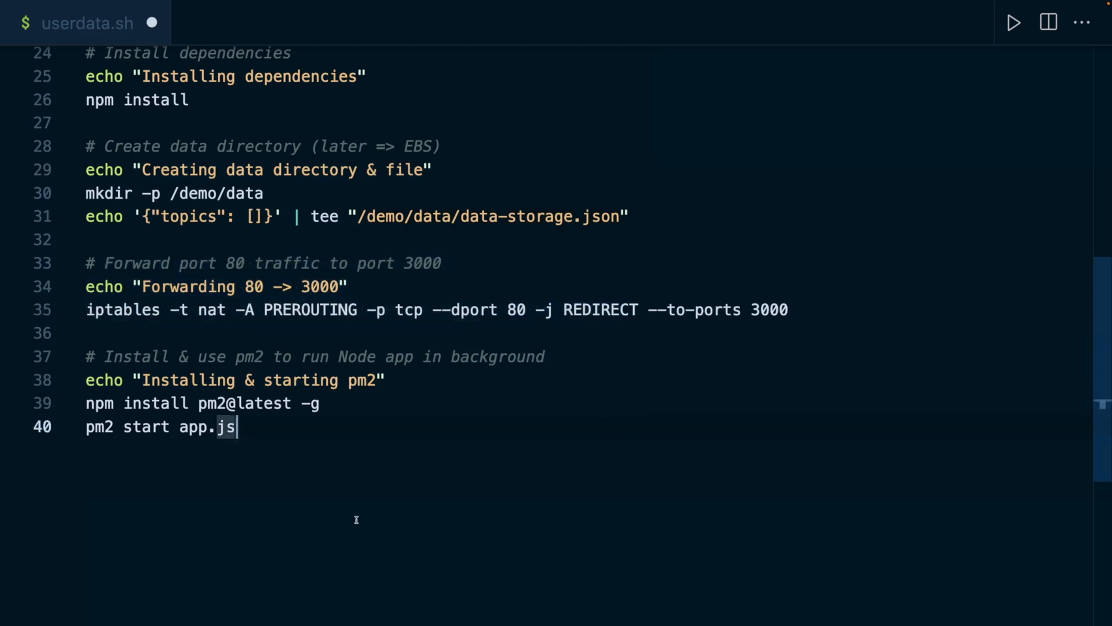
mouse_move(339, 464)
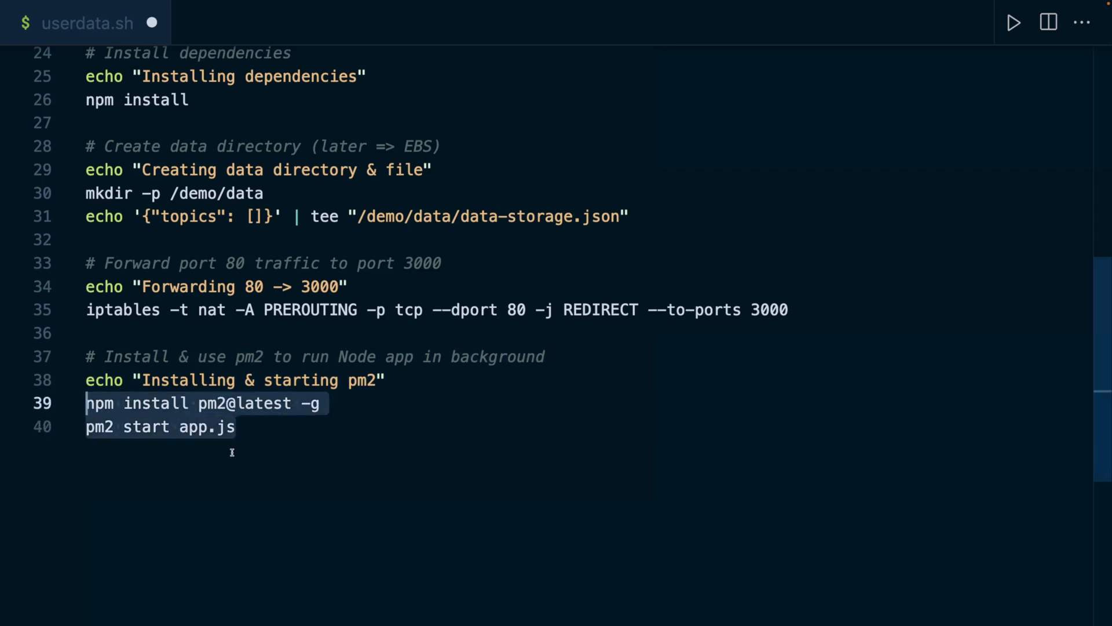
click(237, 427)
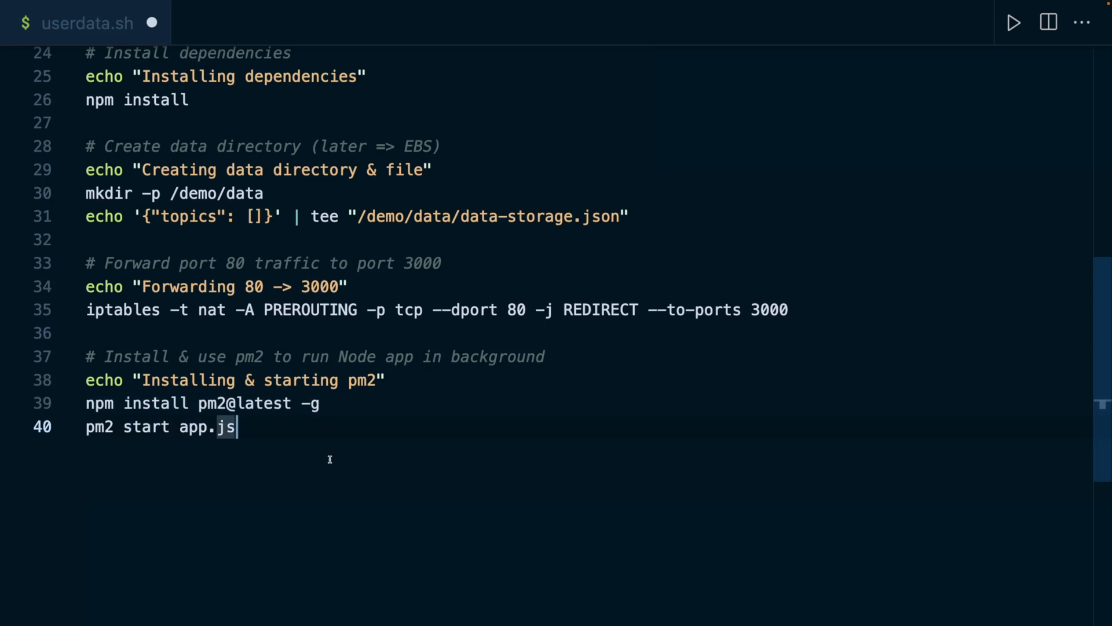
scroll(up, 3)
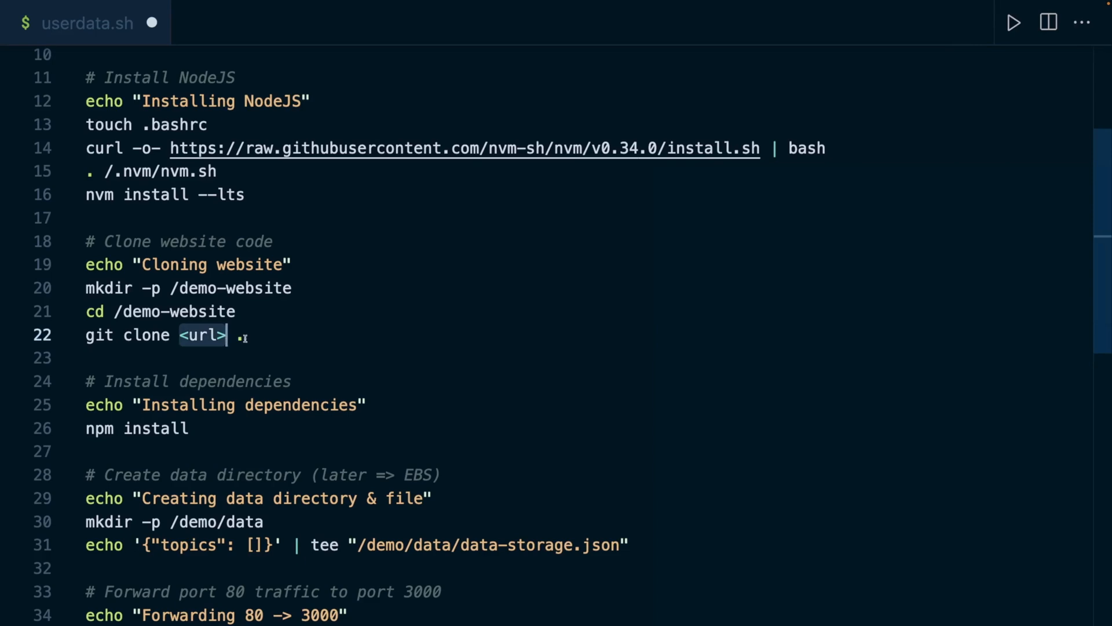
text(https://github.com/academind/aws-demos.git)
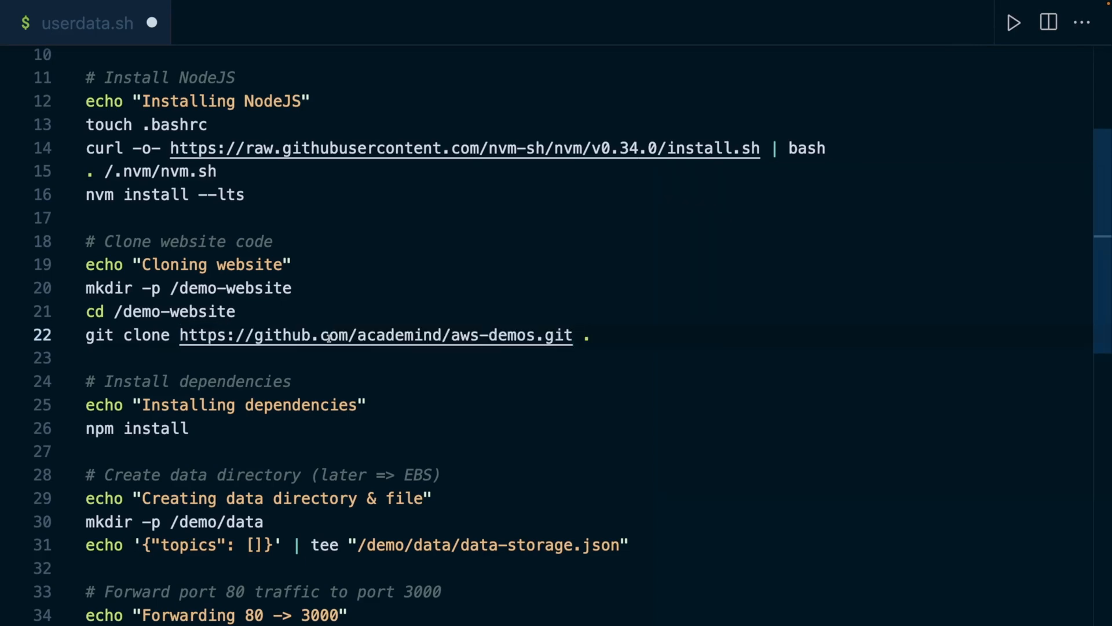
click(573, 335)
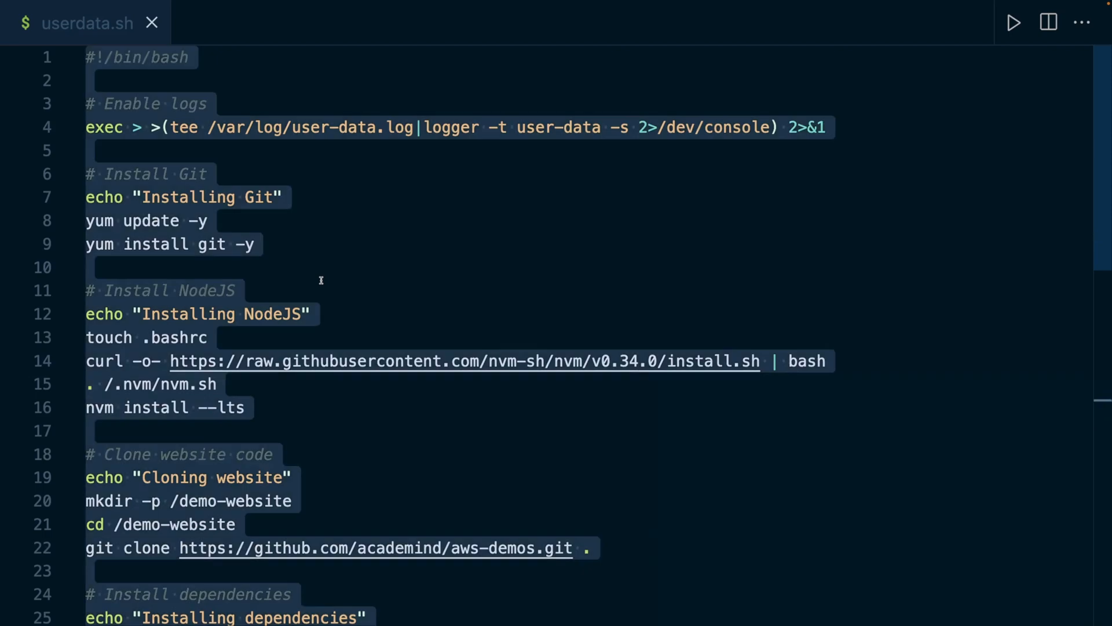
scroll(down, 3)
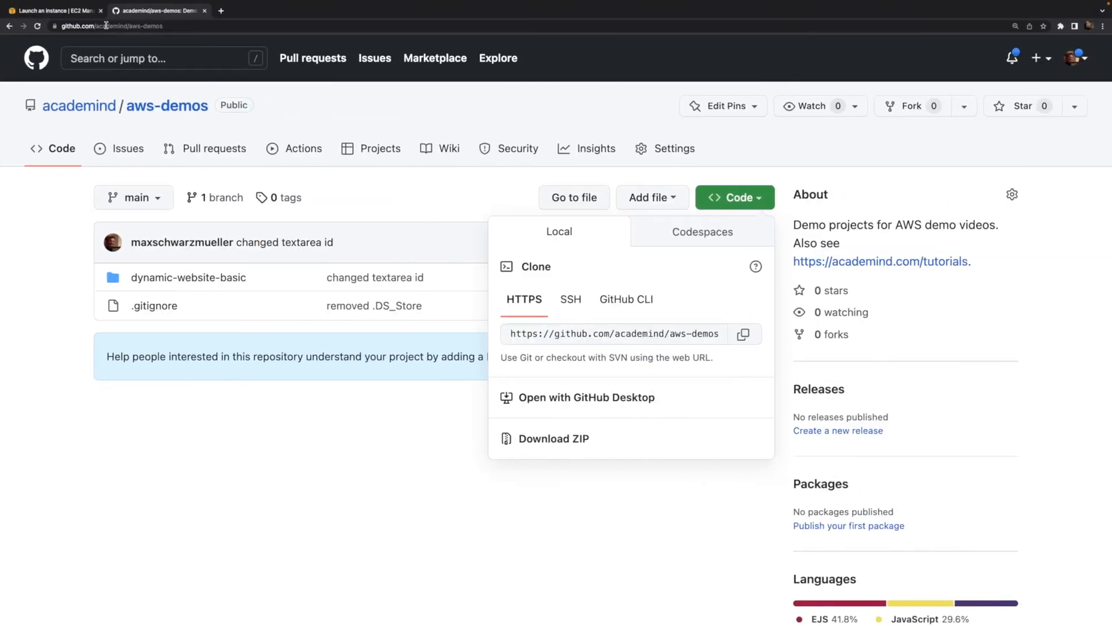
- Switch to the aws-demos repository on GitHub to view its HTTPS clone address
click(54, 11)
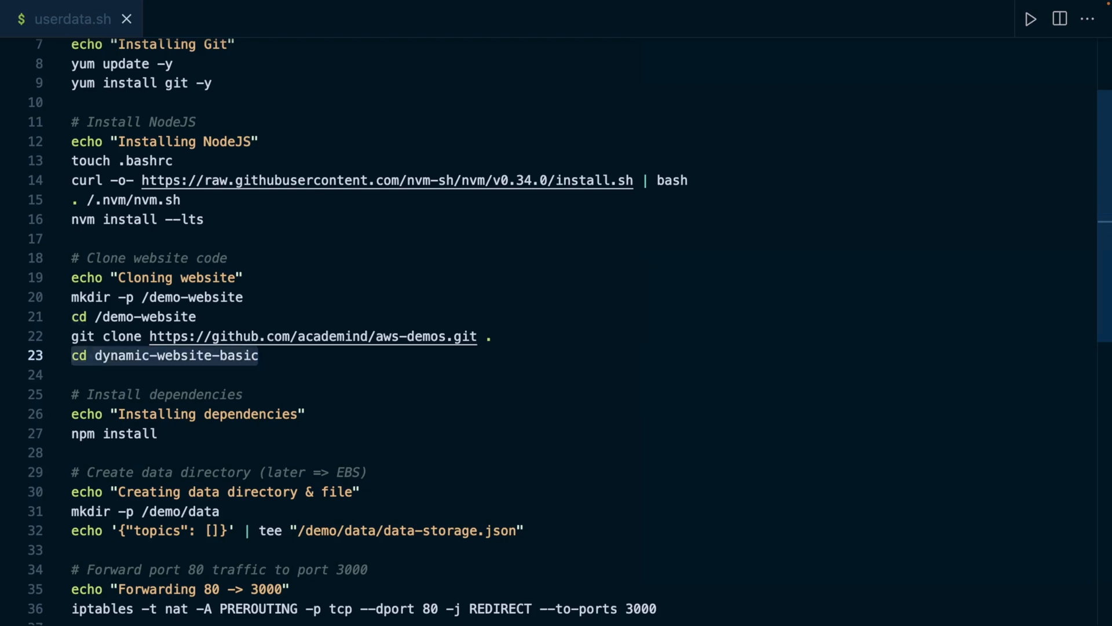
- Check the dynamic-website-basic folder, then review userdata.sh down to the pm2 start line, noting the Node.js lts install
click(261, 355)
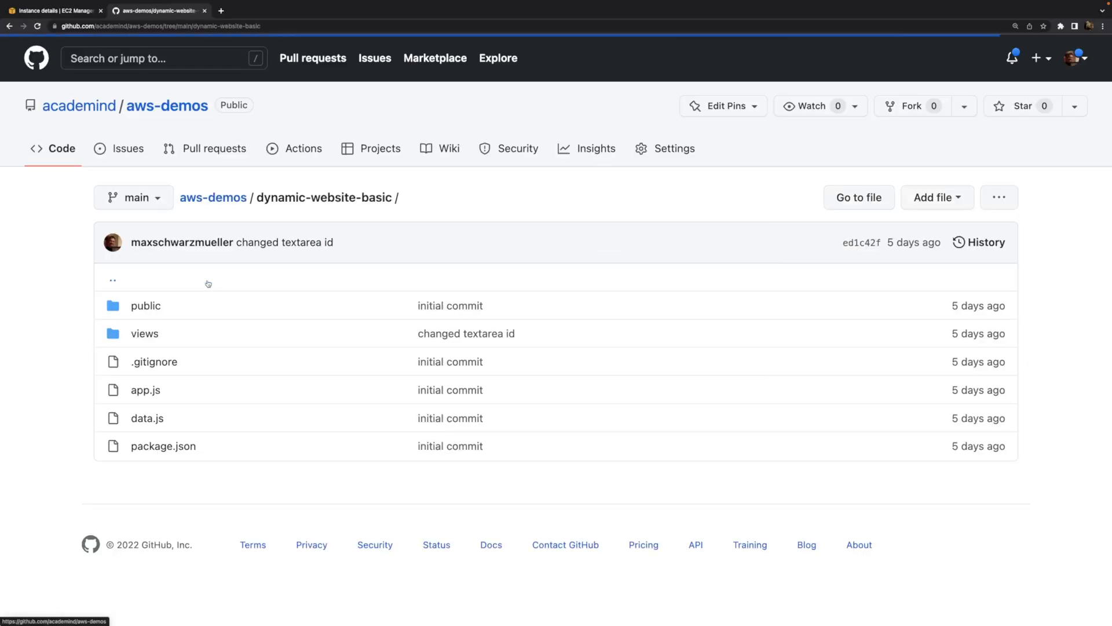
mouse_move(257, 409)
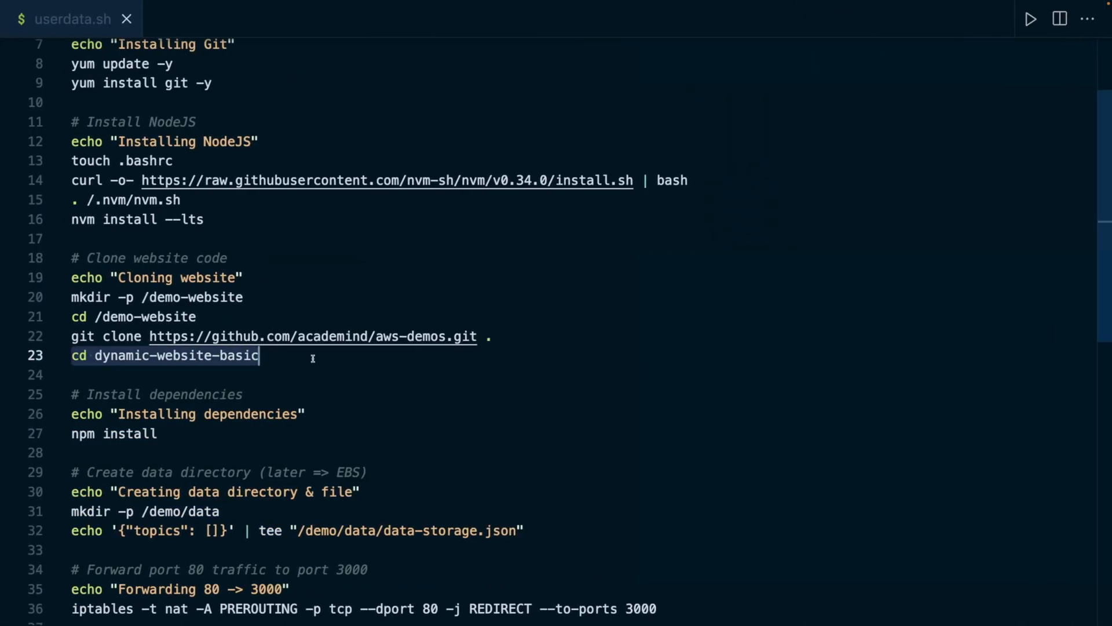
scroll(down, 3)
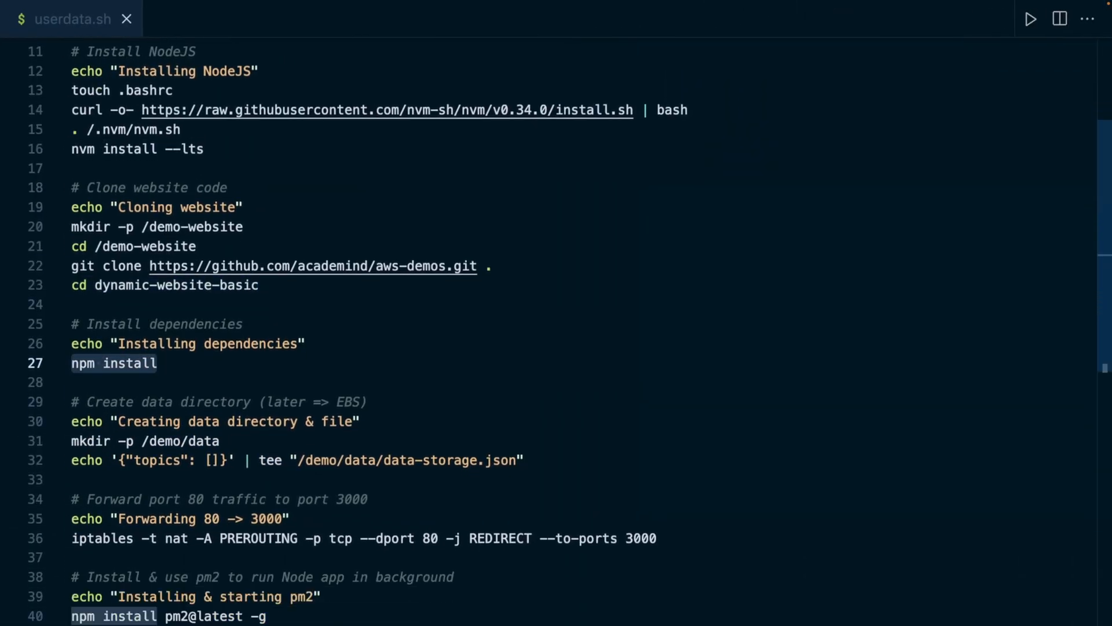
scroll(down, 3)
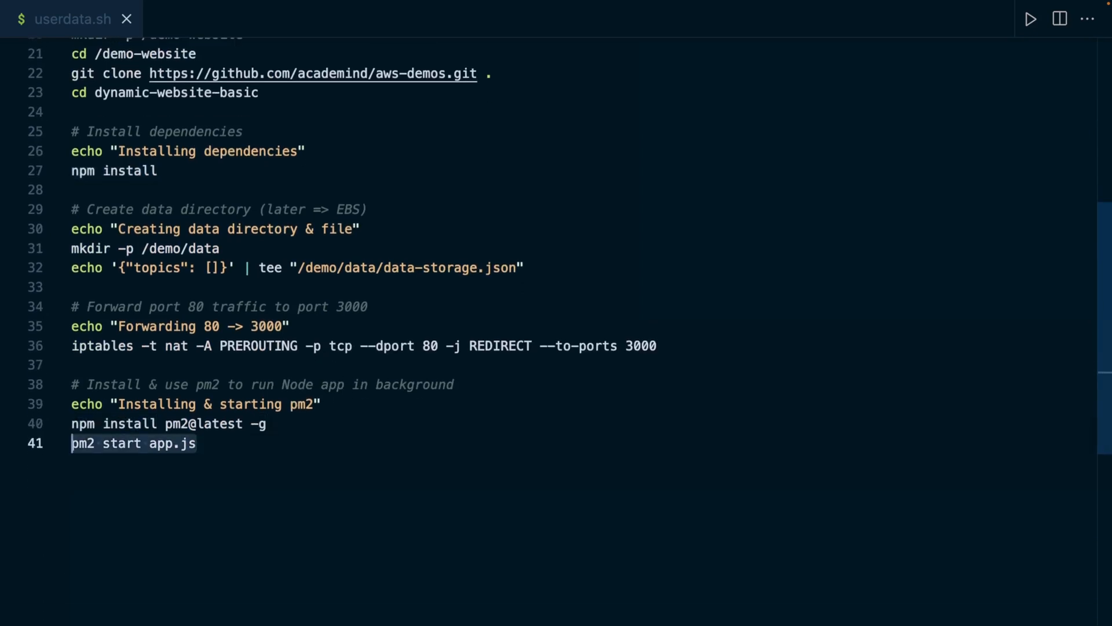
mouse_move(288, 268)
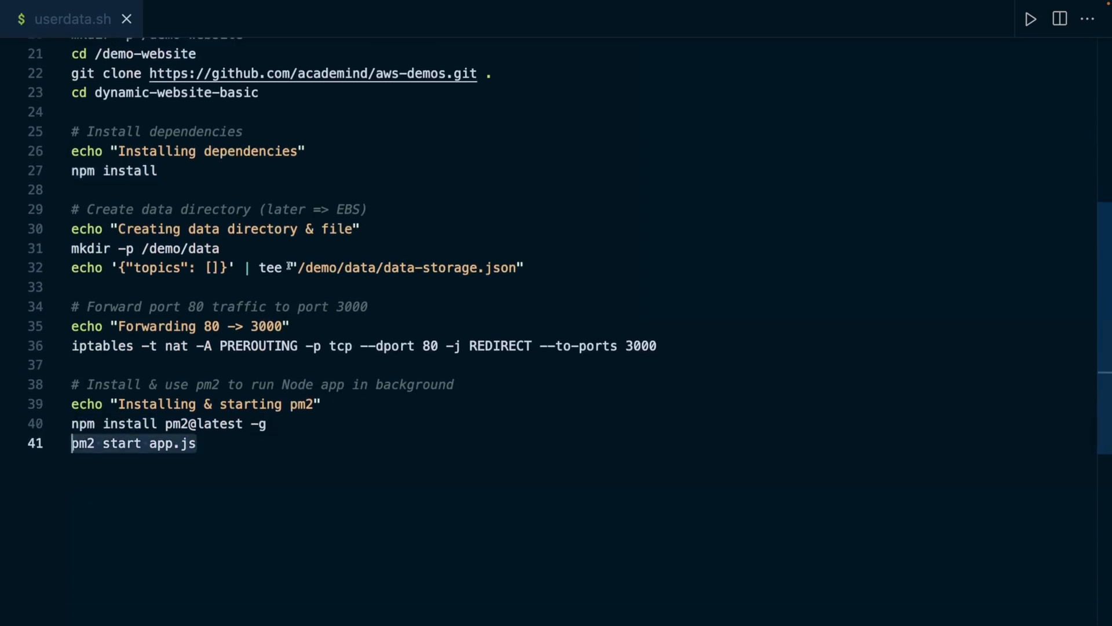
scroll(up, 3)
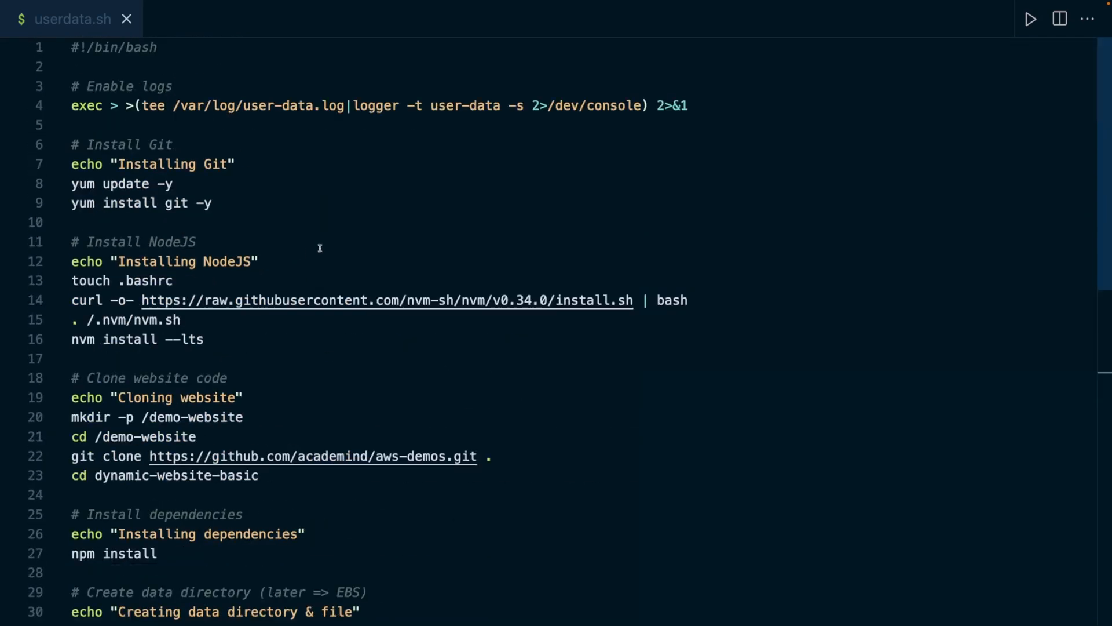
double_click(192, 339)
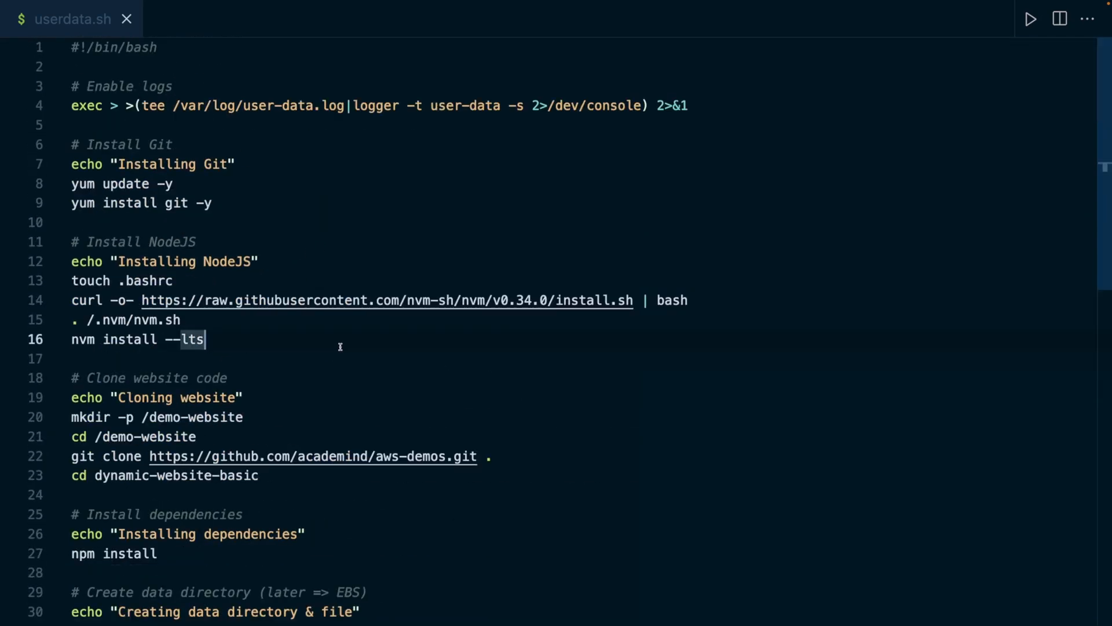
mouse_move(357, 333)
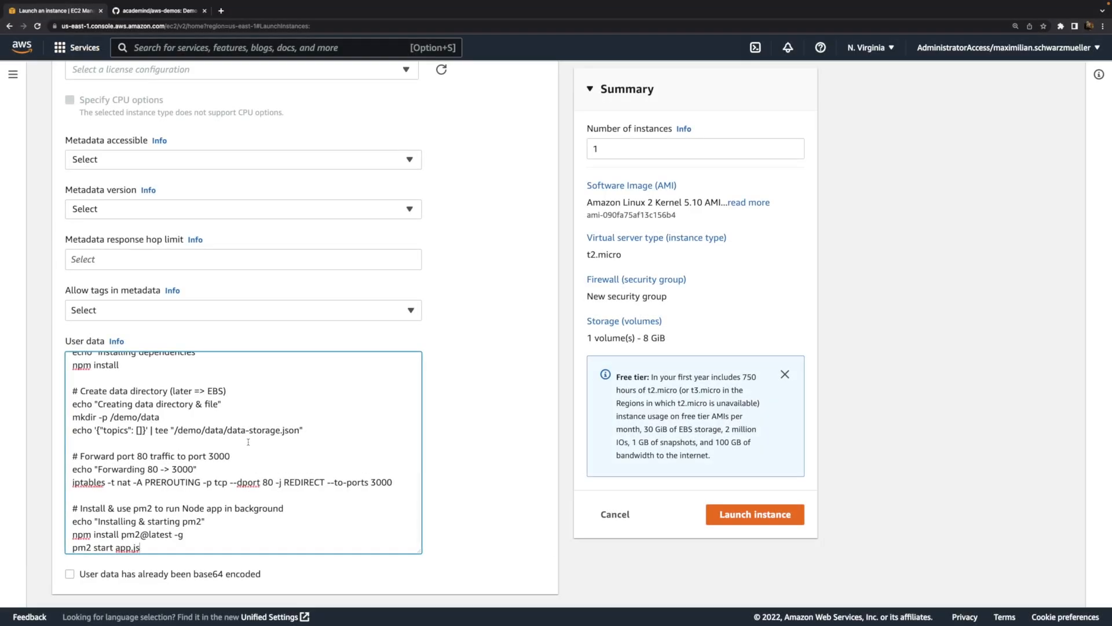
- Verify the #!/bin/bash first line in the User data box and launch the instance
scroll(up, 3)
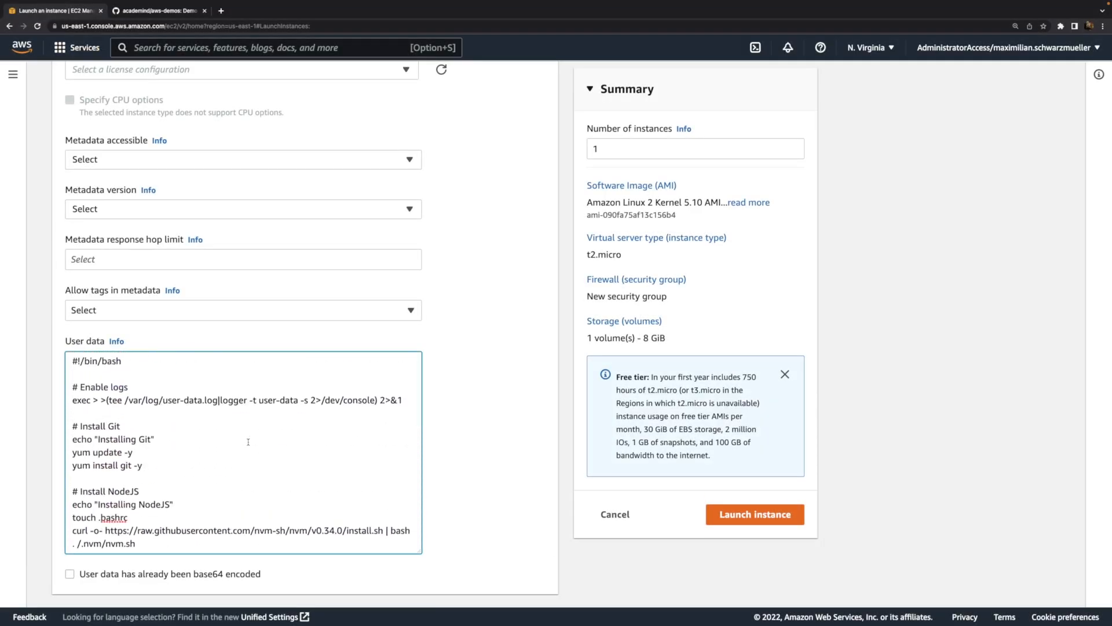
double_click(95, 360)
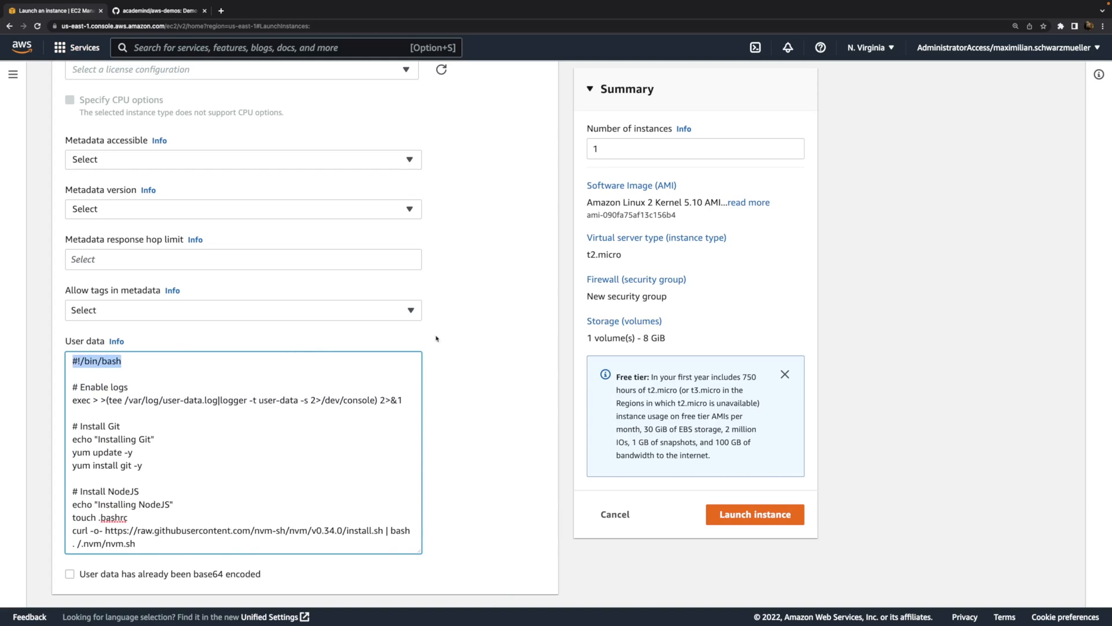
mouse_move(469, 388)
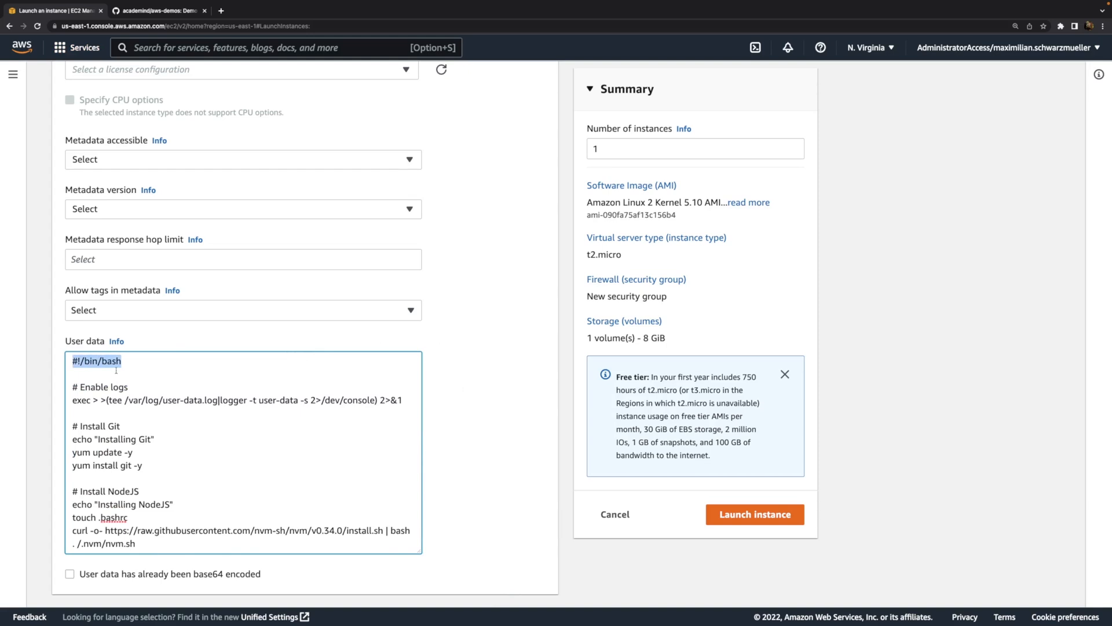
click(121, 362)
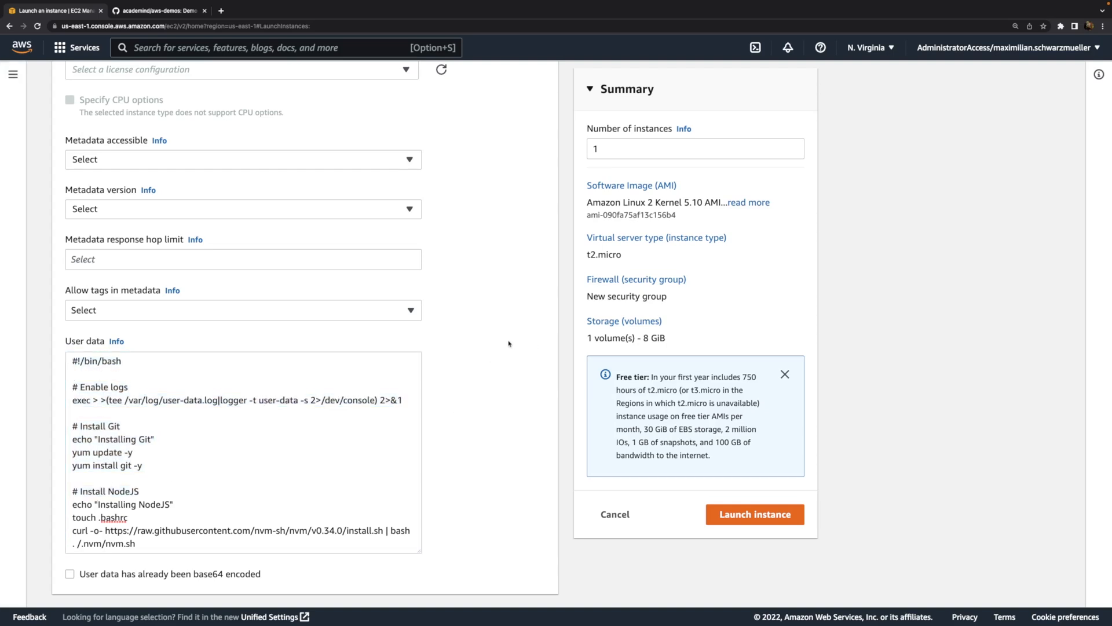
click(754, 513)
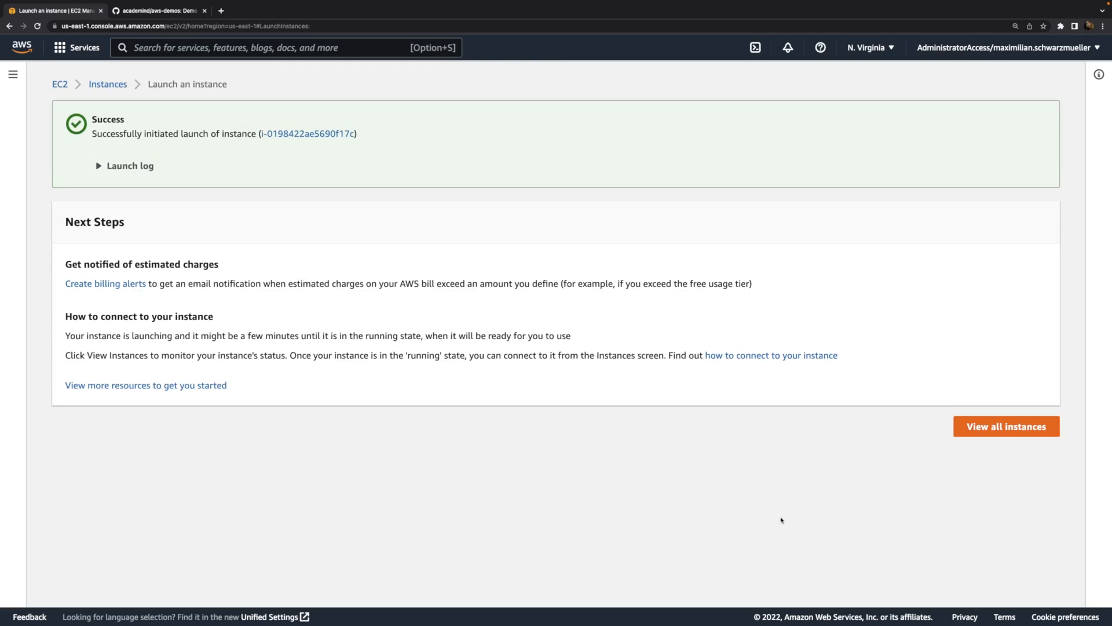
mouse_move(942, 494)
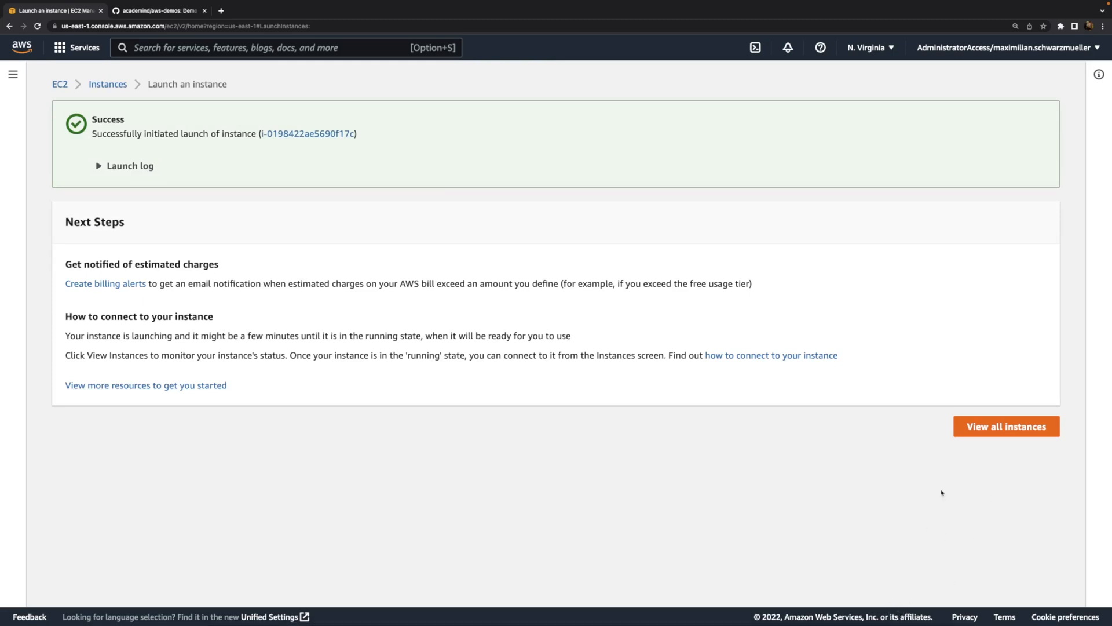
- Select the running instance from the instances list and copy its Public IPv4 DNS
click(1006, 425)
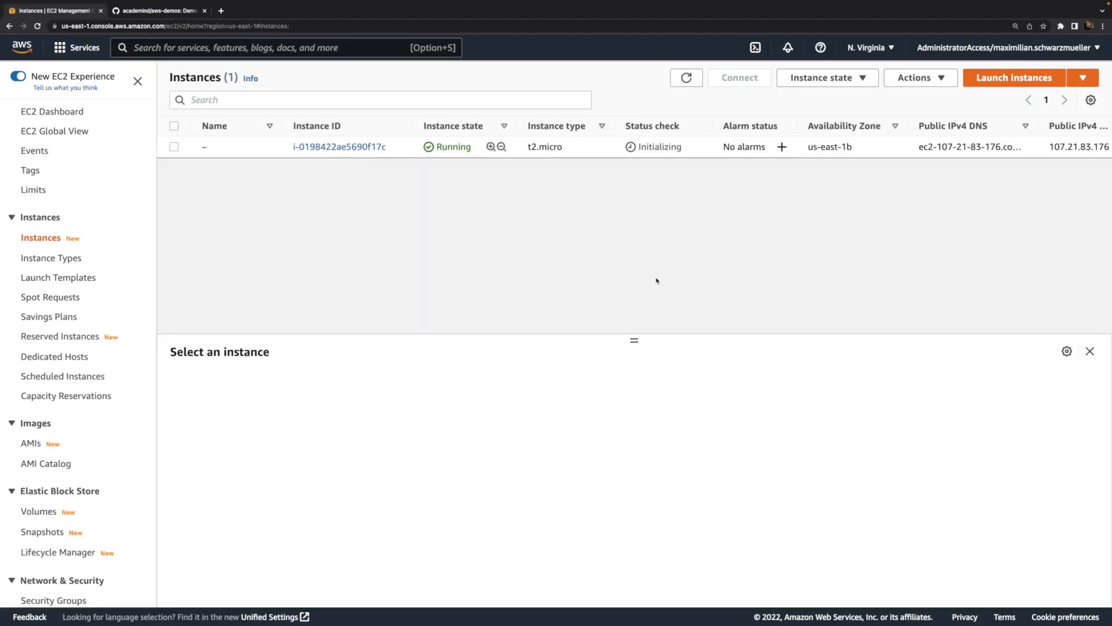
mouse_move(545, 269)
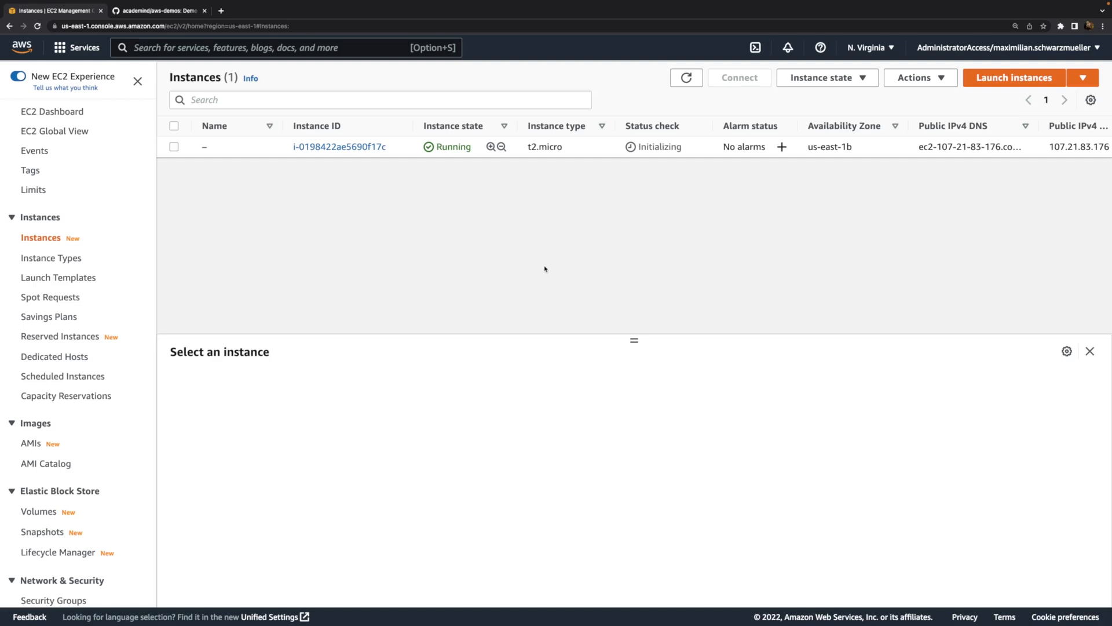
click(173, 147)
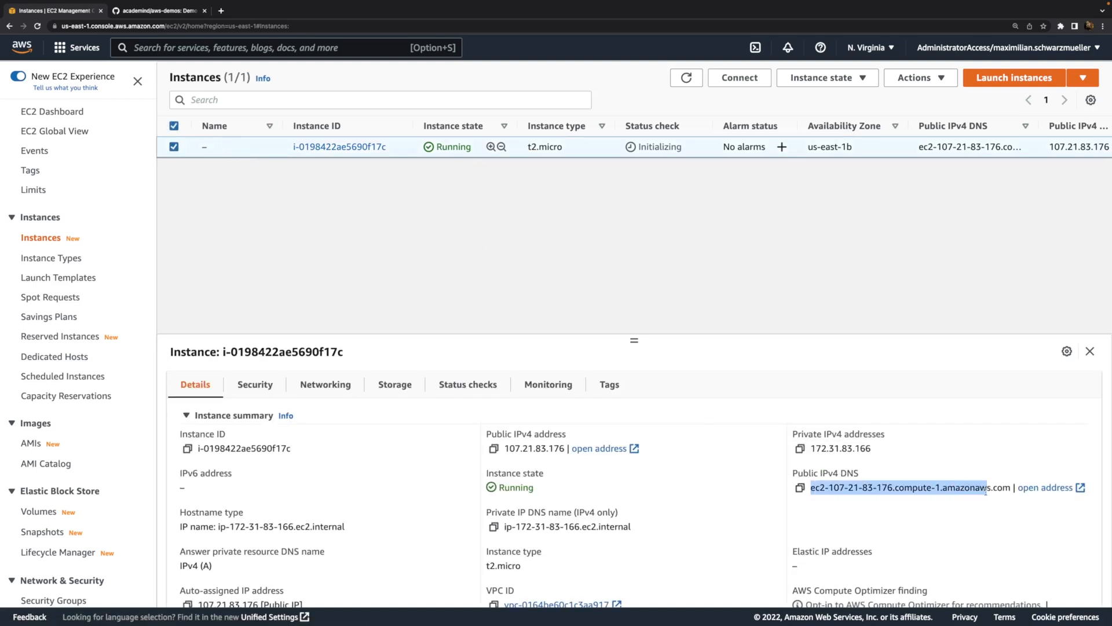
mouse_move(863, 529)
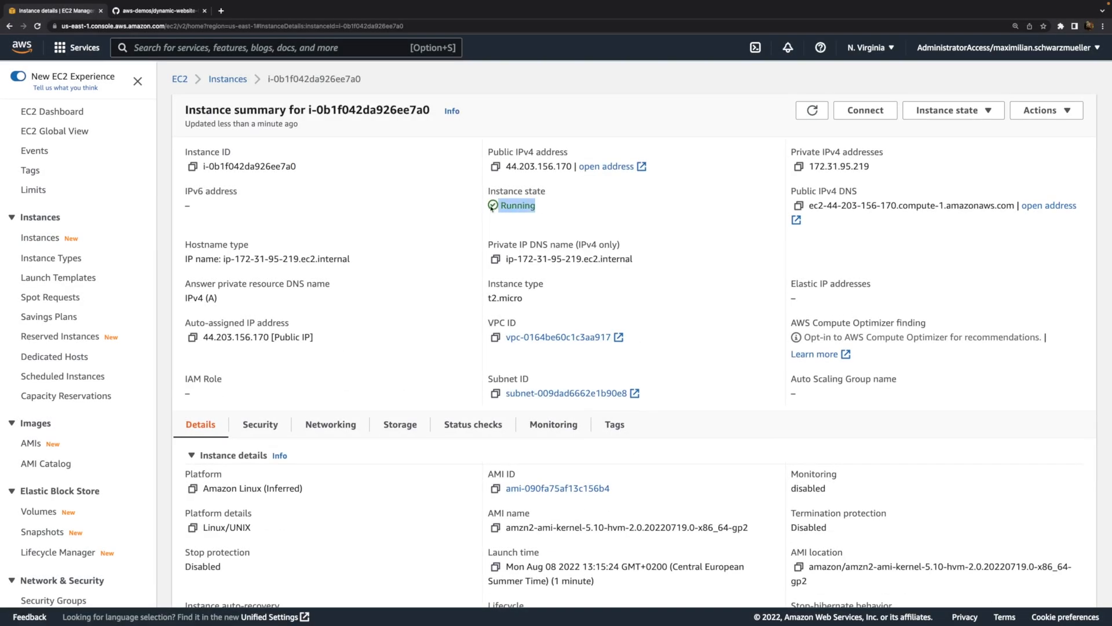
mouse_move(831, 245)
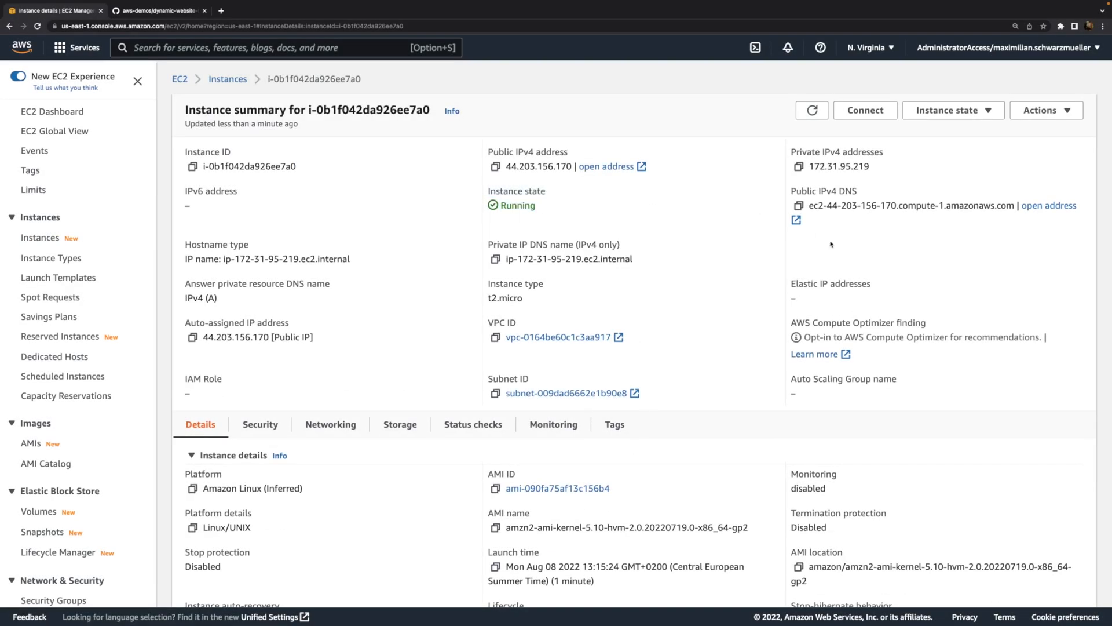
click(797, 205)
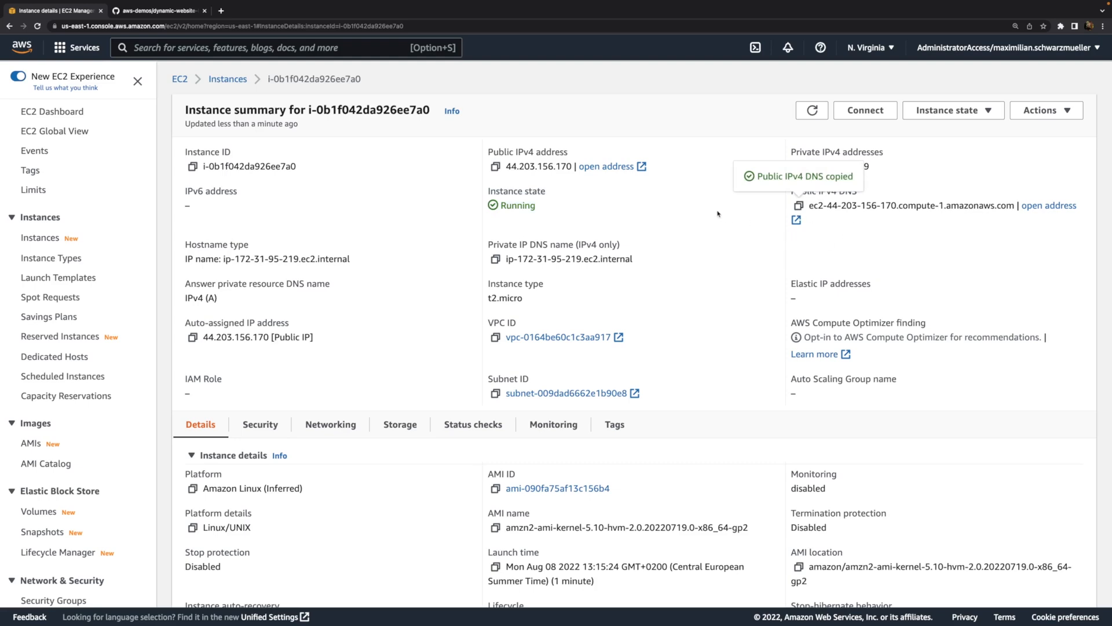
mouse_move(609, 237)
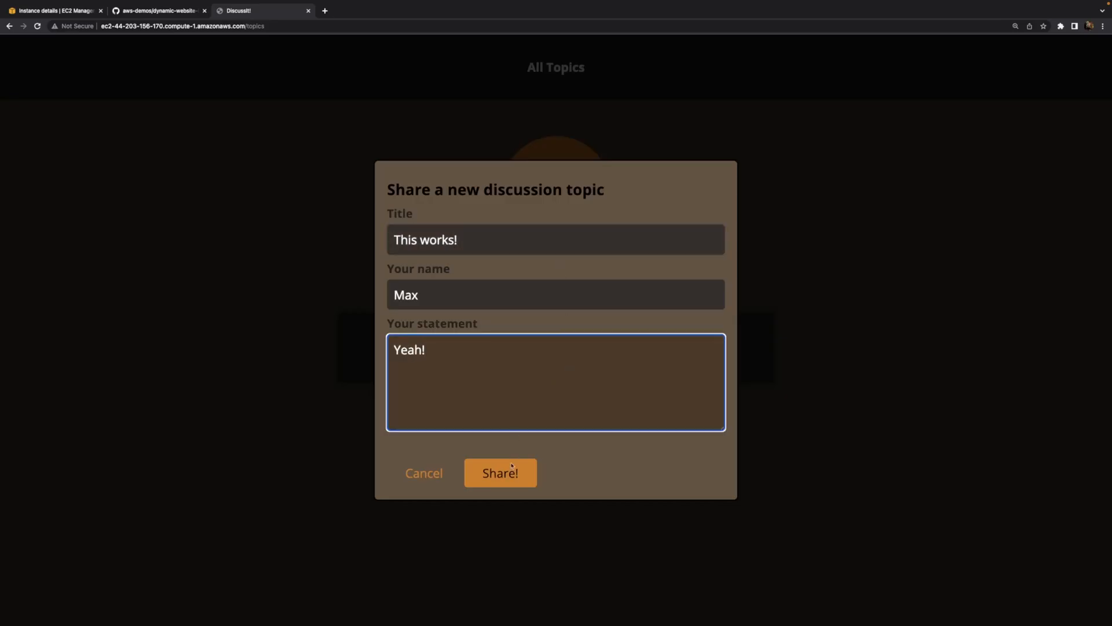
- Share the new topic 'This works!' with statement 'Yeah!' on the Discuss! site
click(500, 473)
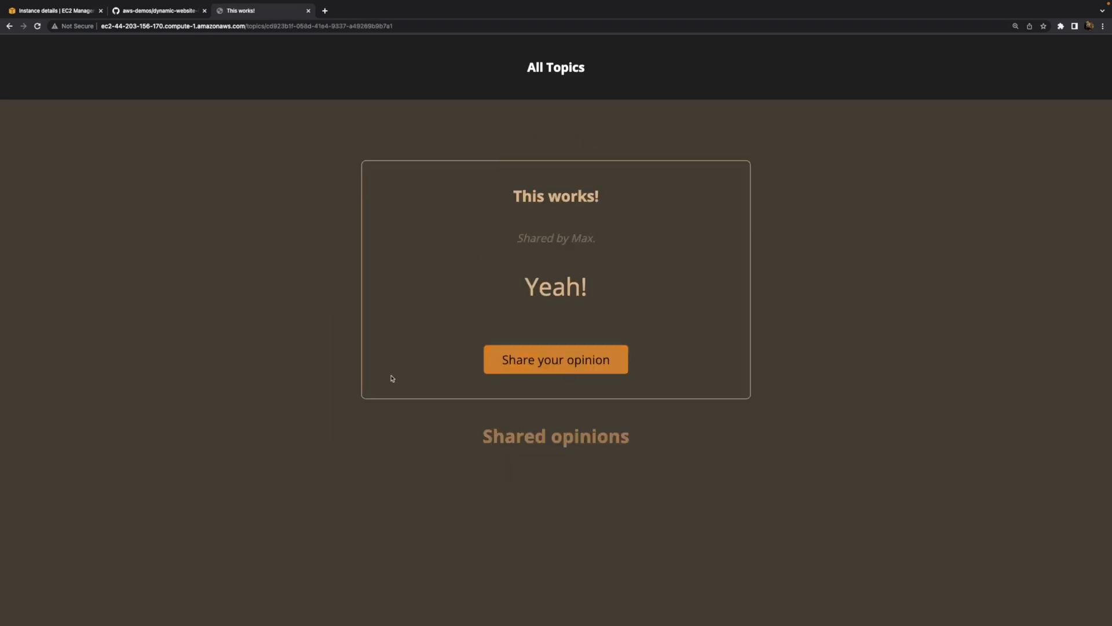
mouse_move(309, 102)
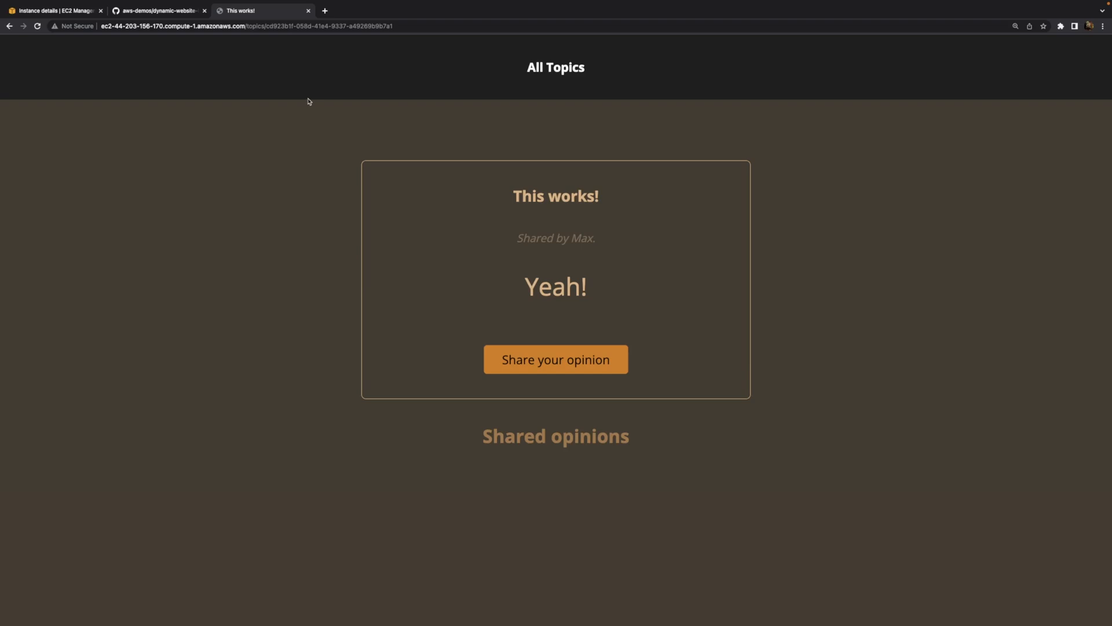
mouse_move(330, 134)
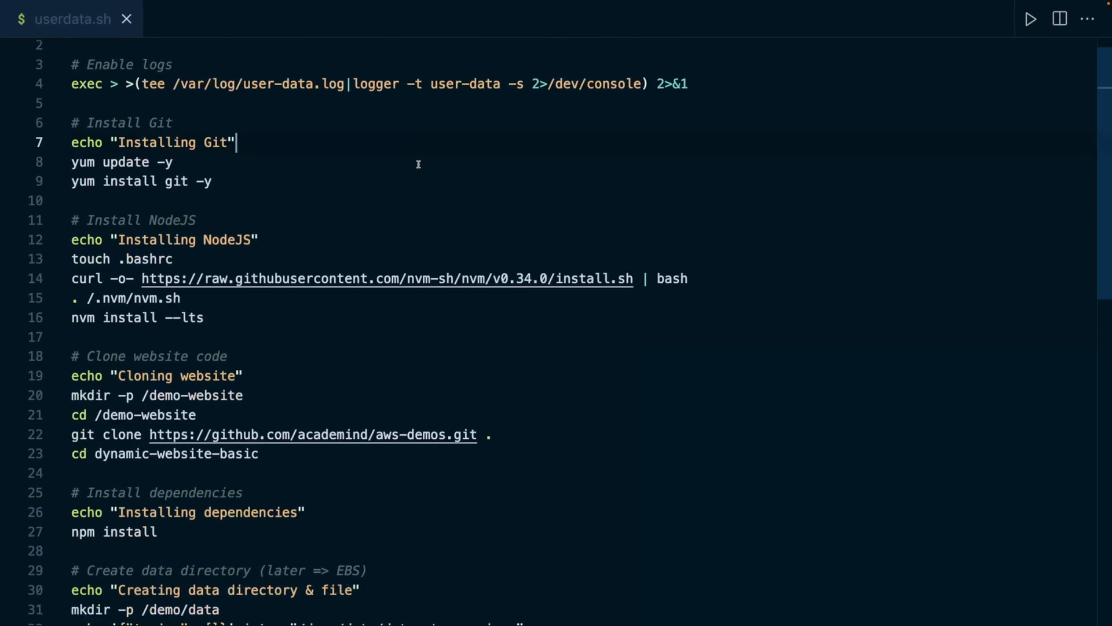
scroll(down, 3)
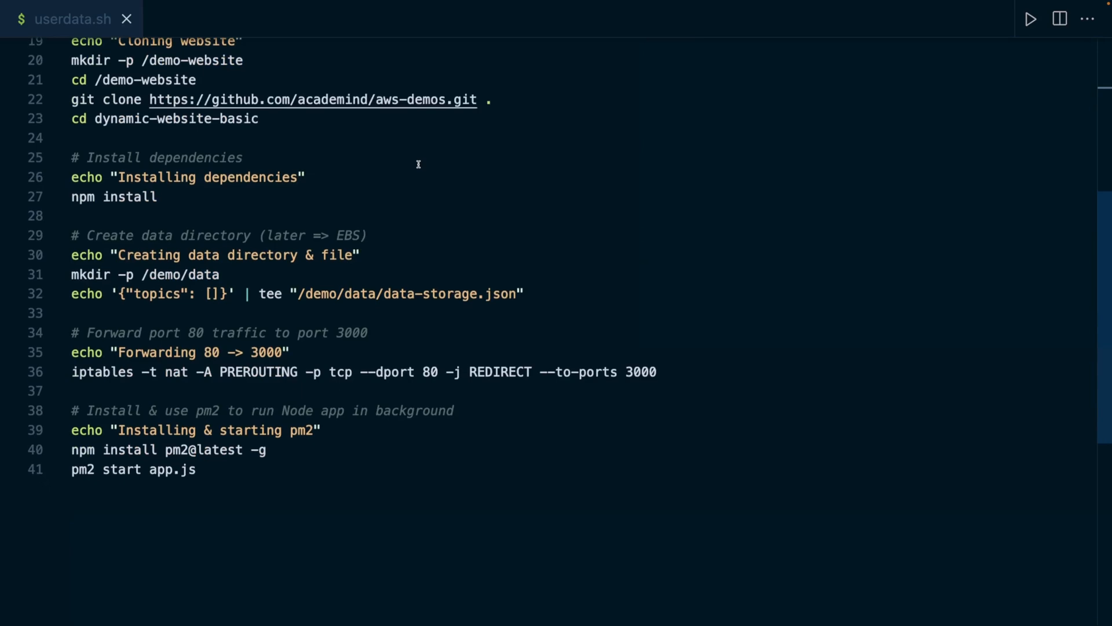
scroll(up, 3)
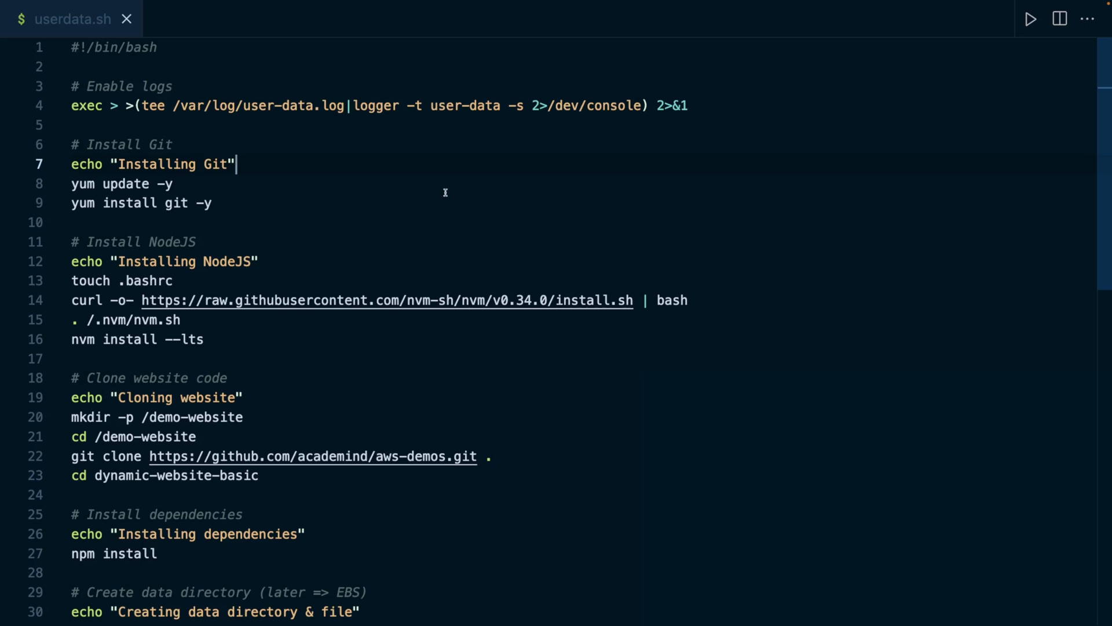